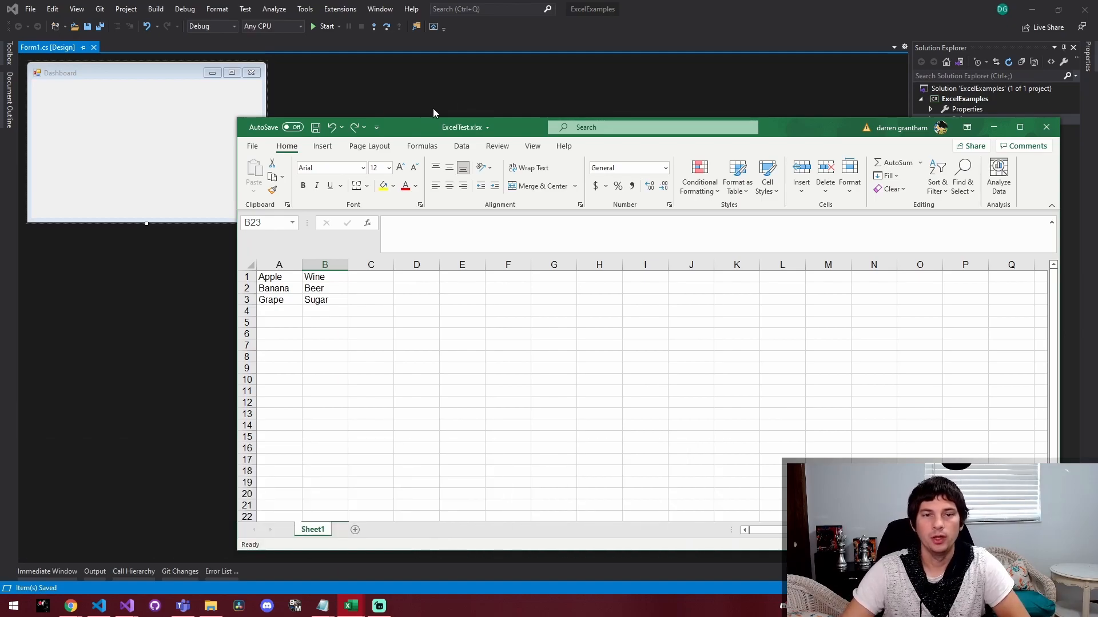
Hide Excel and add a button to the Dashboard form with text Read, named CmdButton
left_click(1045, 127)
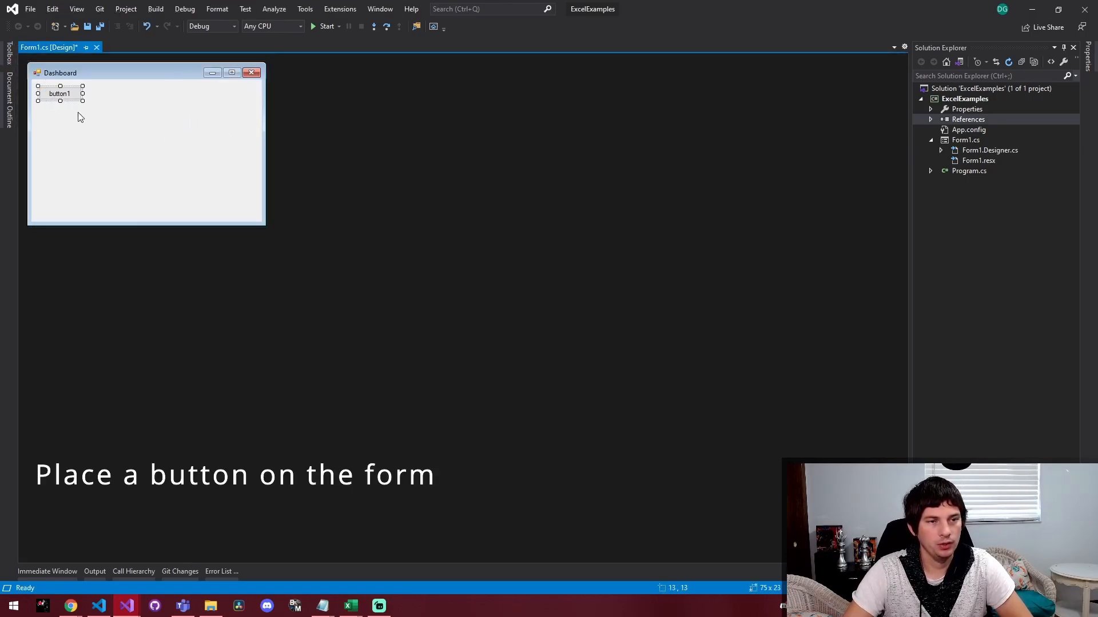
left_click(59, 93)
type("Read")
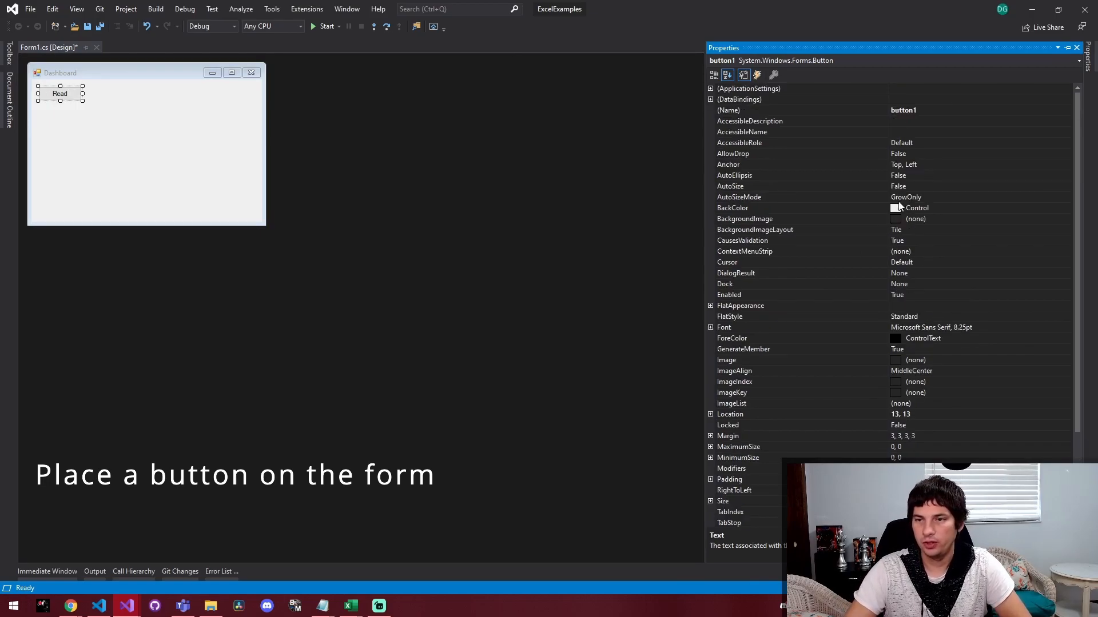
type("CmD")
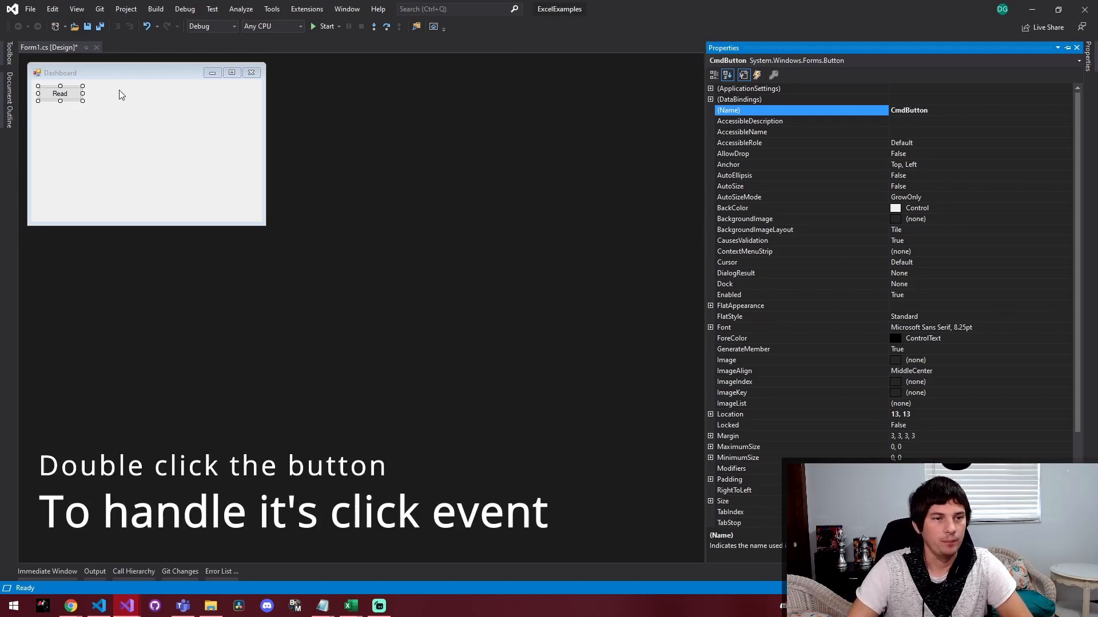
Create the CmdButton_Click handler and reference the Microsoft Excel 16.0 Object Library
double_click(60, 93)
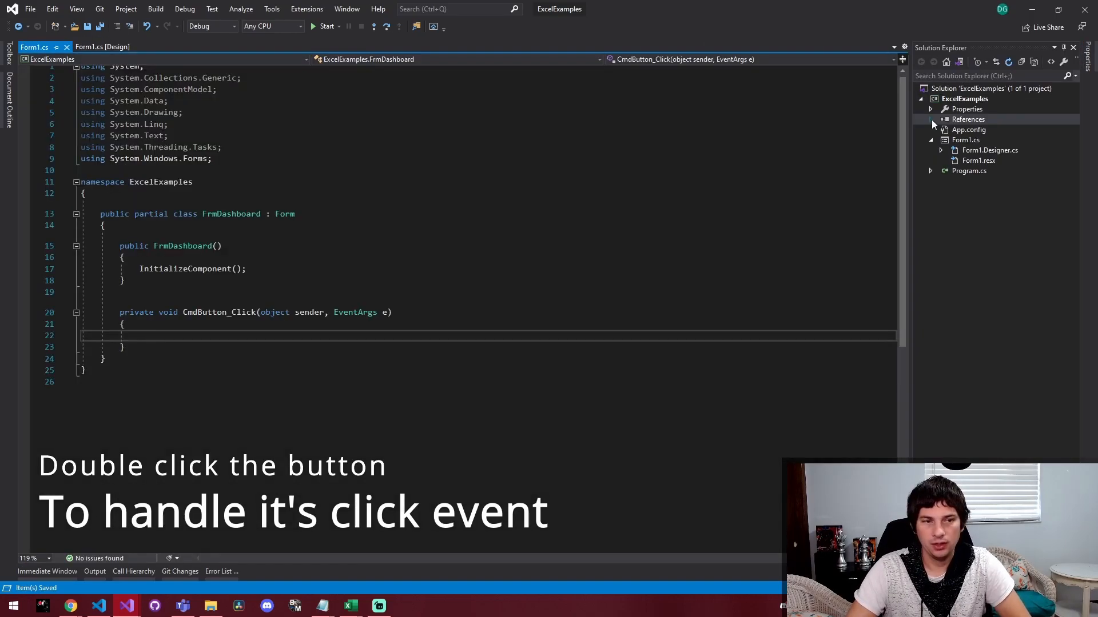
right_click(968, 119)
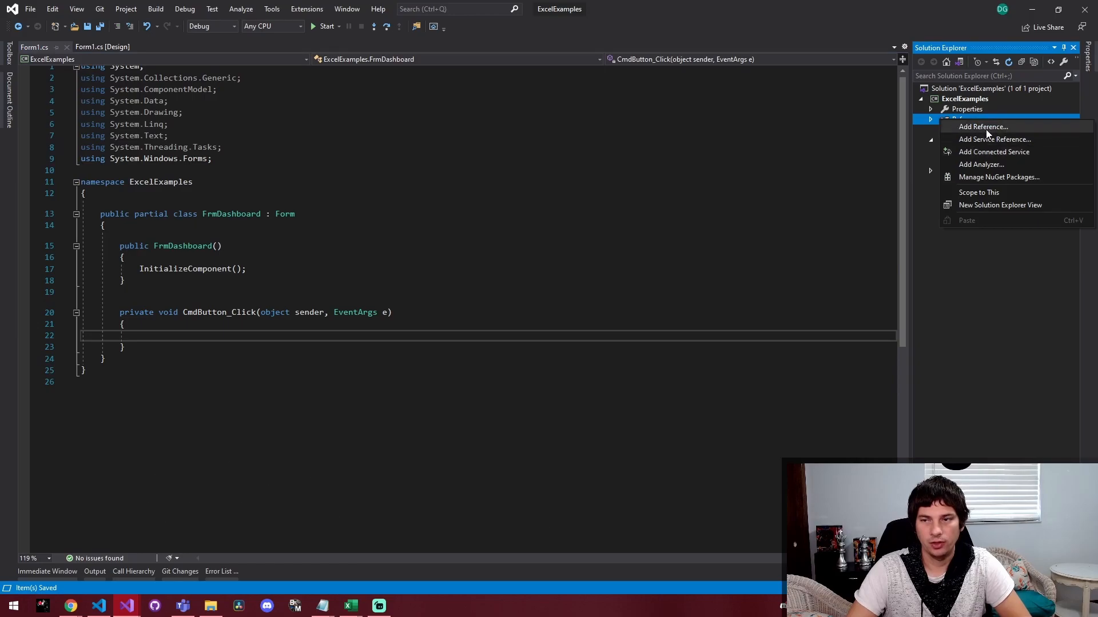
left_click(983, 127)
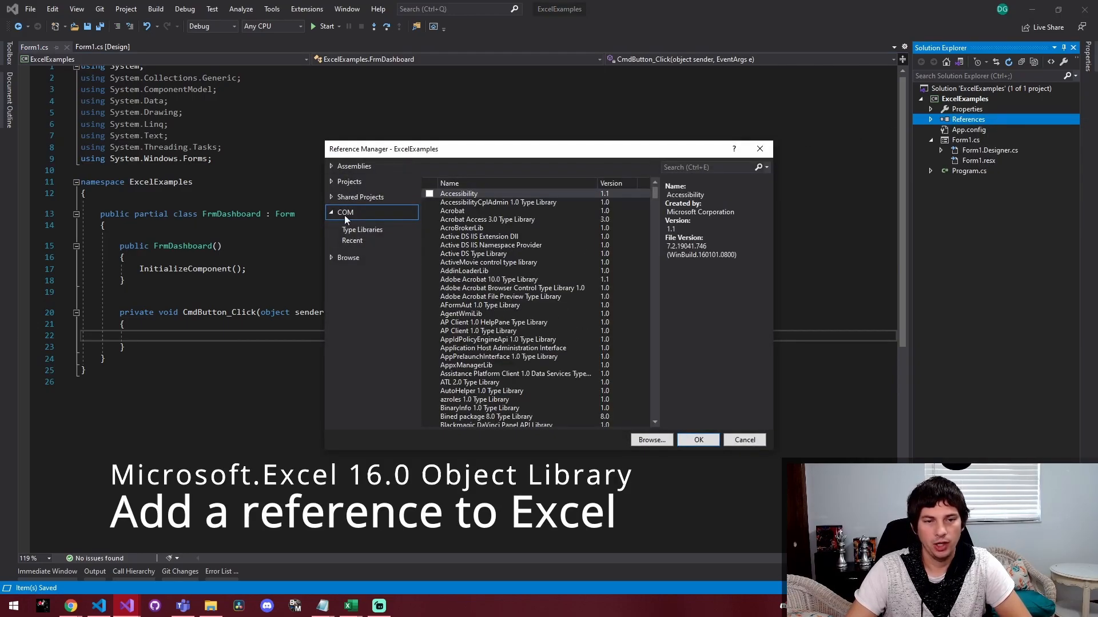
type("excel")
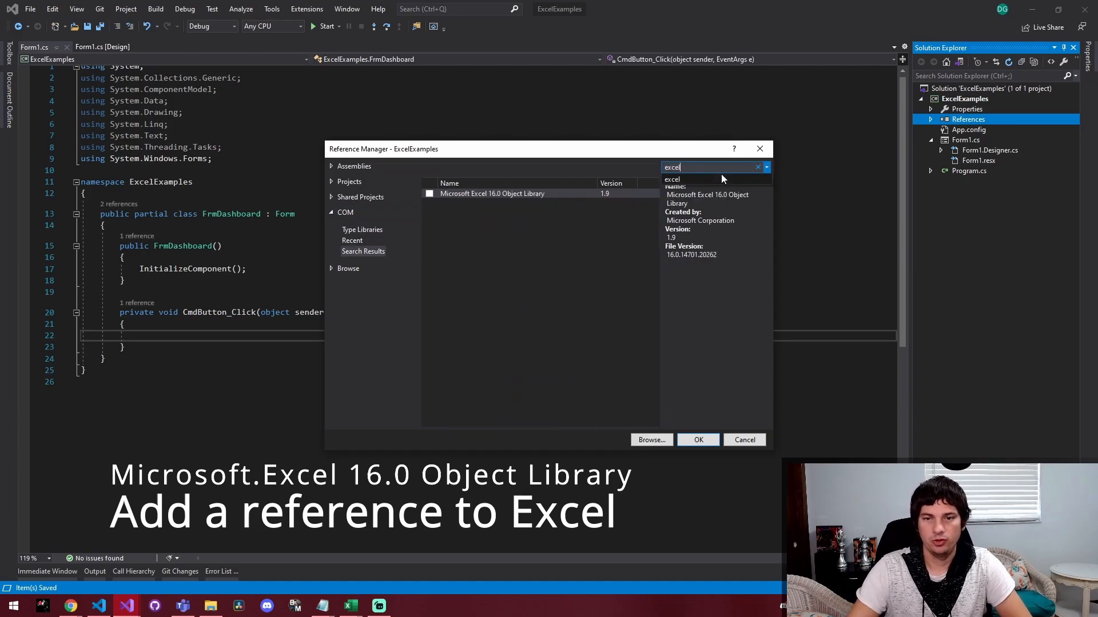
left_click(493, 193)
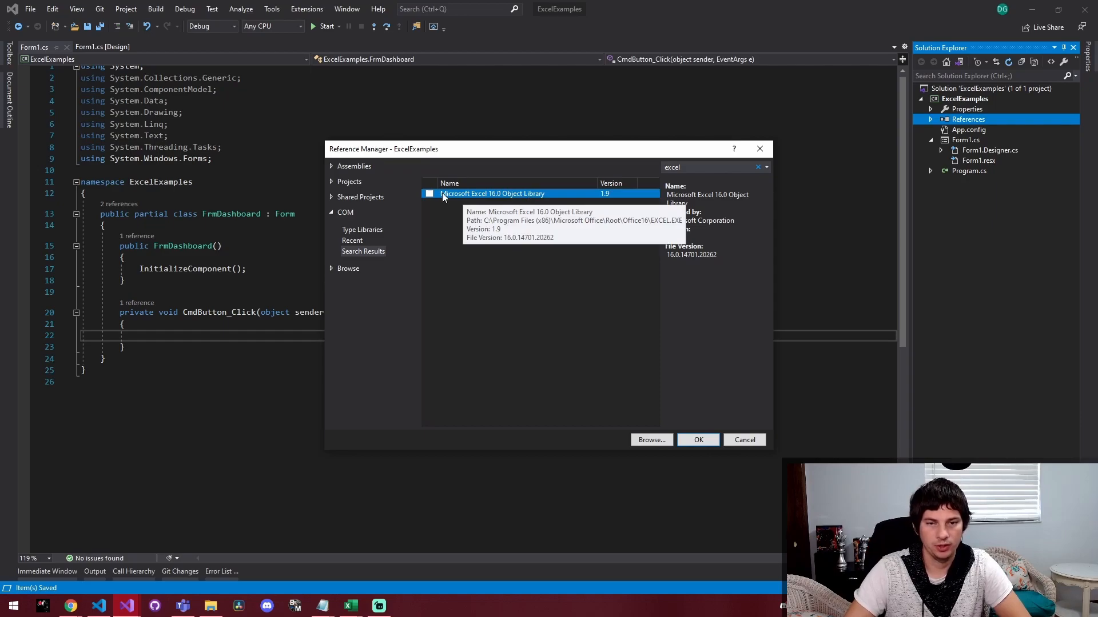
left_click(430, 193)
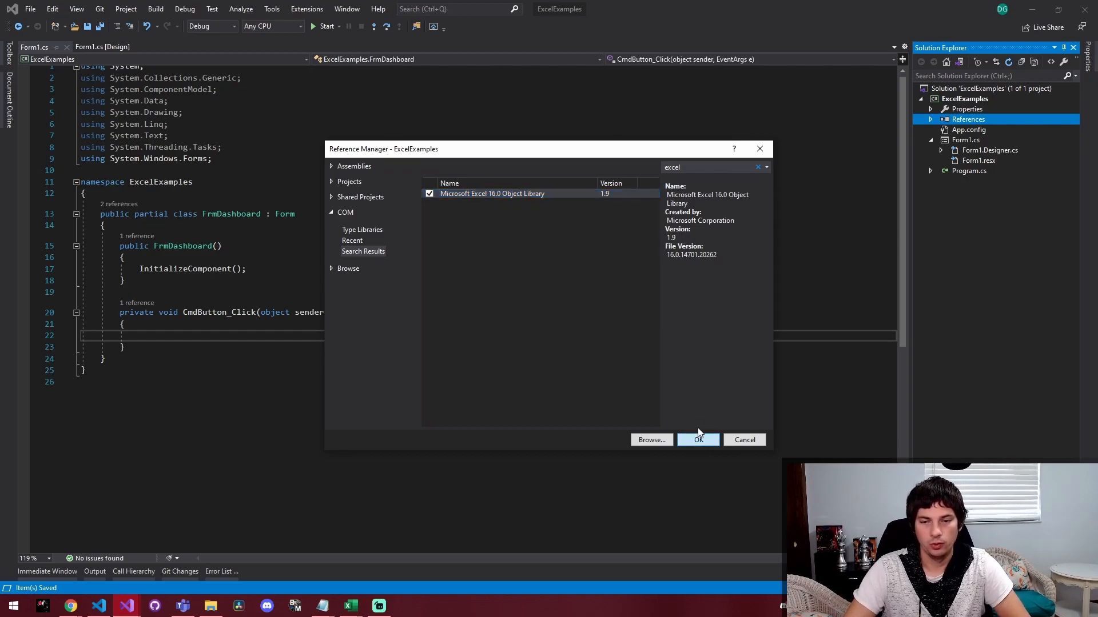
left_click(698, 440)
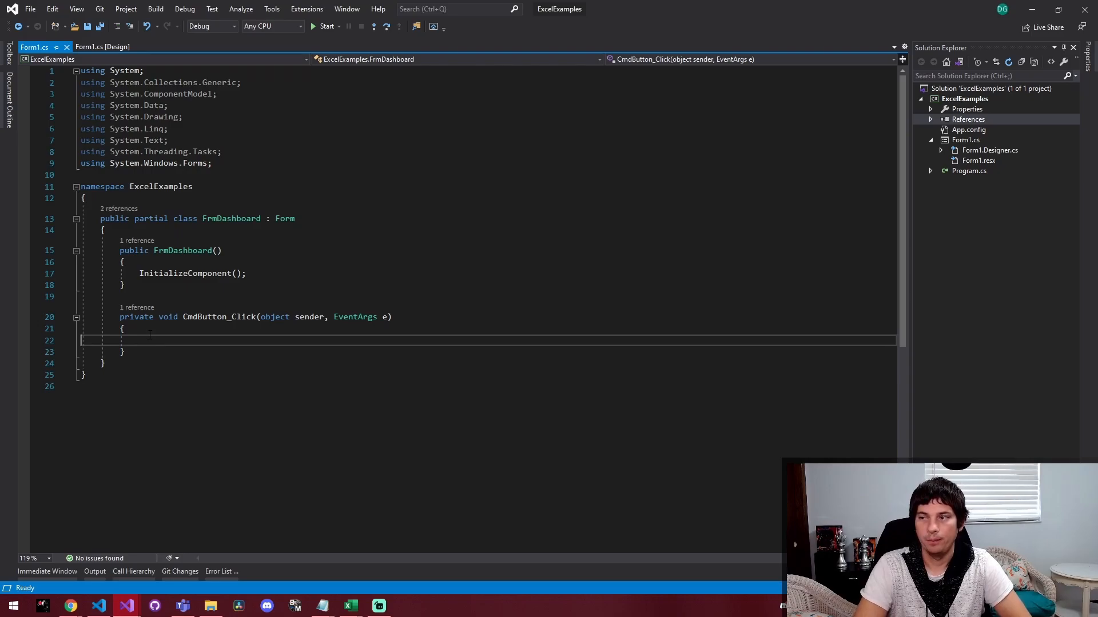
Call readExcel() from the handler and add a readExcel method declaring string filePath = ""
type("string filePath = \"\";")
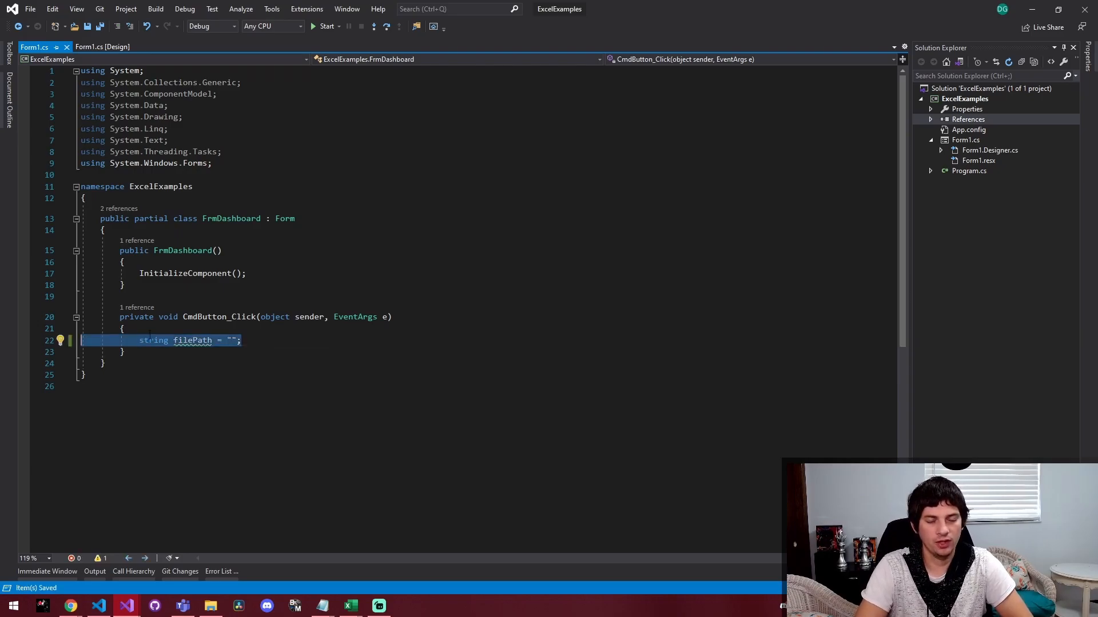
type("readExcel(")
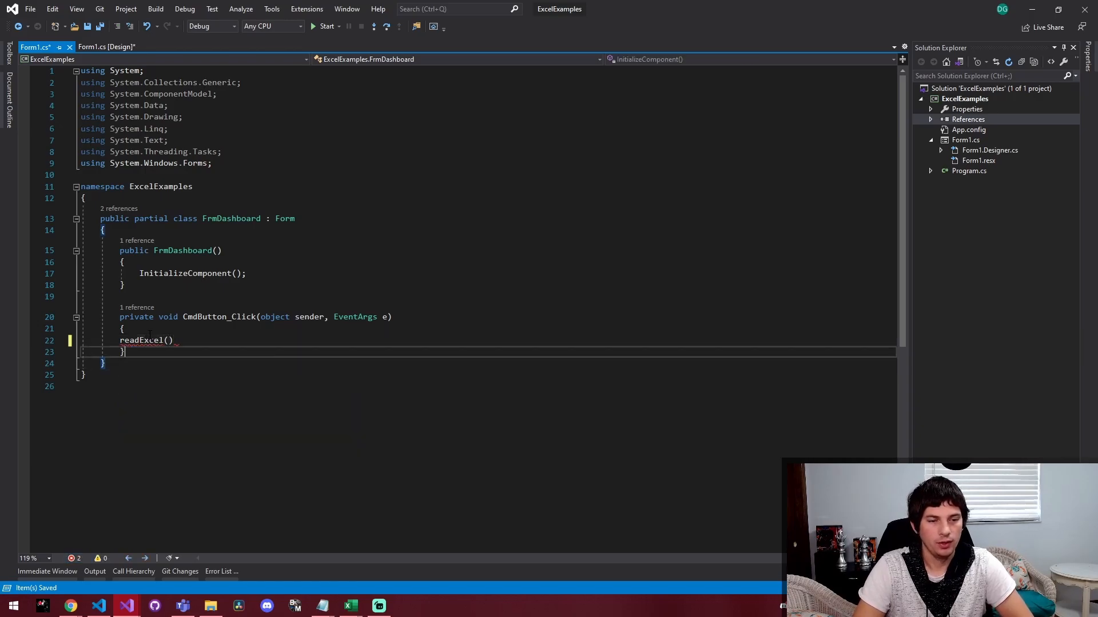
type(";")
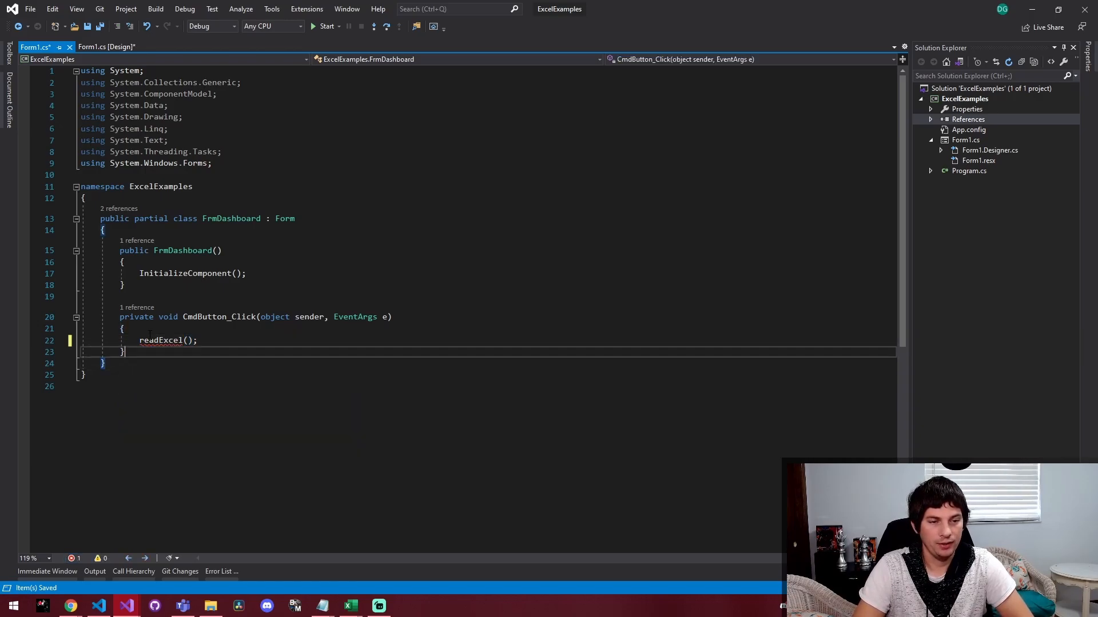
type("private voide readExcel(")
type("using")
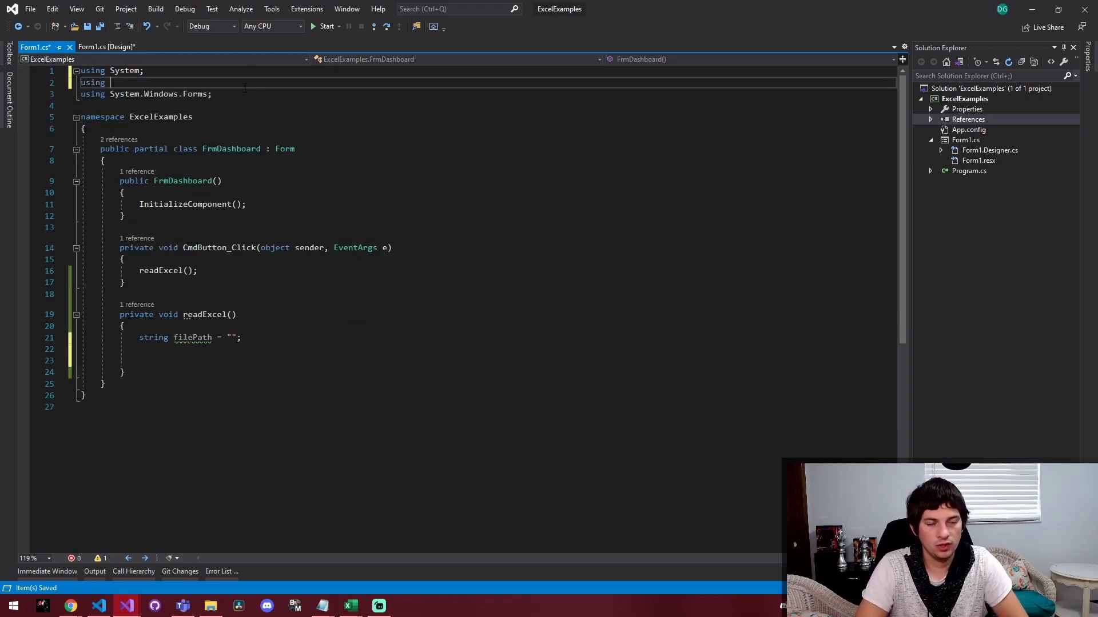
Import Microsoft.Office.Interop.Excel and create excel as a fully qualified new Application()
type("Microsoft.Office.Interop.Excel;")
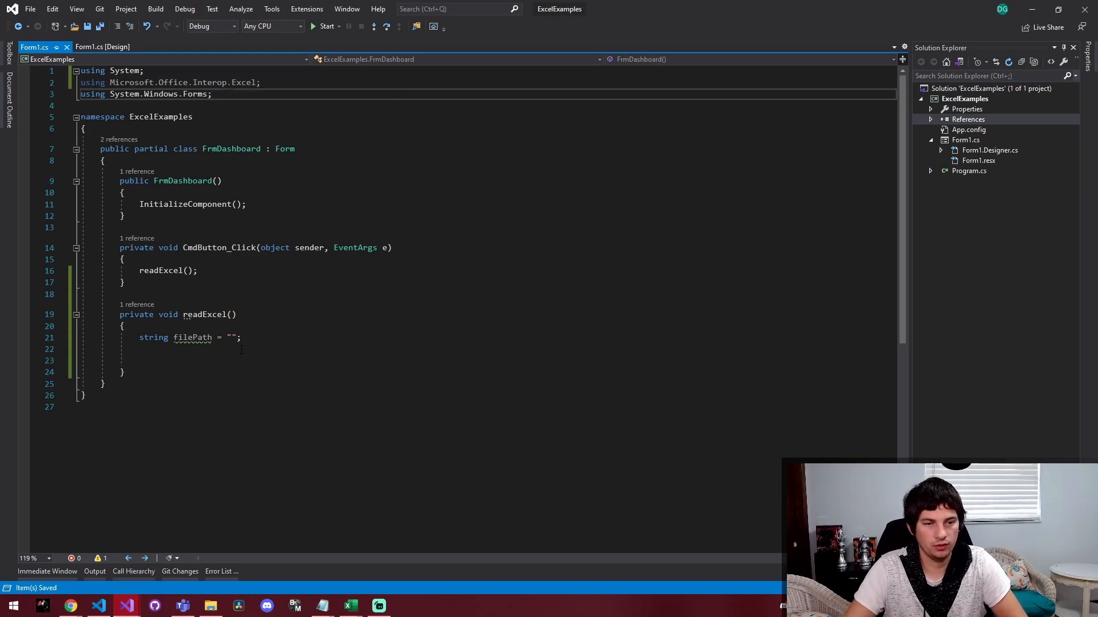
type("Appl")
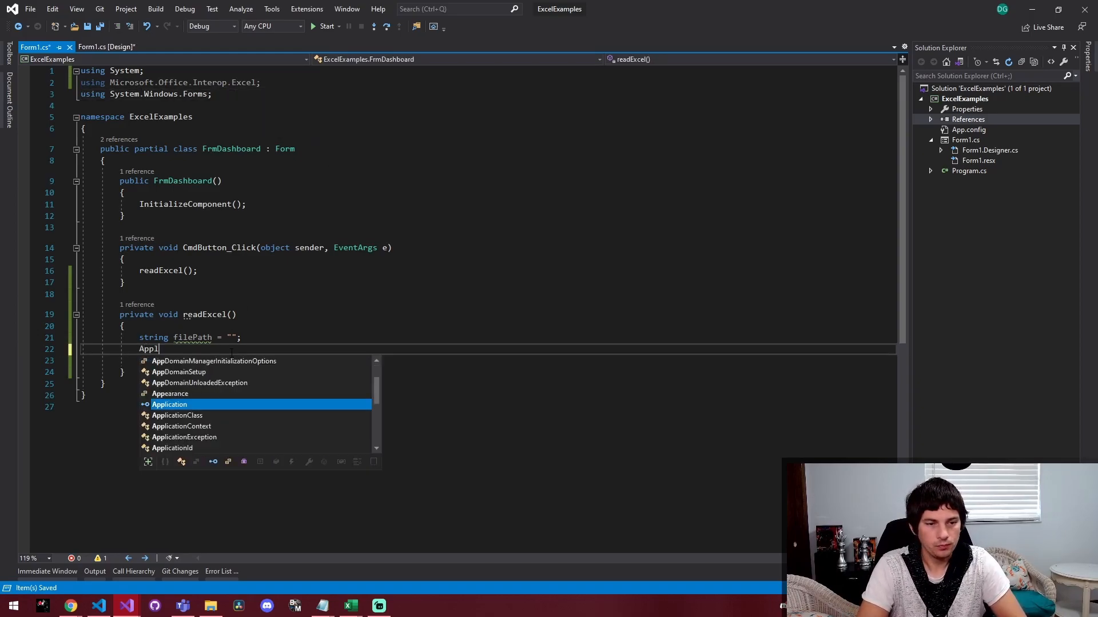
type("ication")
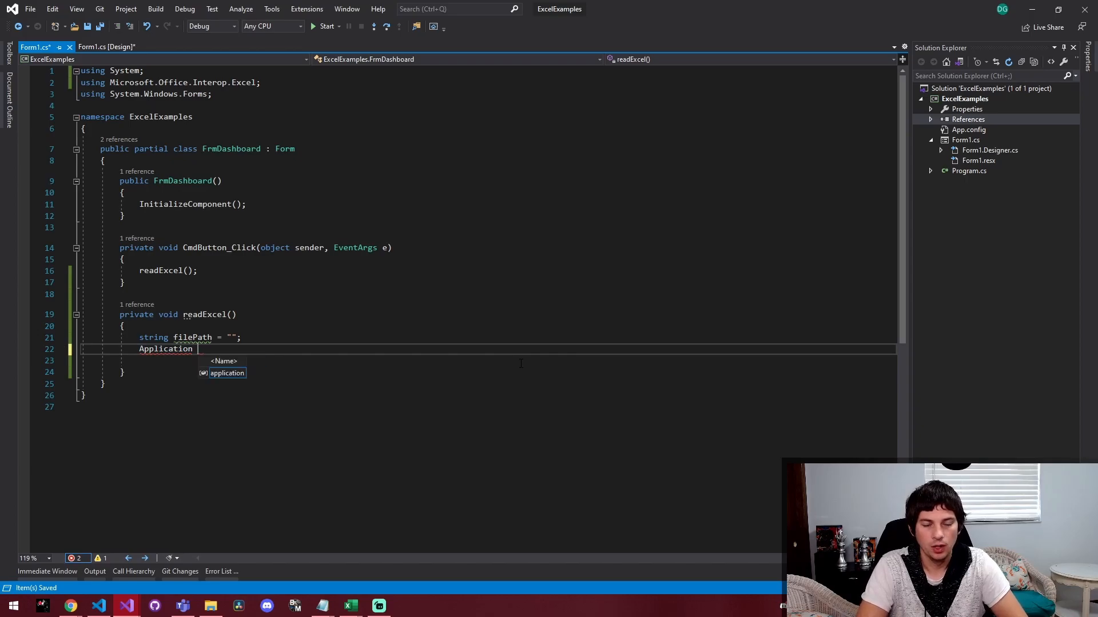
type("excel = new")
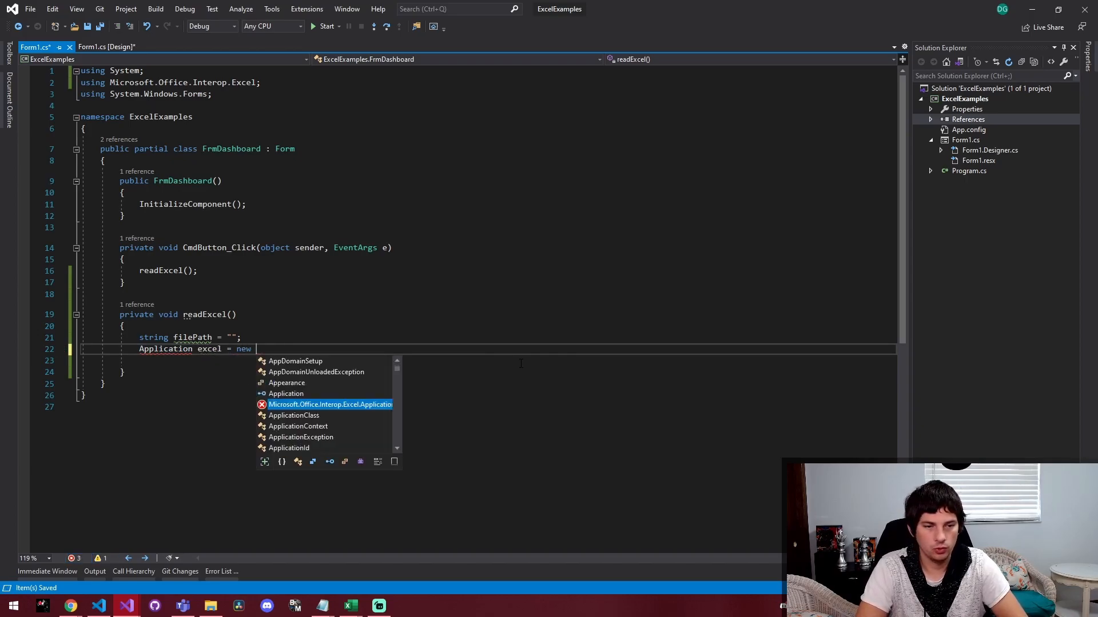
type("Appli")
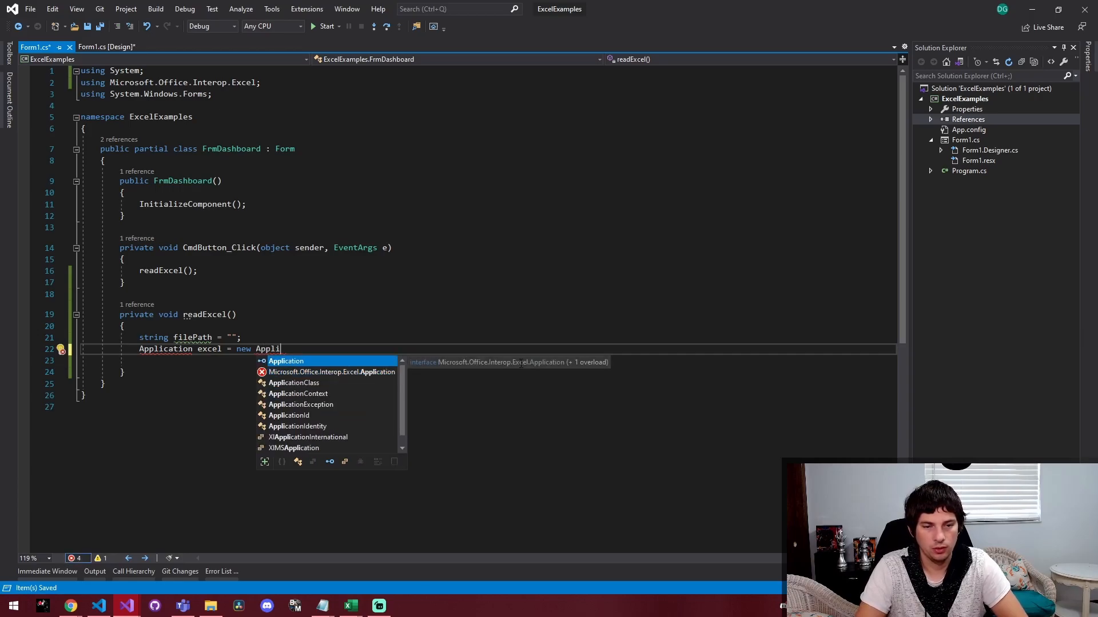
type("Application();")
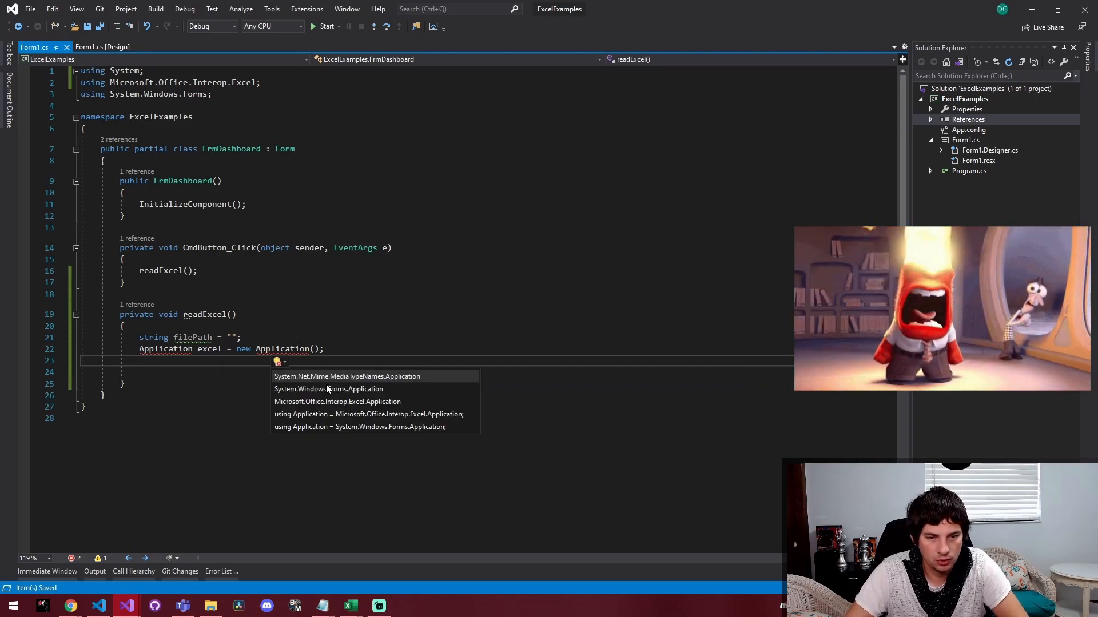
mouse_move(337, 401)
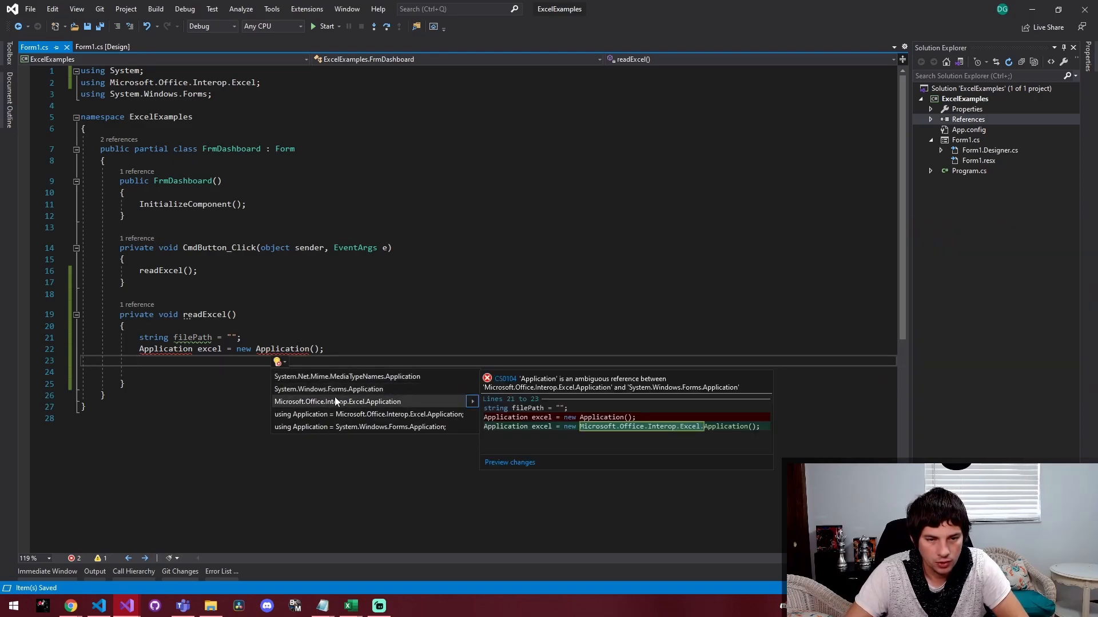
left_click(338, 402)
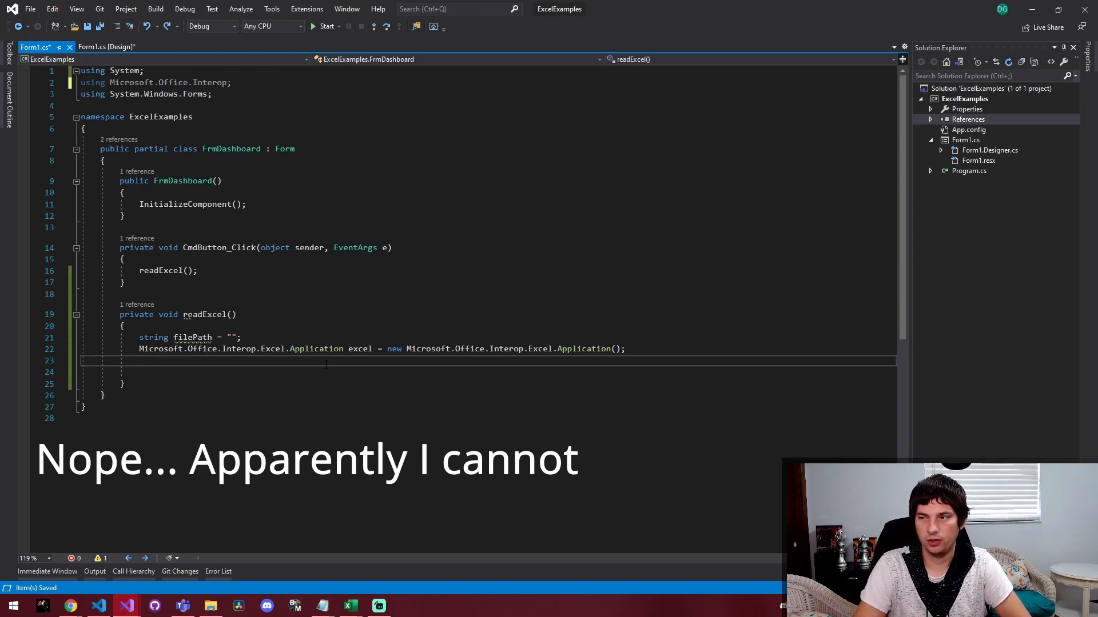
Declare Workbook wb and Worksheet ws in readExcel, then start a new line
type("Workbook wb;")
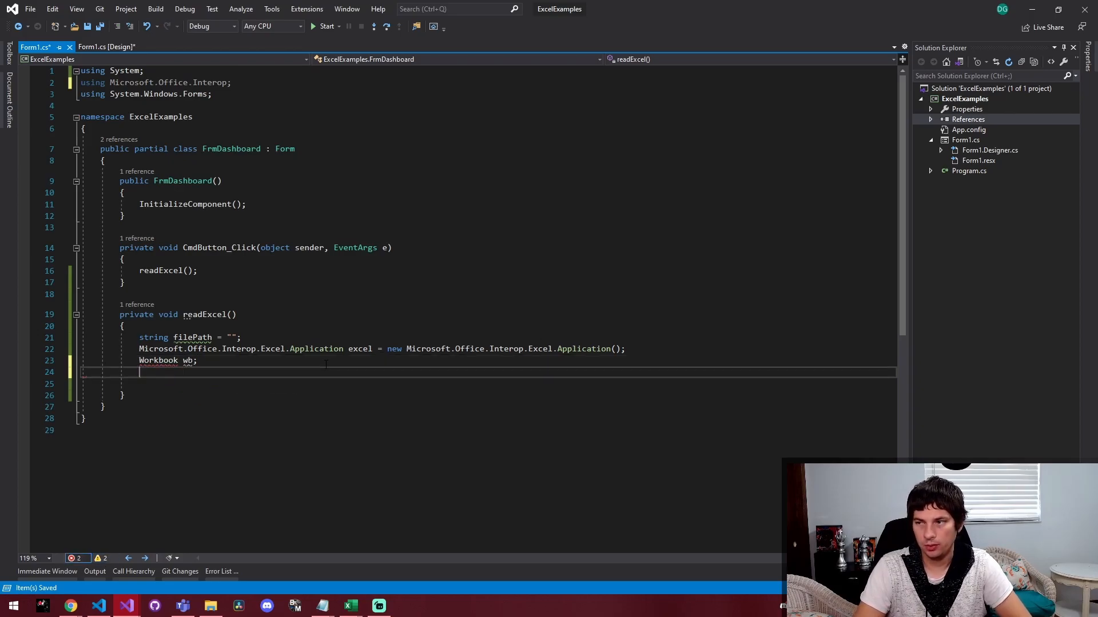
type("Worksheet")
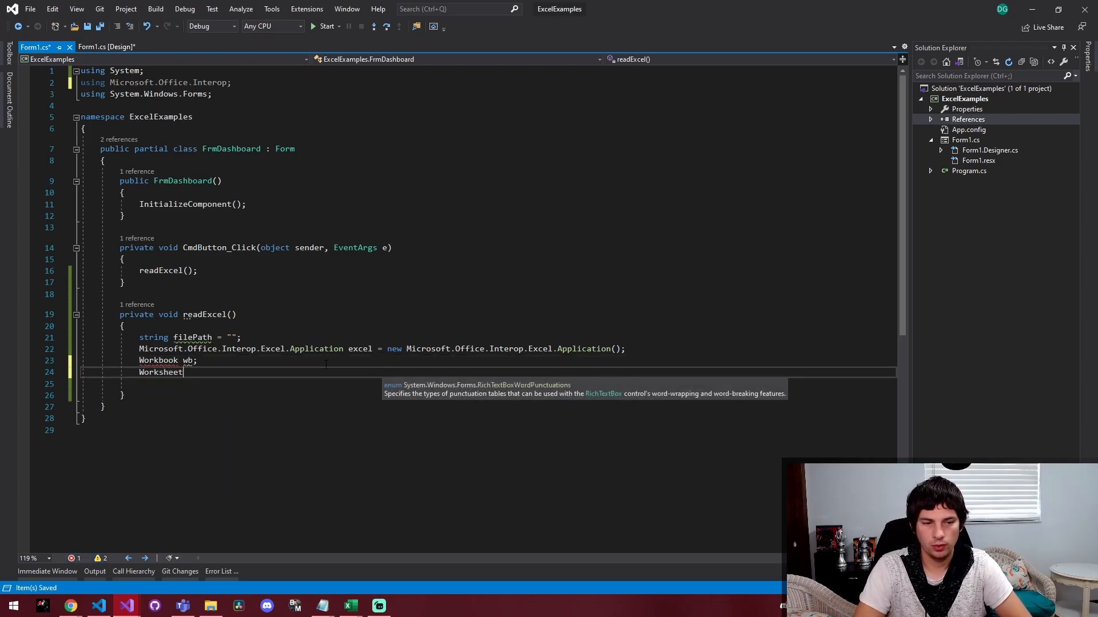
type("ws;")
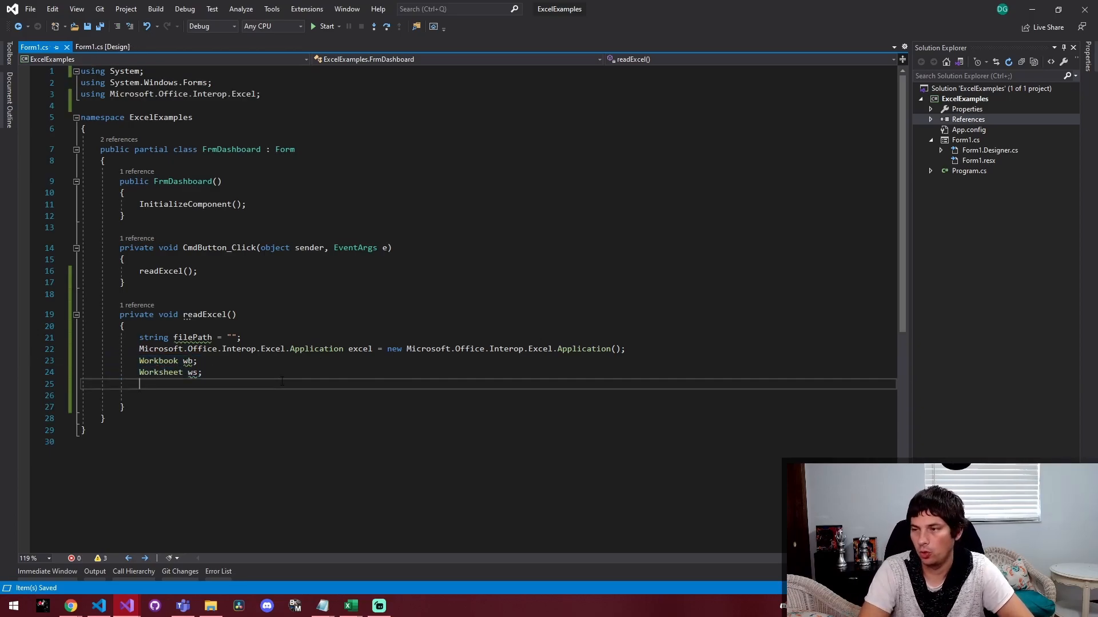
key("enter")
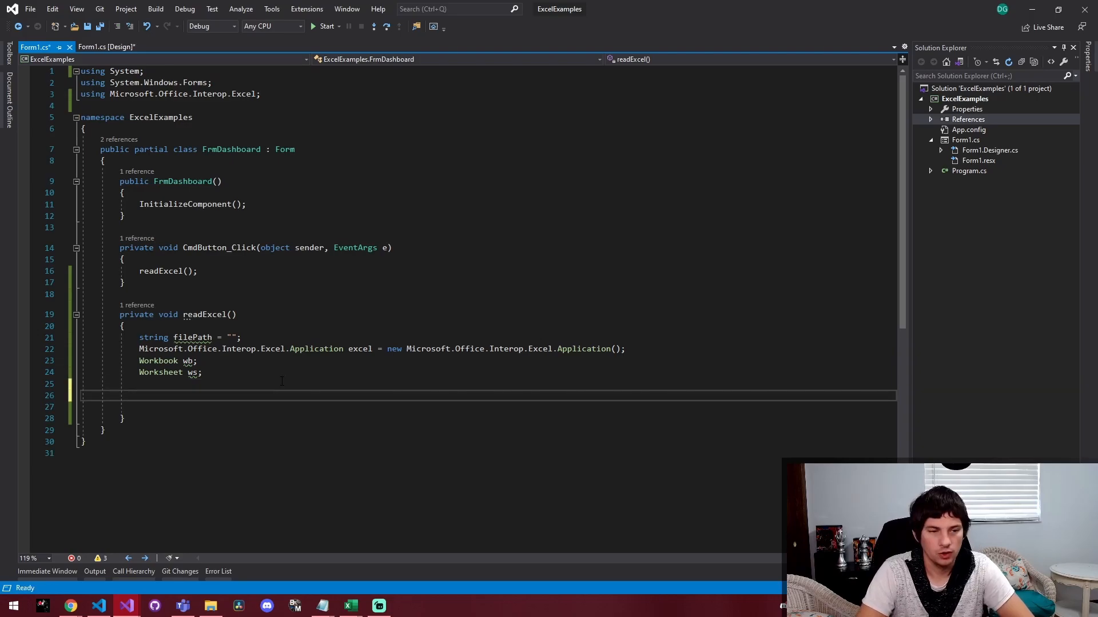
Open the workbook with wb = excel.Workbooks.Open(filePath);
type("wb =")
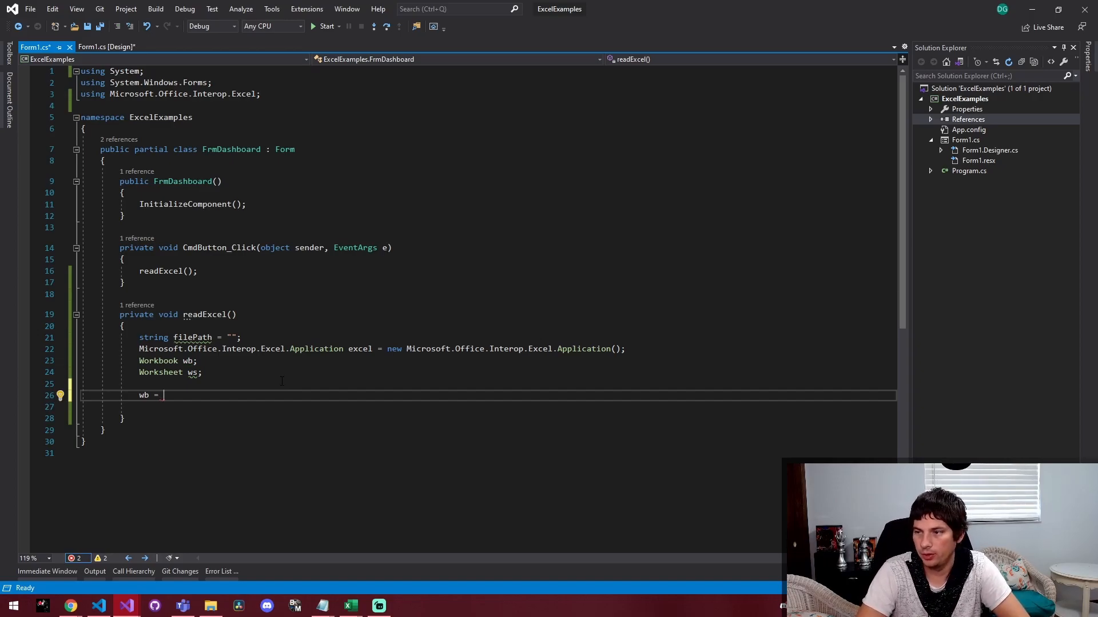
type("excel.e")
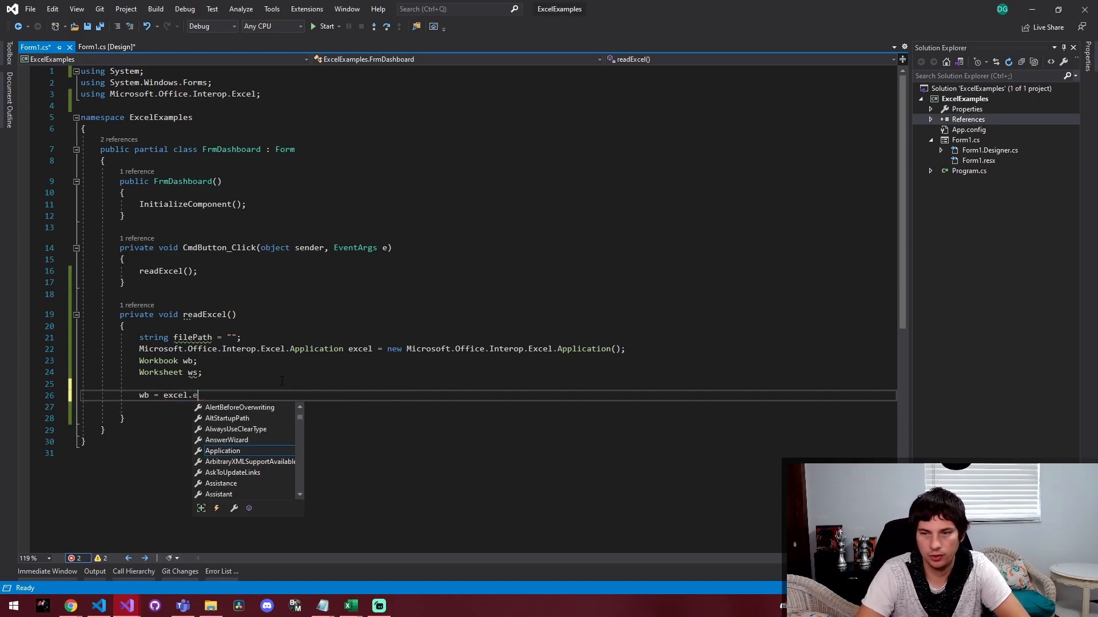
type("wor")
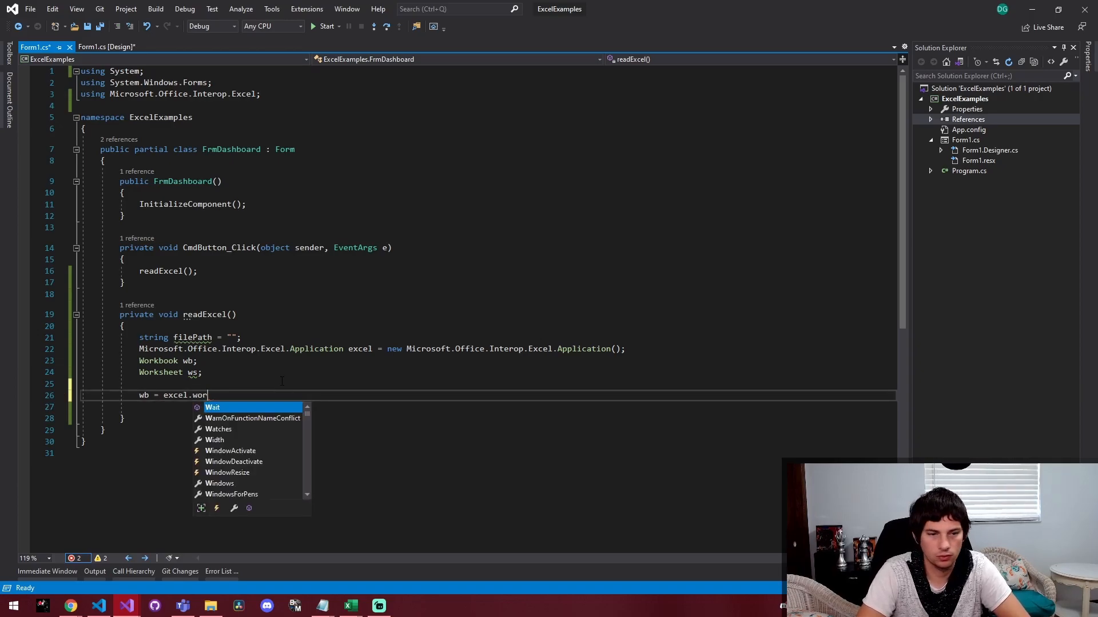
type("kbooks")
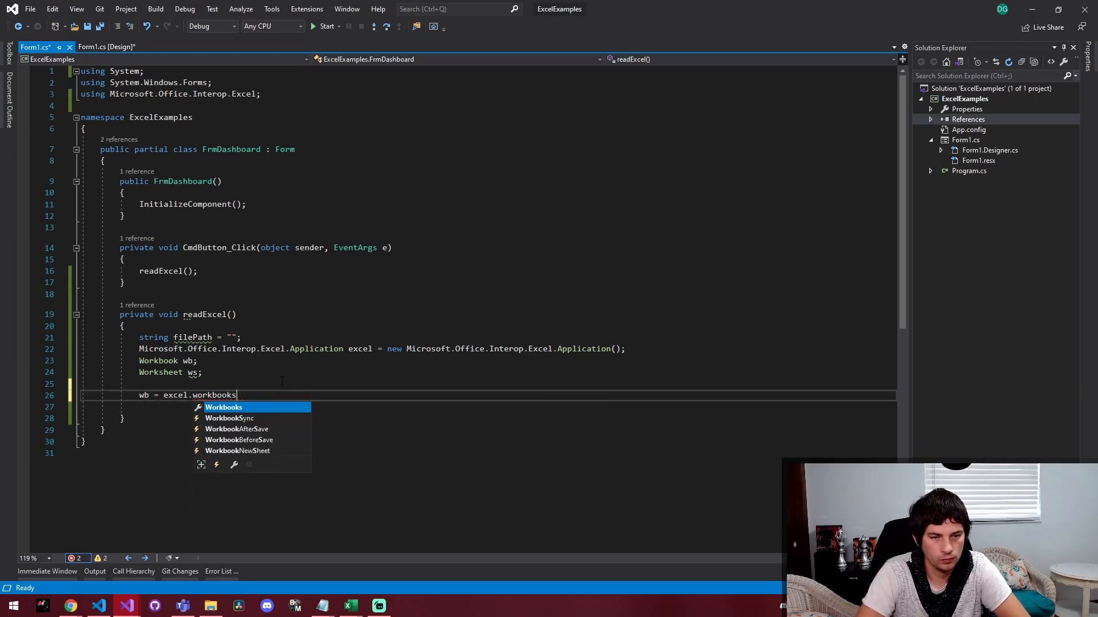
type(".")
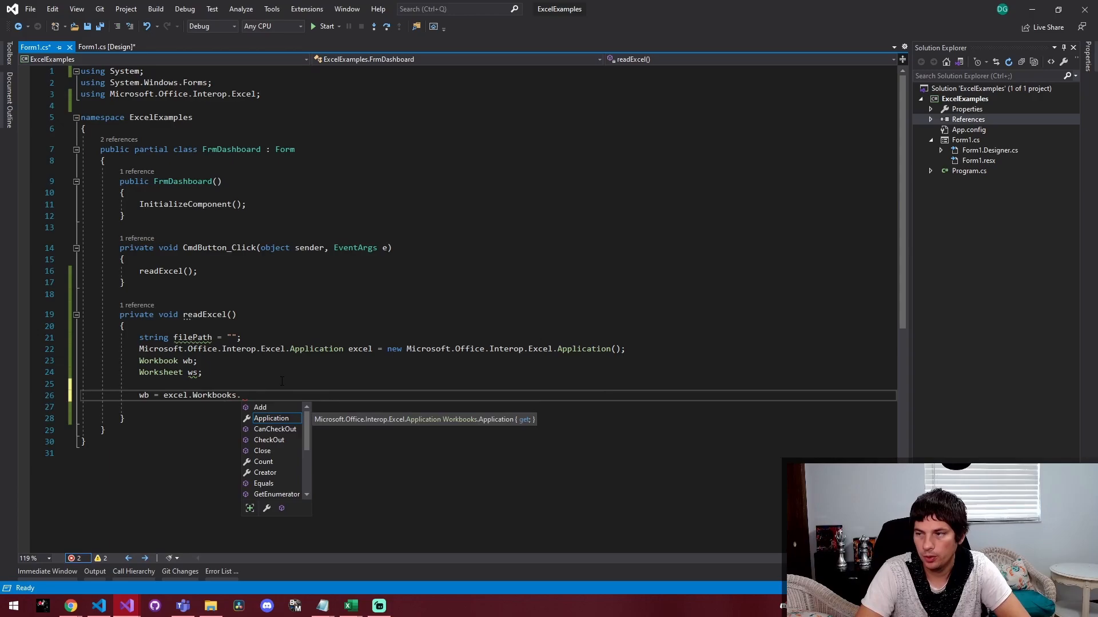
type("Open(f")
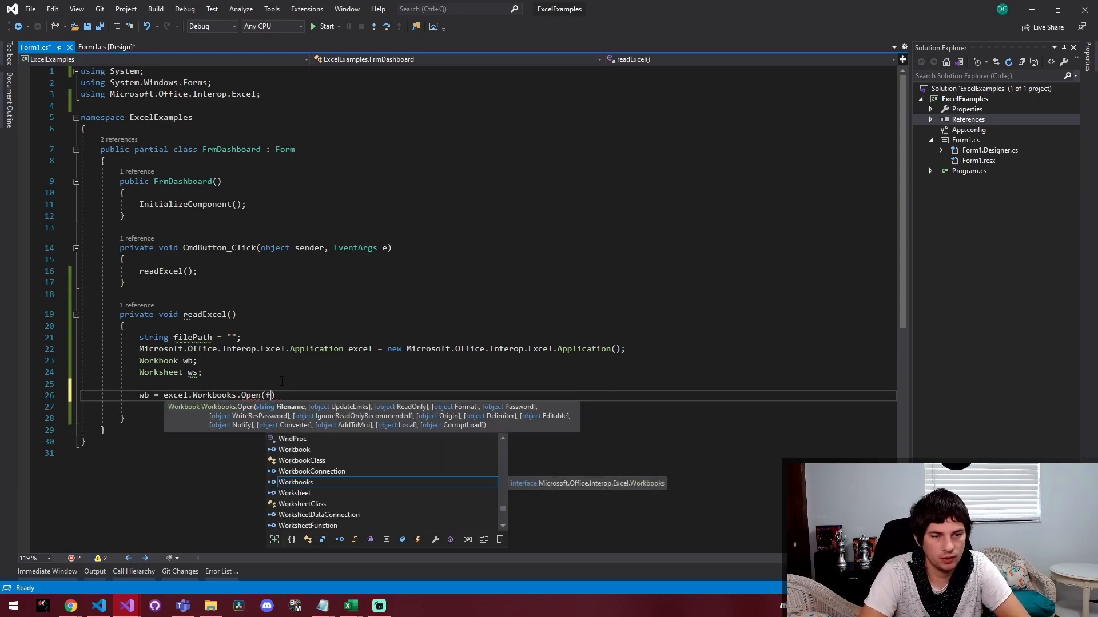
type("ilePath);")
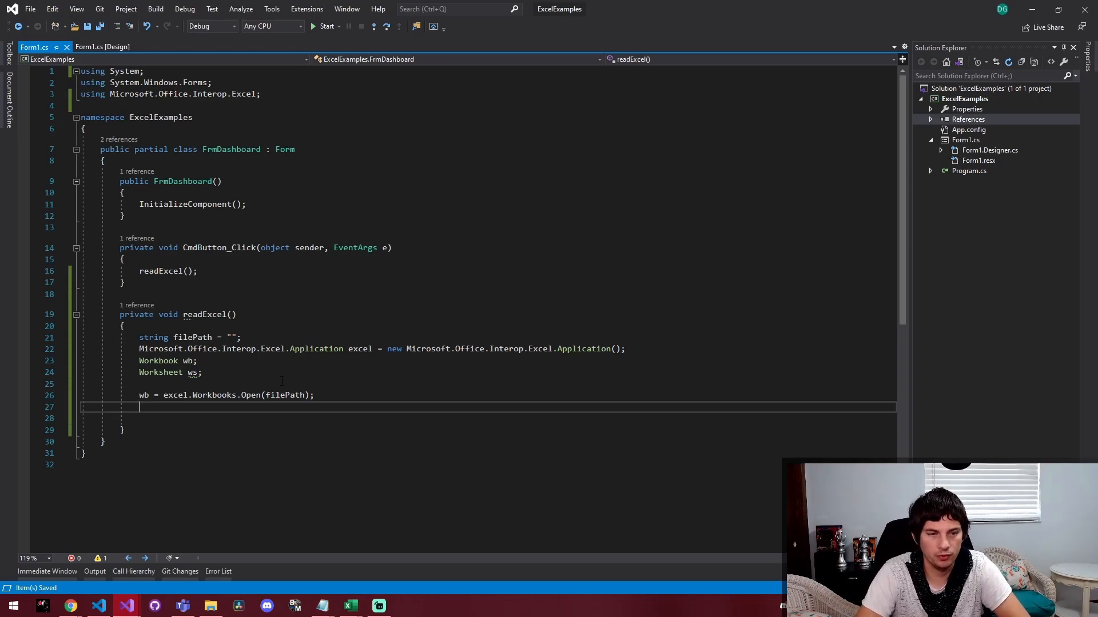
Assign ws = wb.Worksheets[0]; and add a blank line after it
type("ws =")
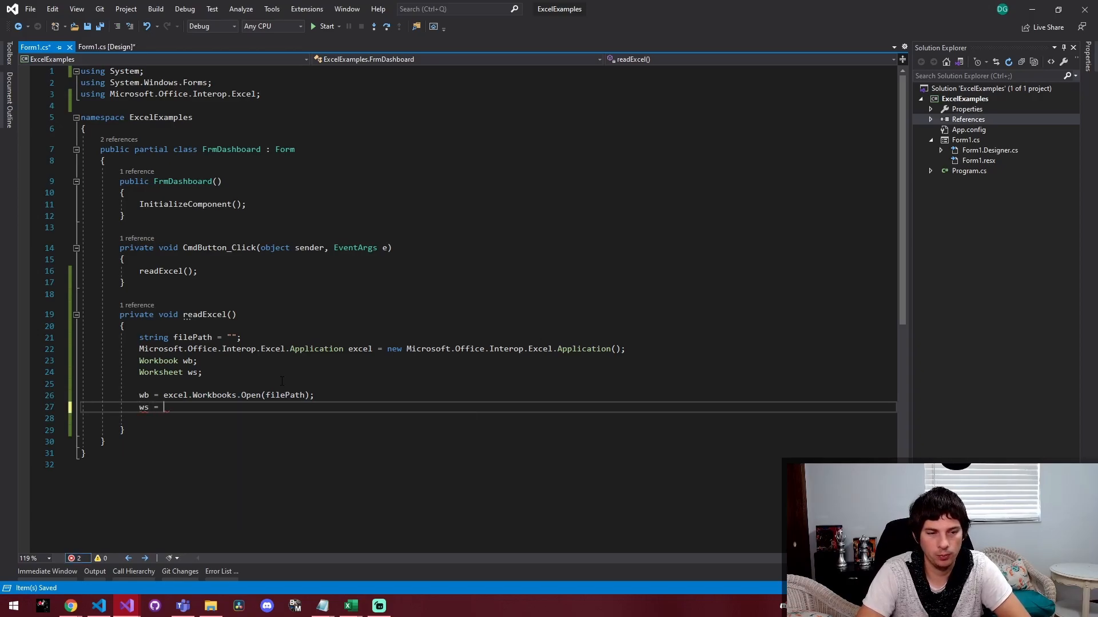
type("wb.")
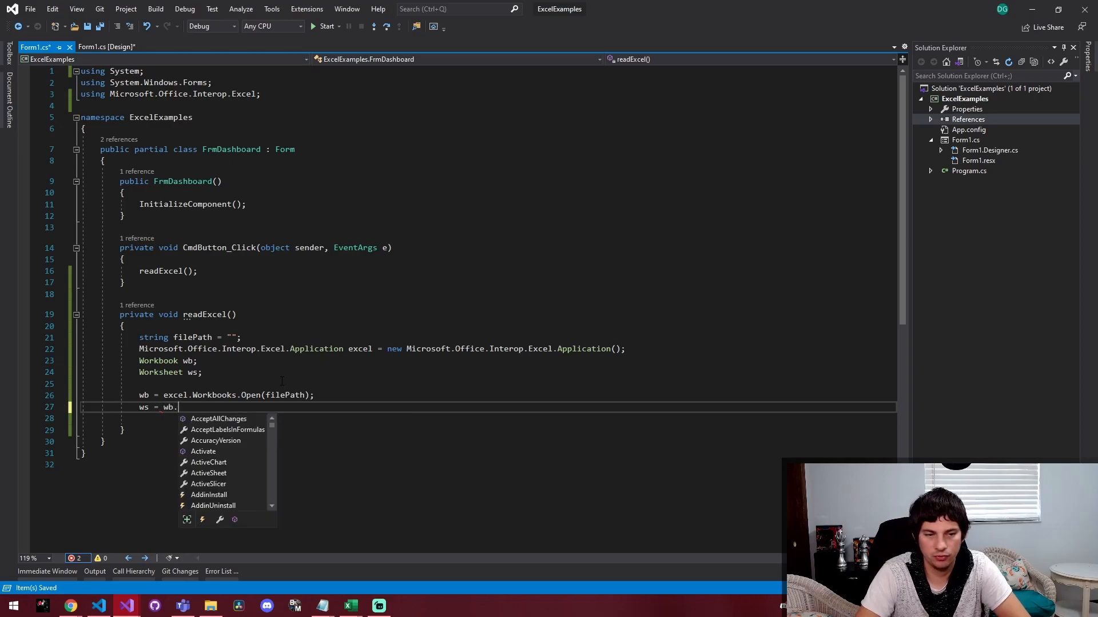
type("workst")
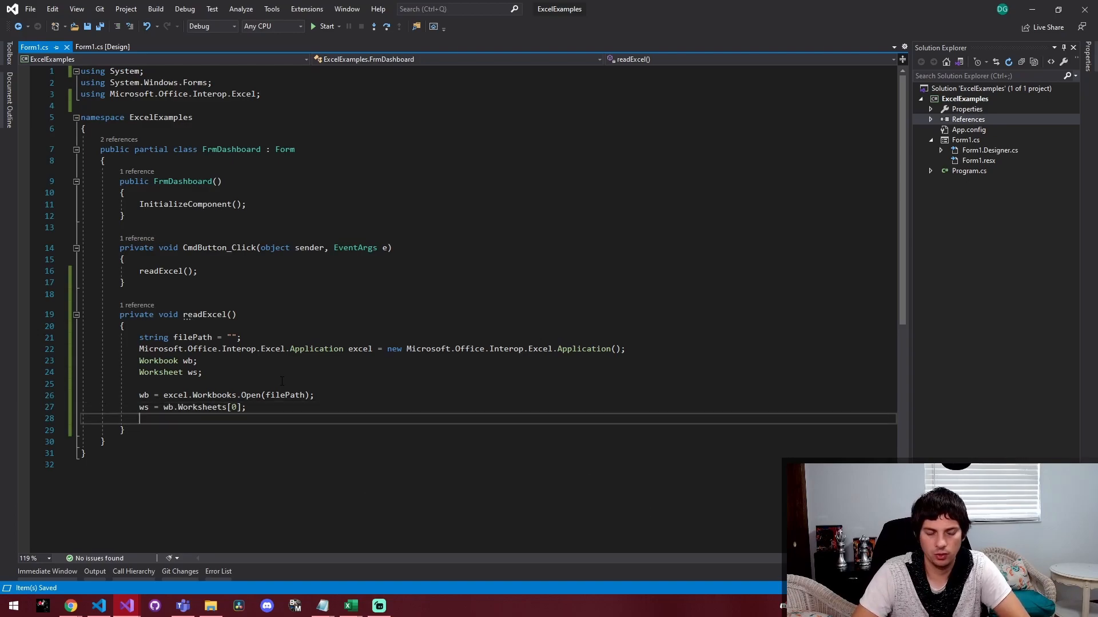
key("enter")
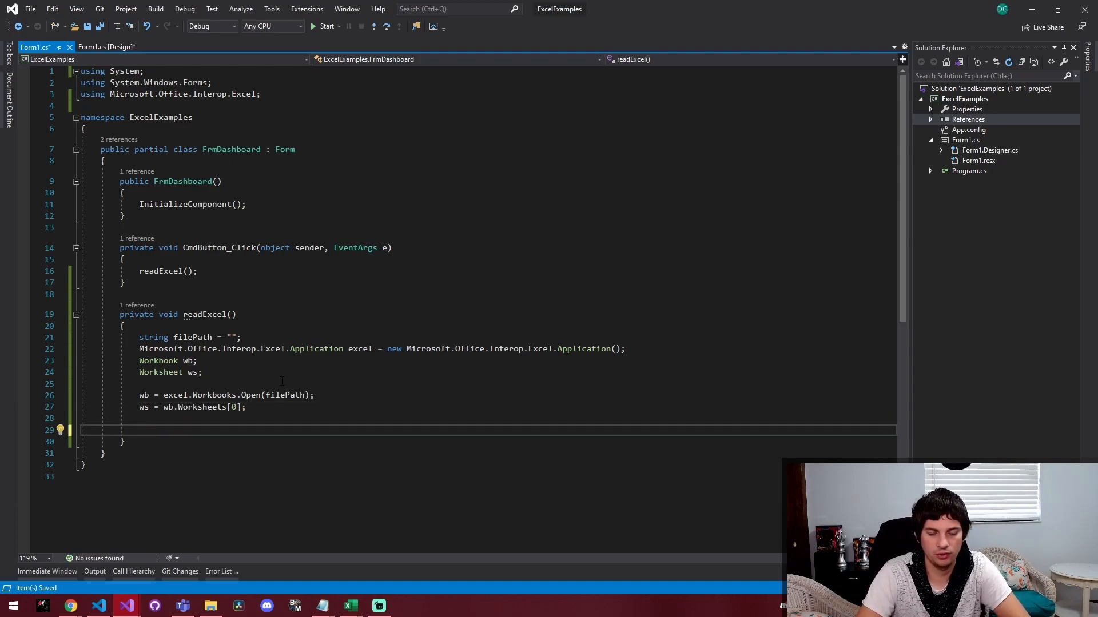
Show ws.Cells[1, 1] in a MessageBox, correcting the Show capitalisation
type("ws.")
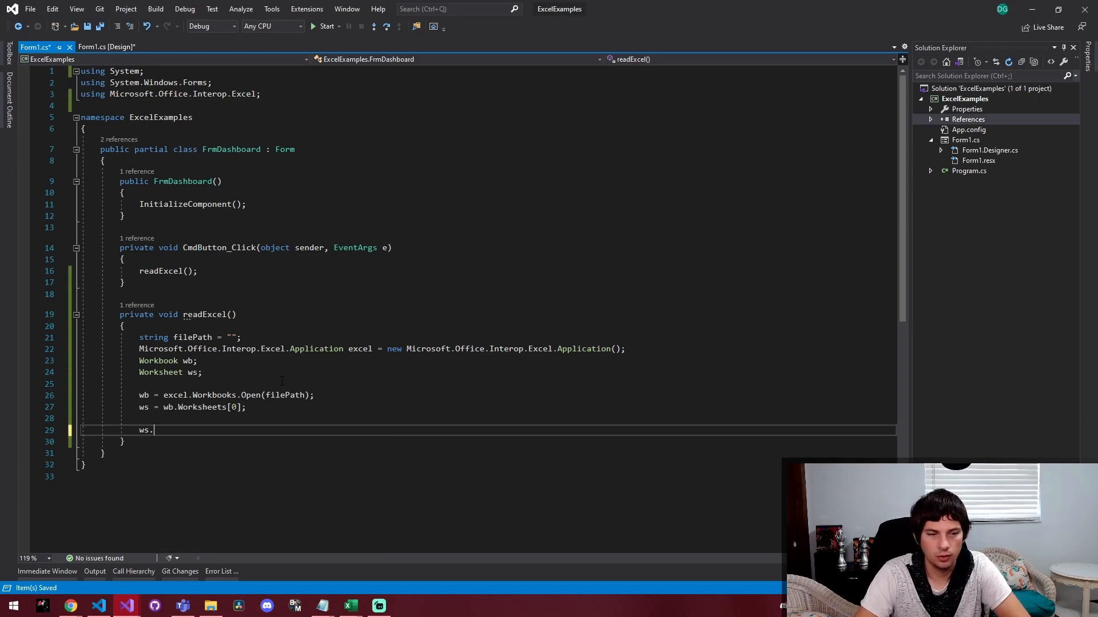
type("Cells")
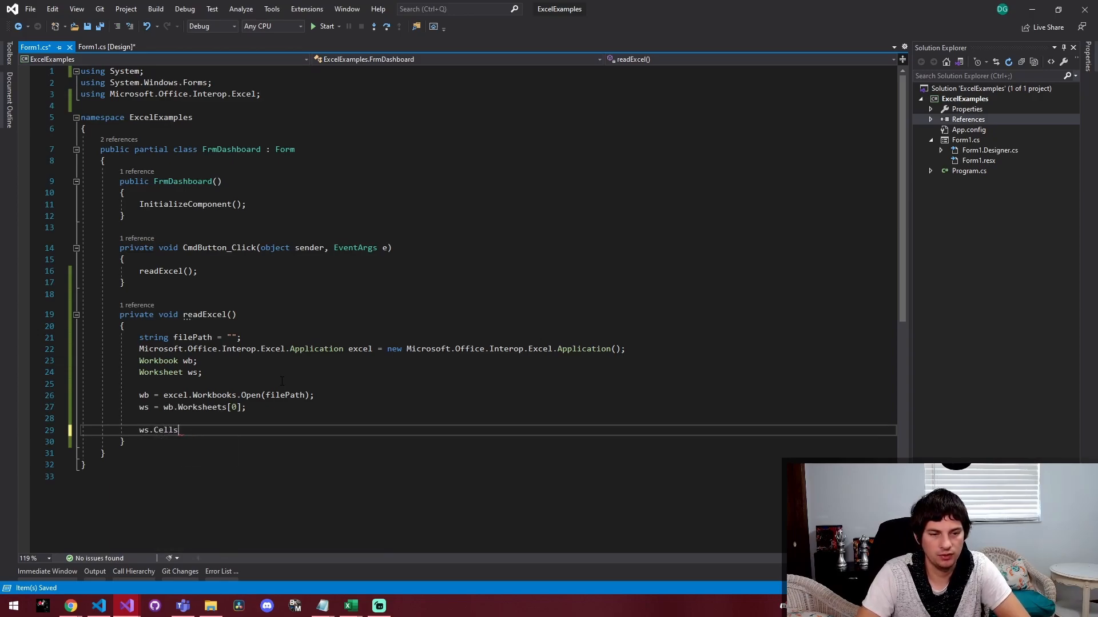
type("[]")
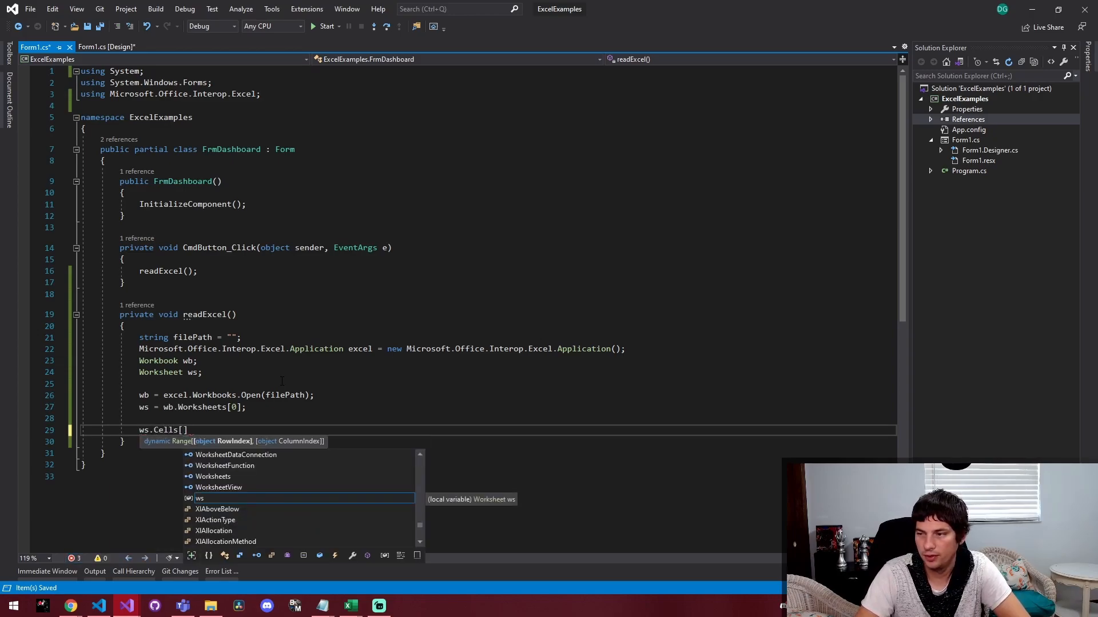
type("1")
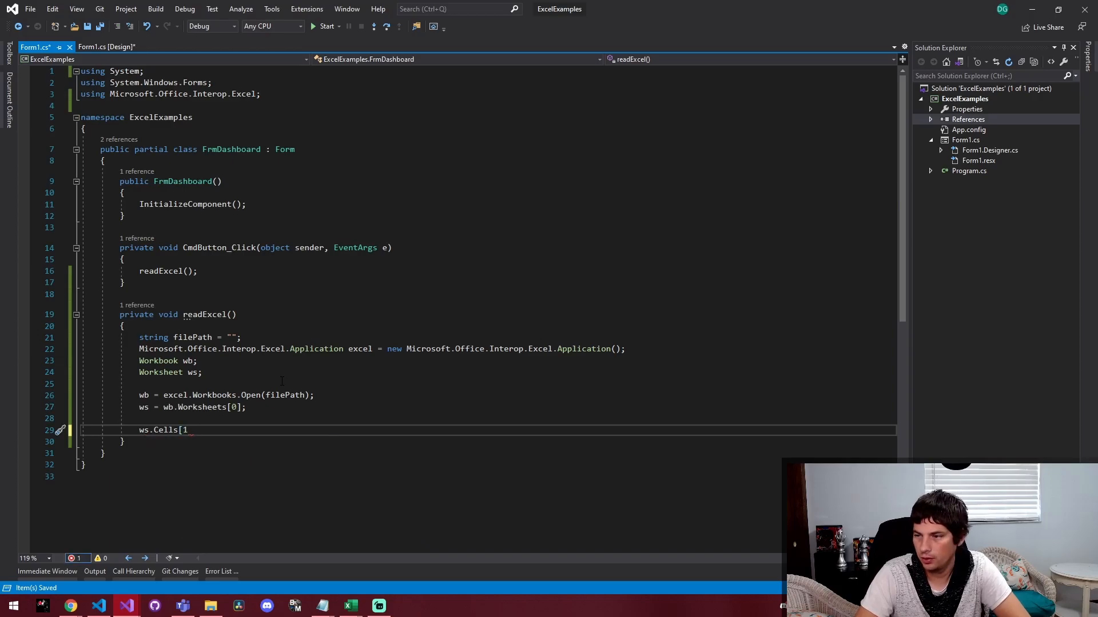
type(",1")
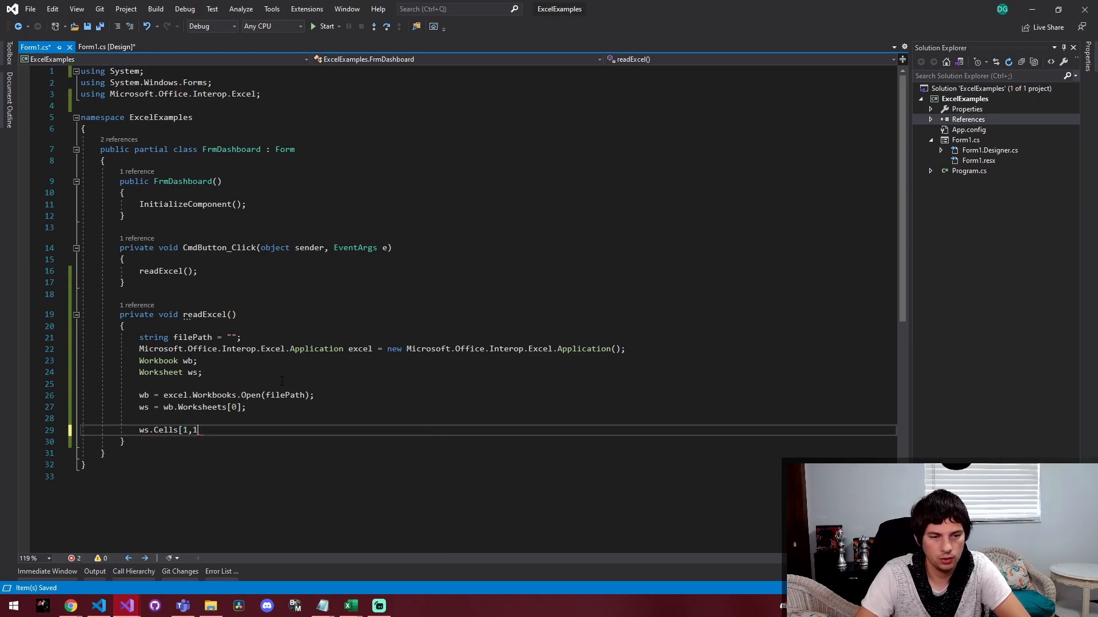
type("msgbox(")
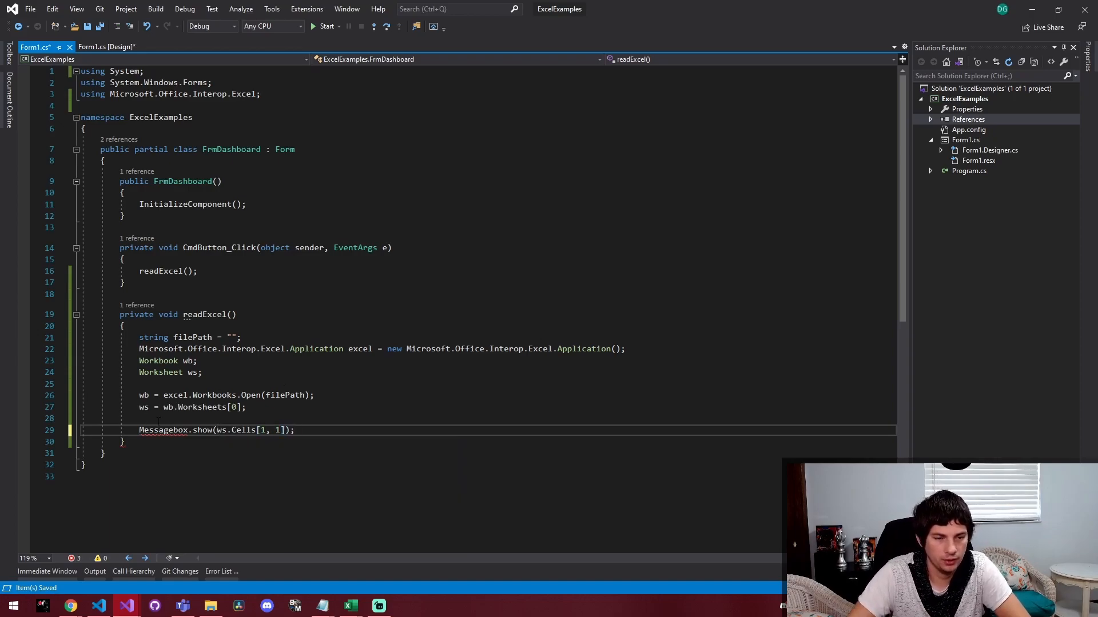
left_click(147, 443)
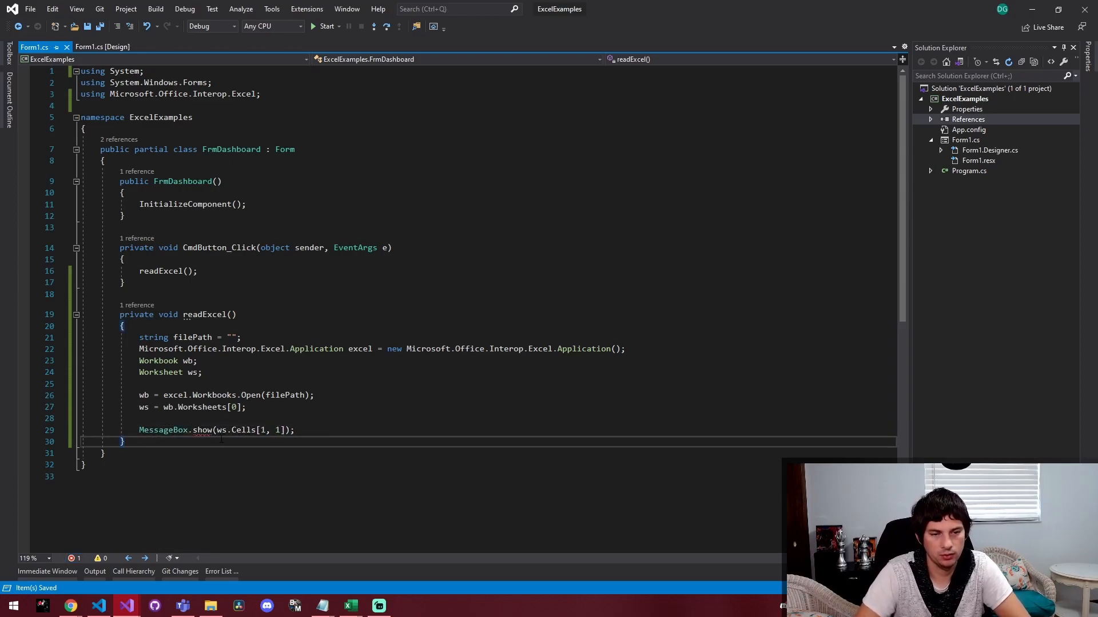
double_click(204, 430)
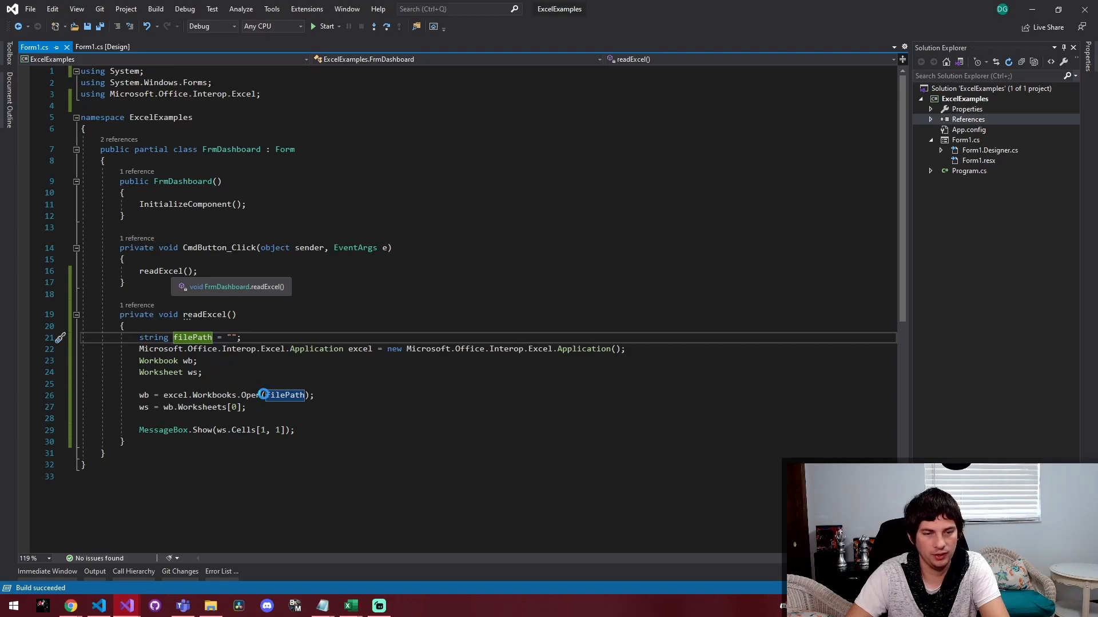
Set filePath to c:\Simple\ExcelTest.xlsx, save, and run the Dashboard app
left_click(324, 25)
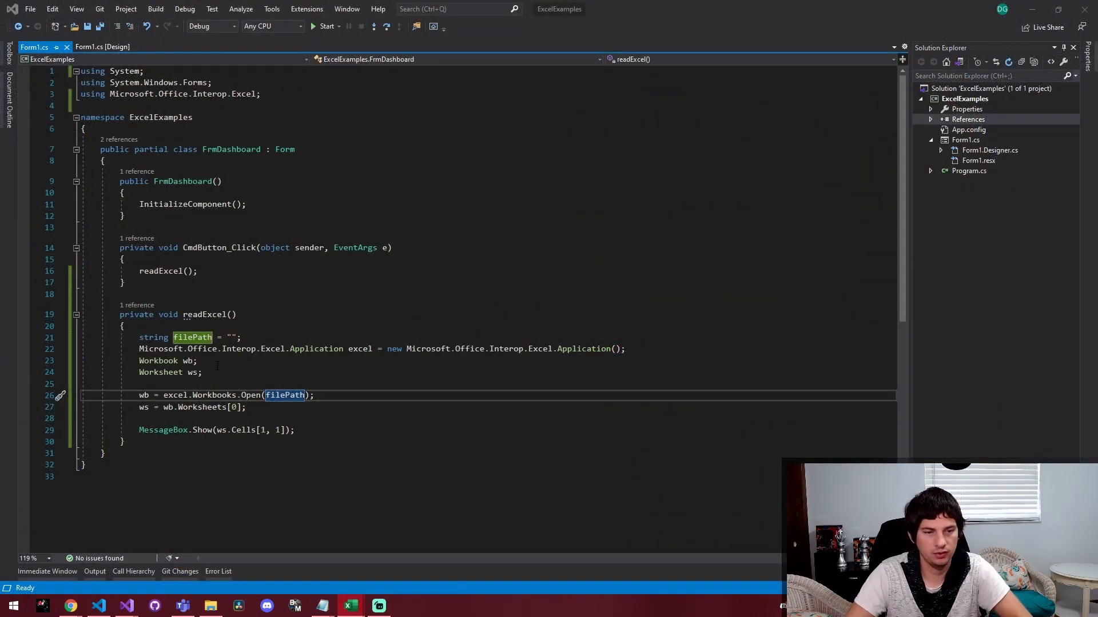
type("c:")
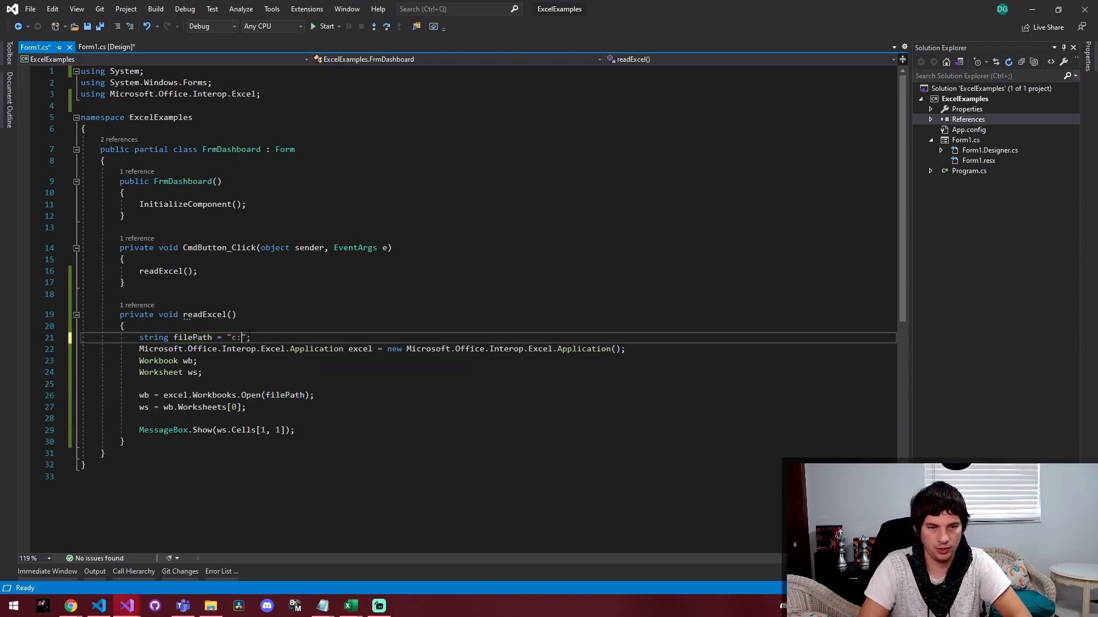
type("\\\\Simple\\\\")
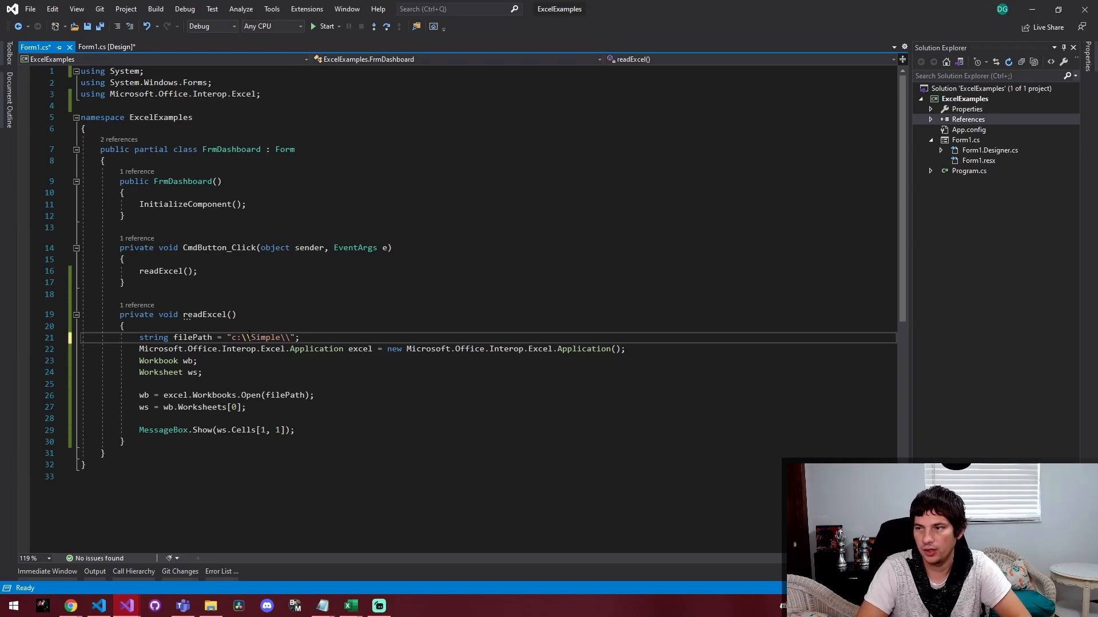
type("ExcelT.st.")
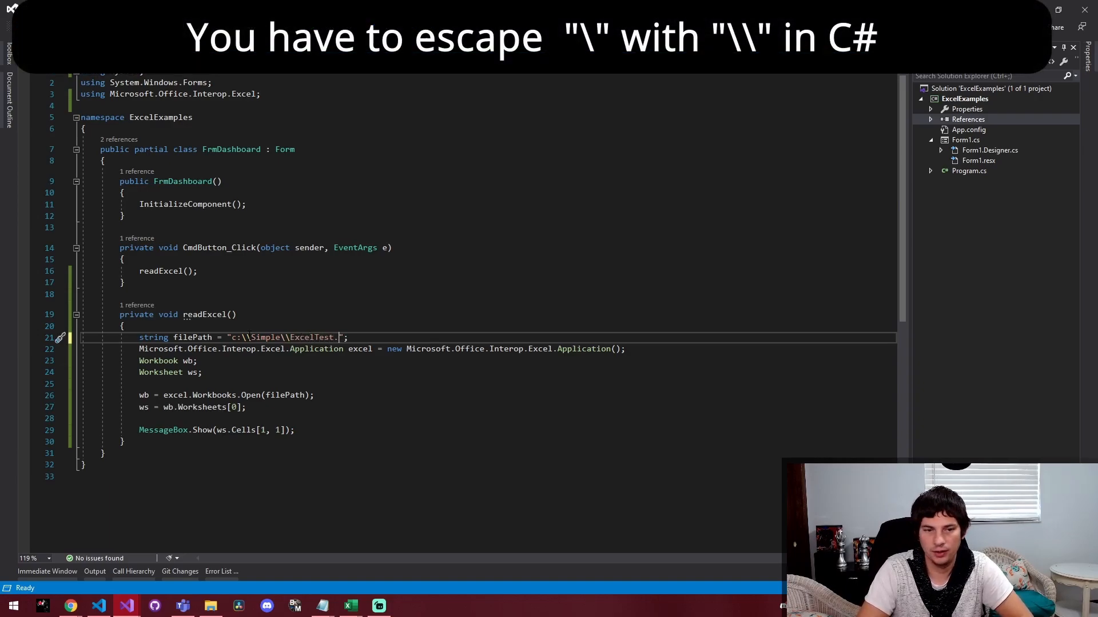
type("xlsx")
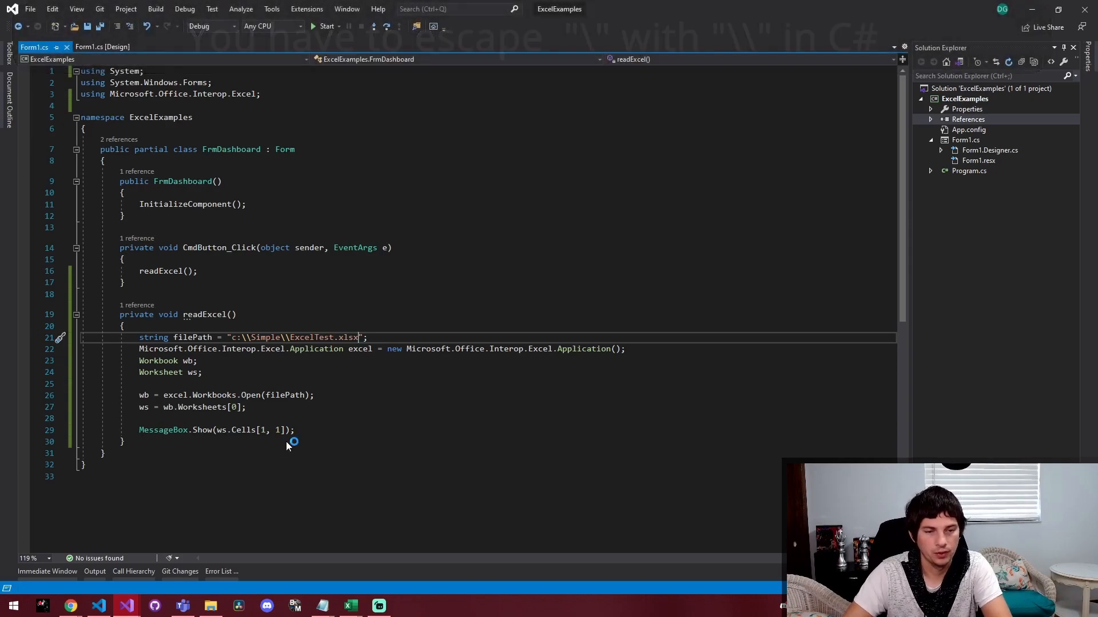
left_click(326, 26)
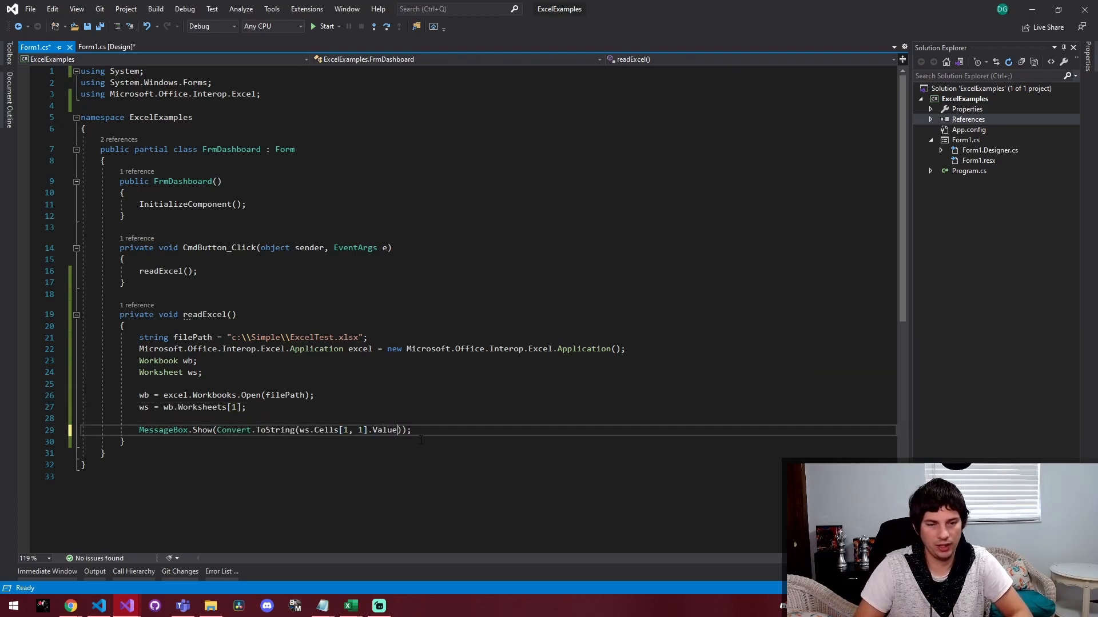
key("ctrl+s")
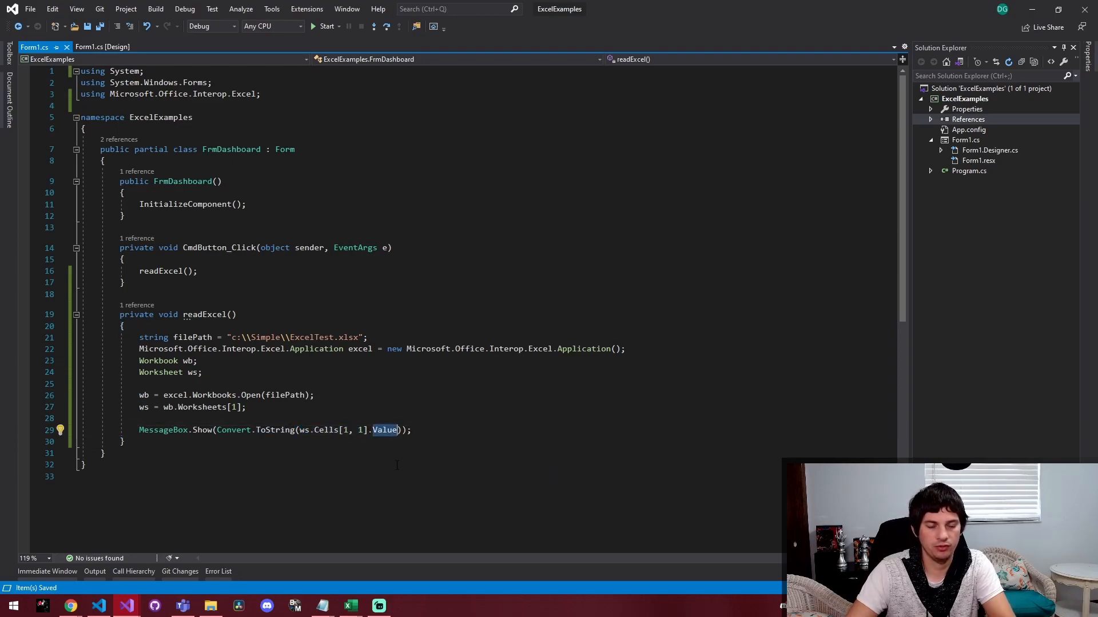
left_click(325, 26)
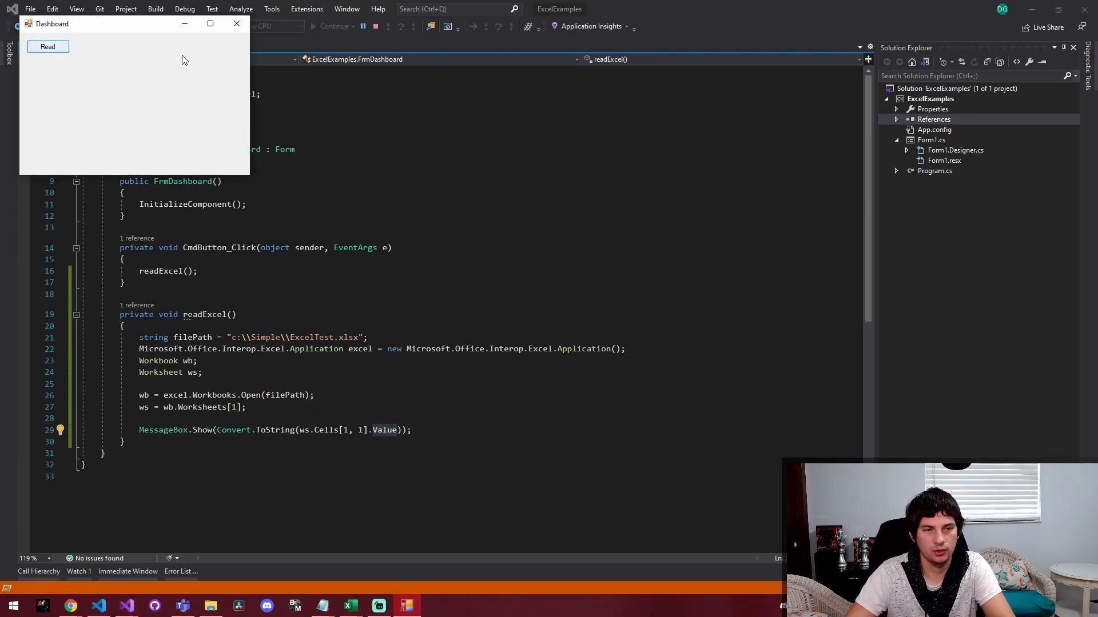
Press Read in the running app to test the cell read
left_click(47, 46)
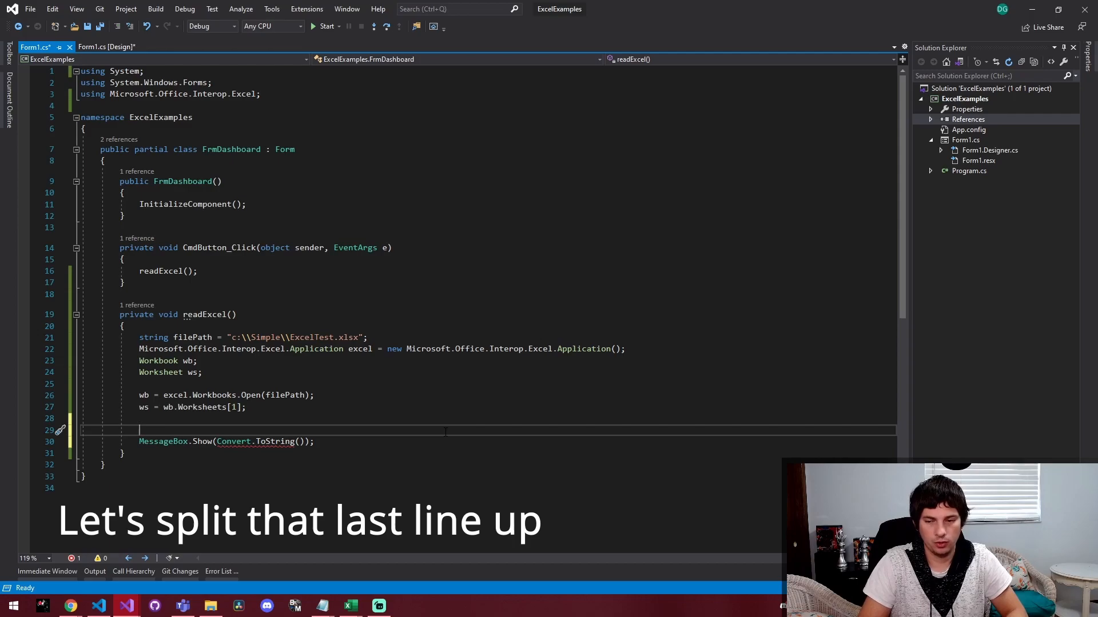
Store ws.Cells[1, 1] in Range cell, read its Value into string CellValue, and show it
type("Objectcell")
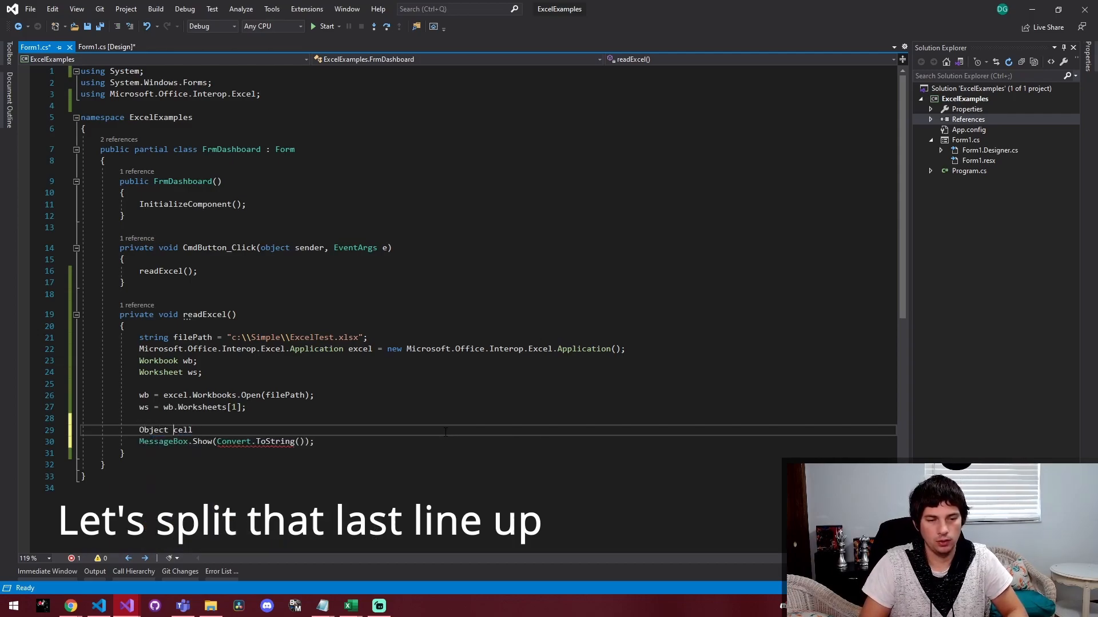
type("= ws.Cells[1, 1].Value")
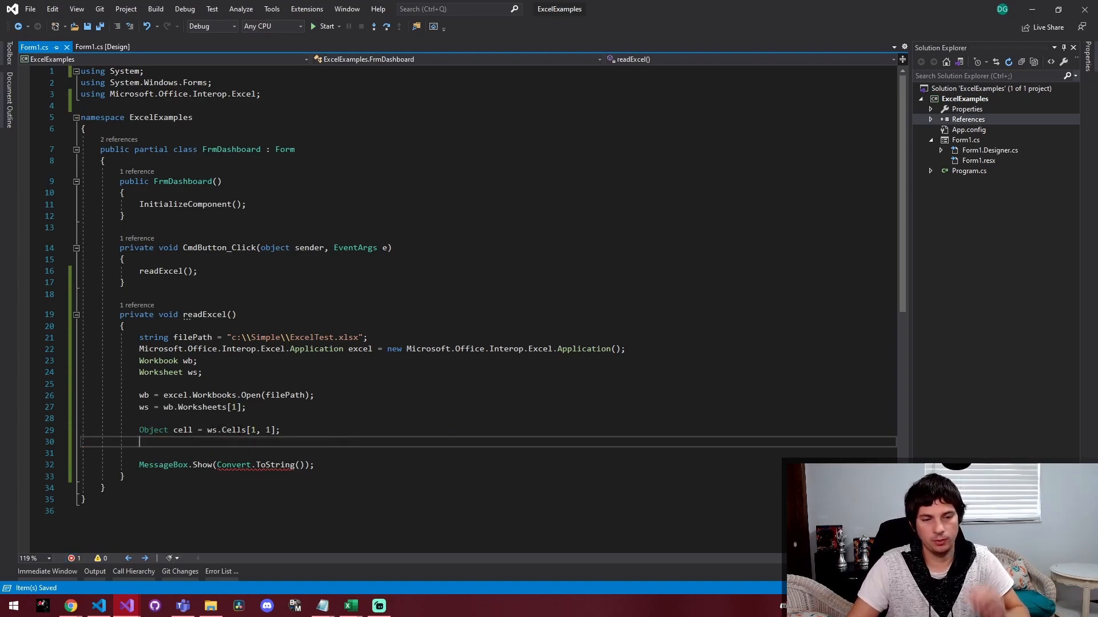
double_click(255, 430)
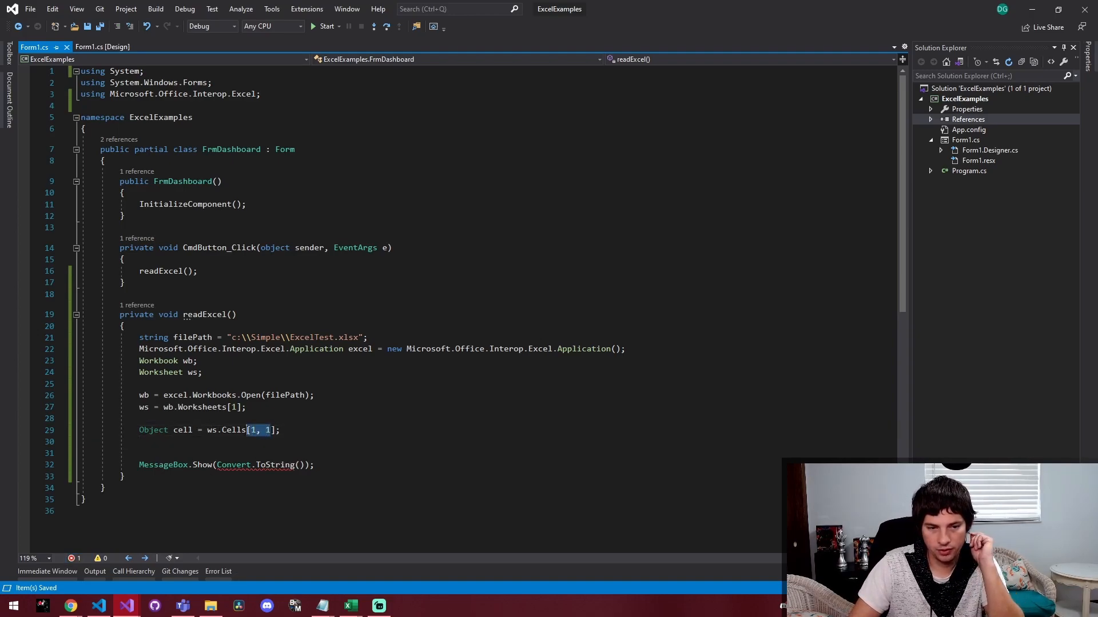
mouse_move(349, 605)
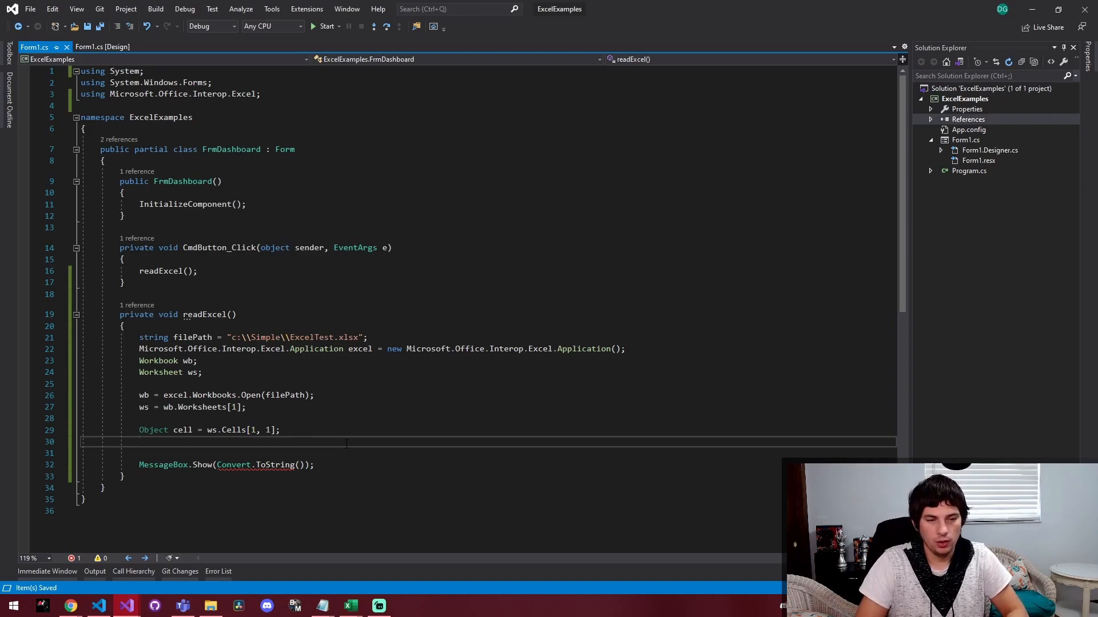
type("string cellValue = .Value")
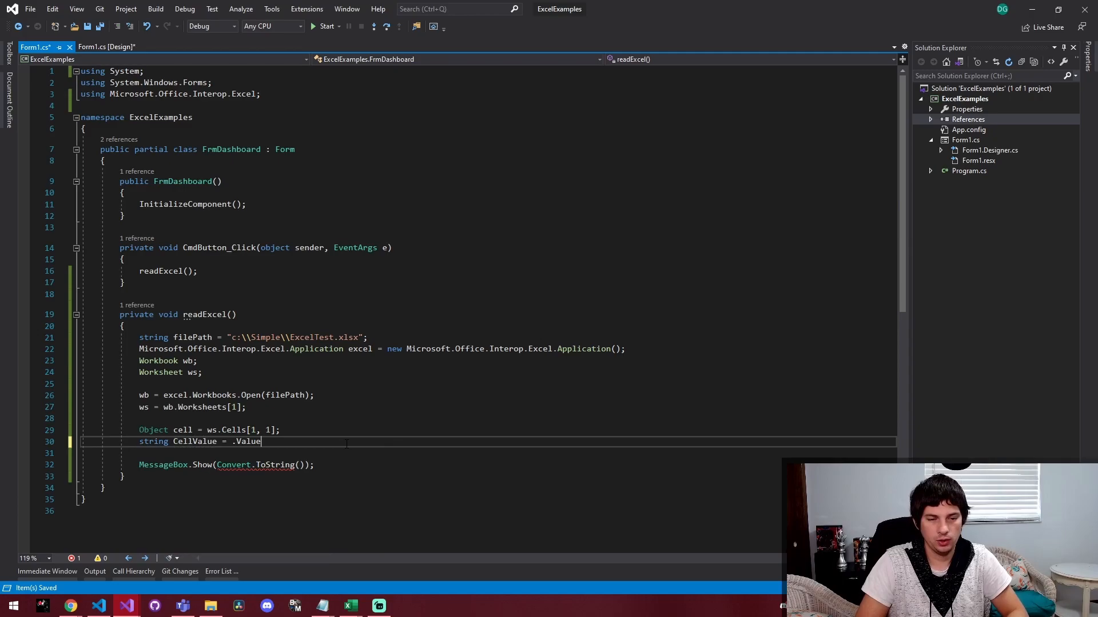
type("cell")
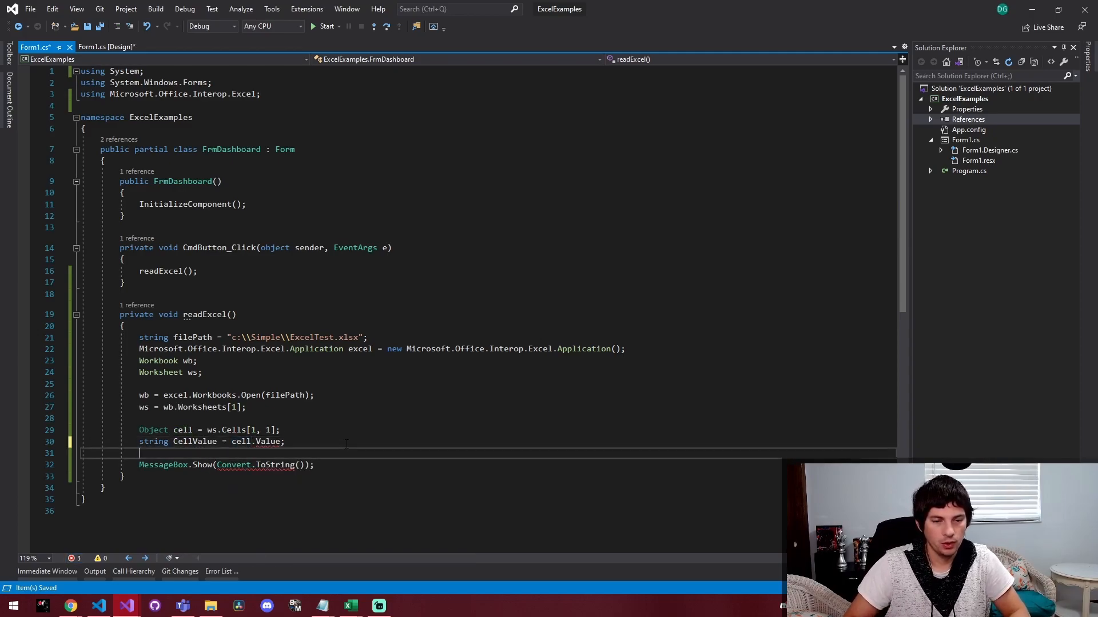
double_click(194, 440)
type("Rang")
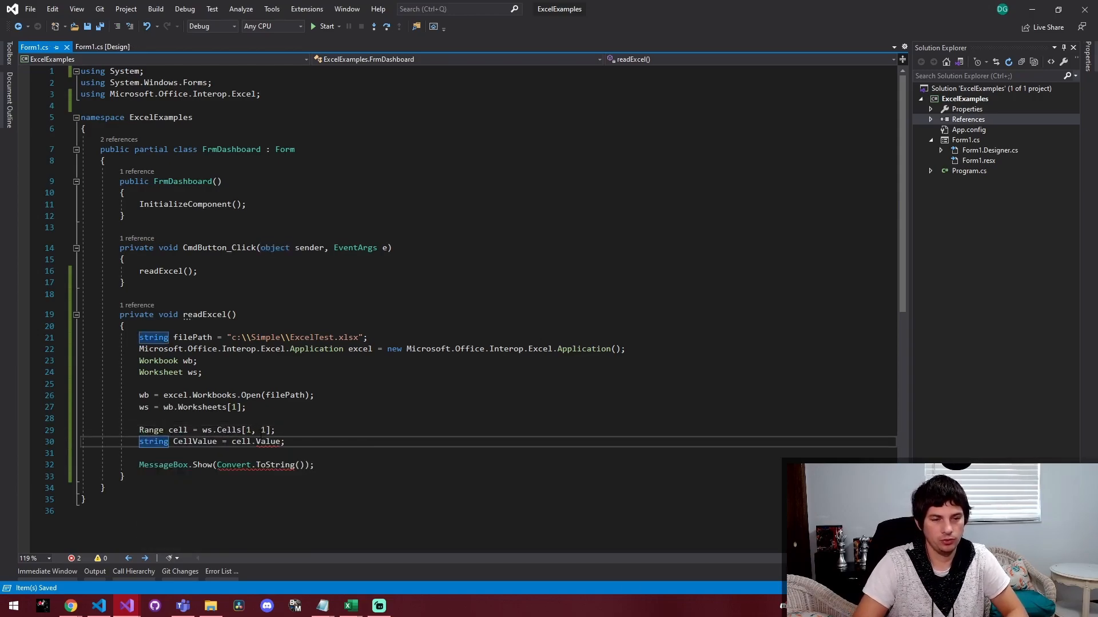
double_click(178, 430)
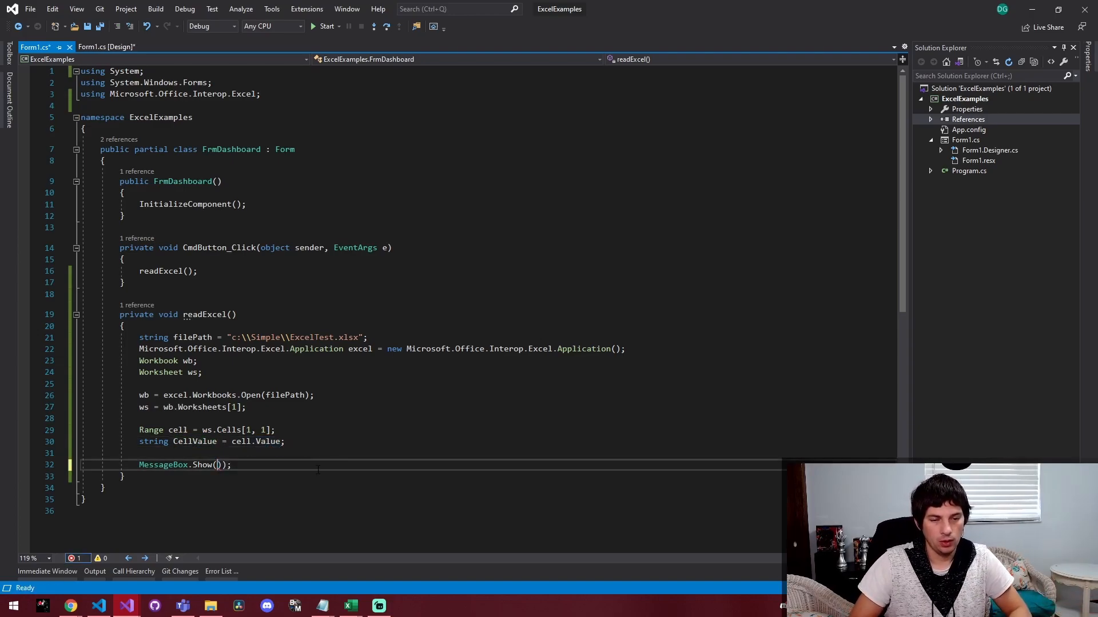
type("CellValue")
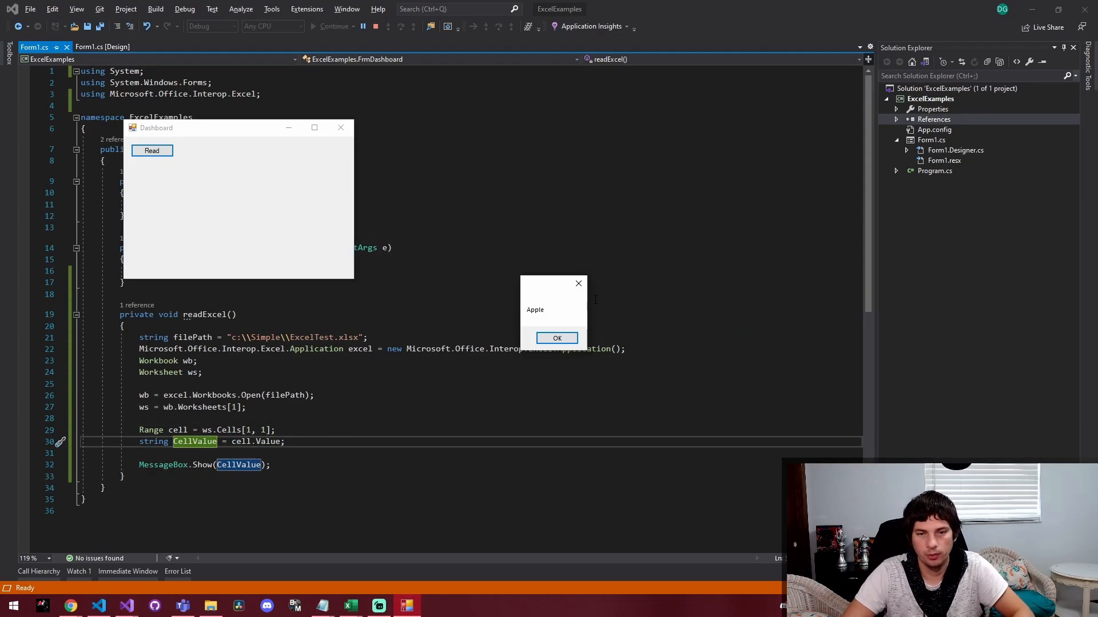
Dismiss Apple, rerun reading Cells[1, 2], and dismiss the Wine message
left_click(557, 338)
type("2")
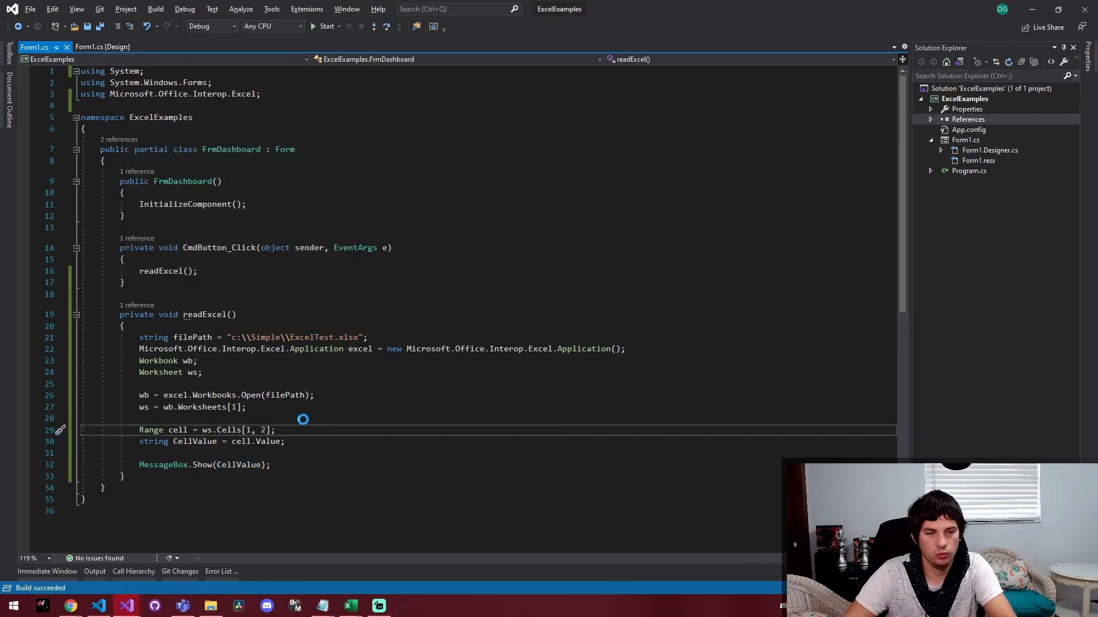
left_click(324, 26)
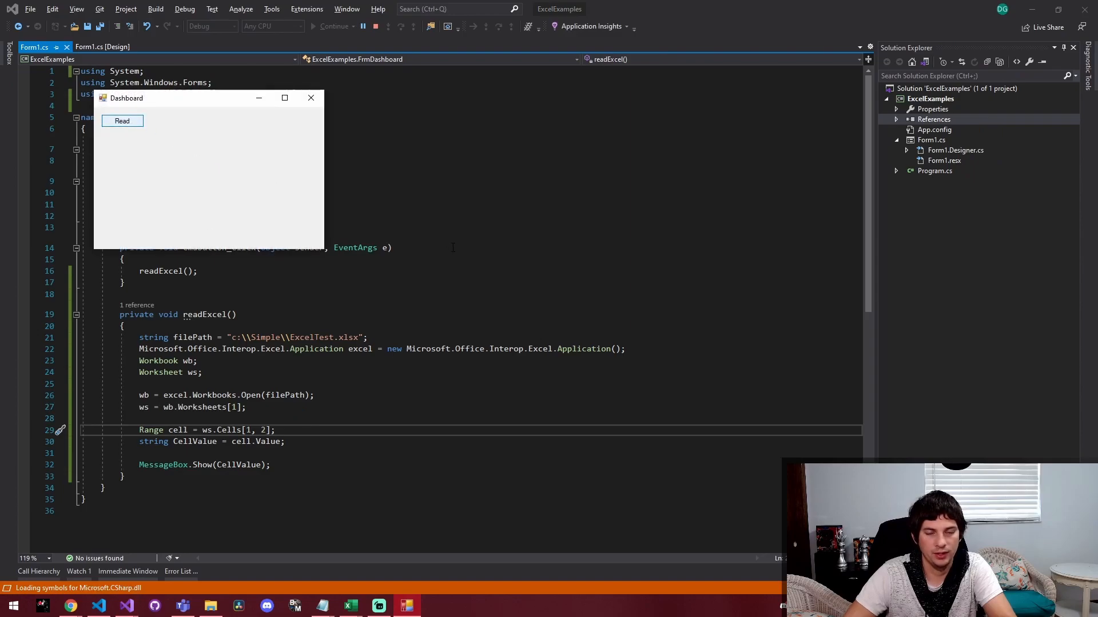
left_click(122, 120)
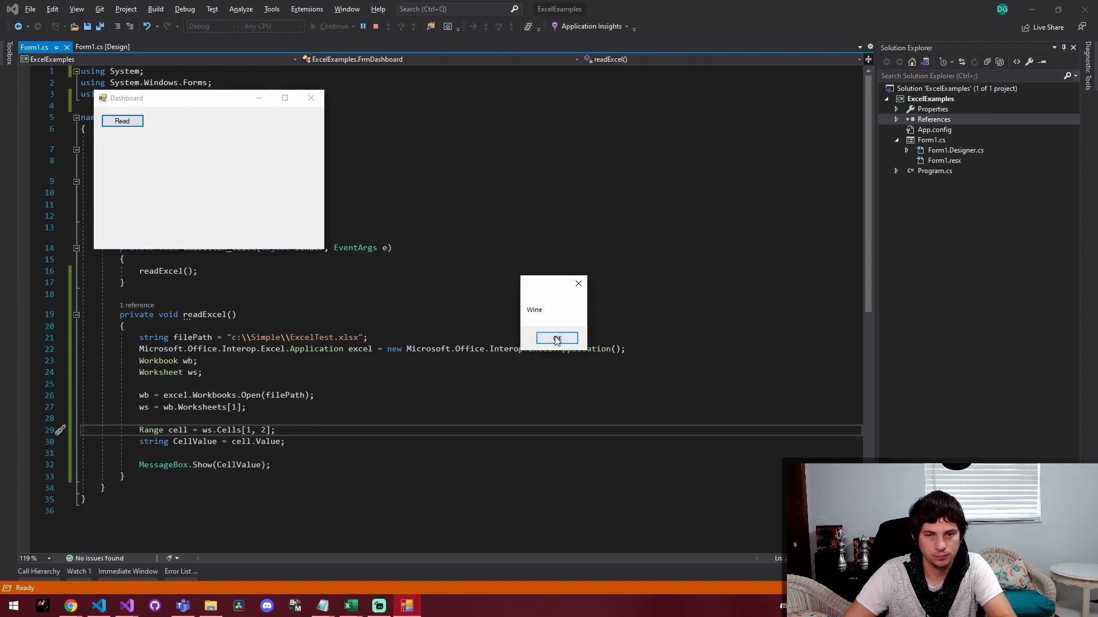
left_click(556, 338)
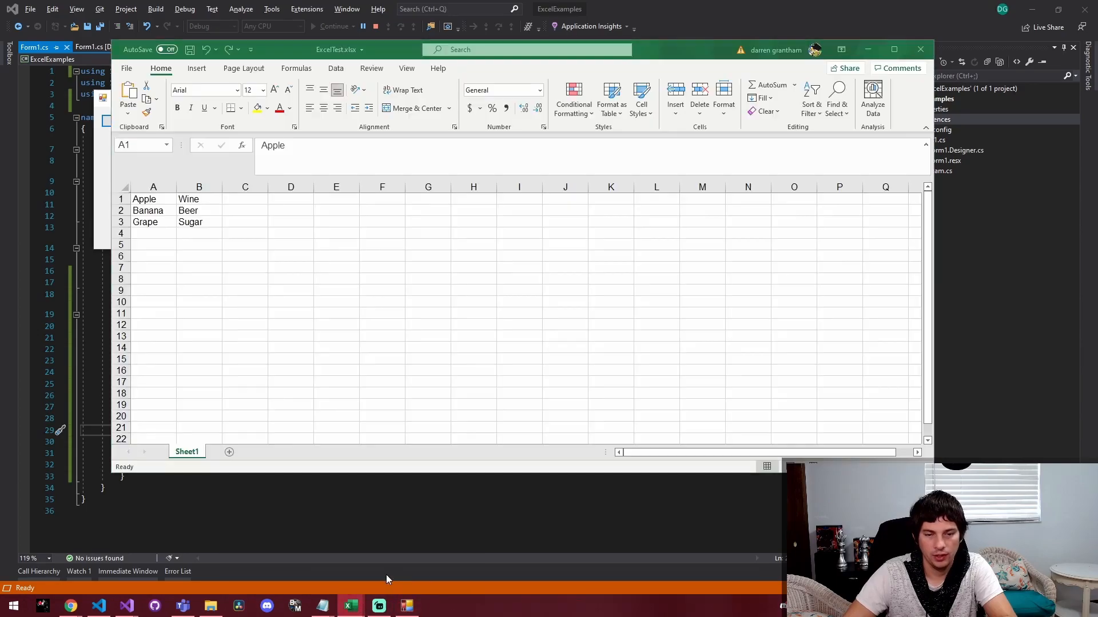
Select the fruit and drink columns, then close the ExcelTest workbook and answer the save prompt
left_click(199, 199)
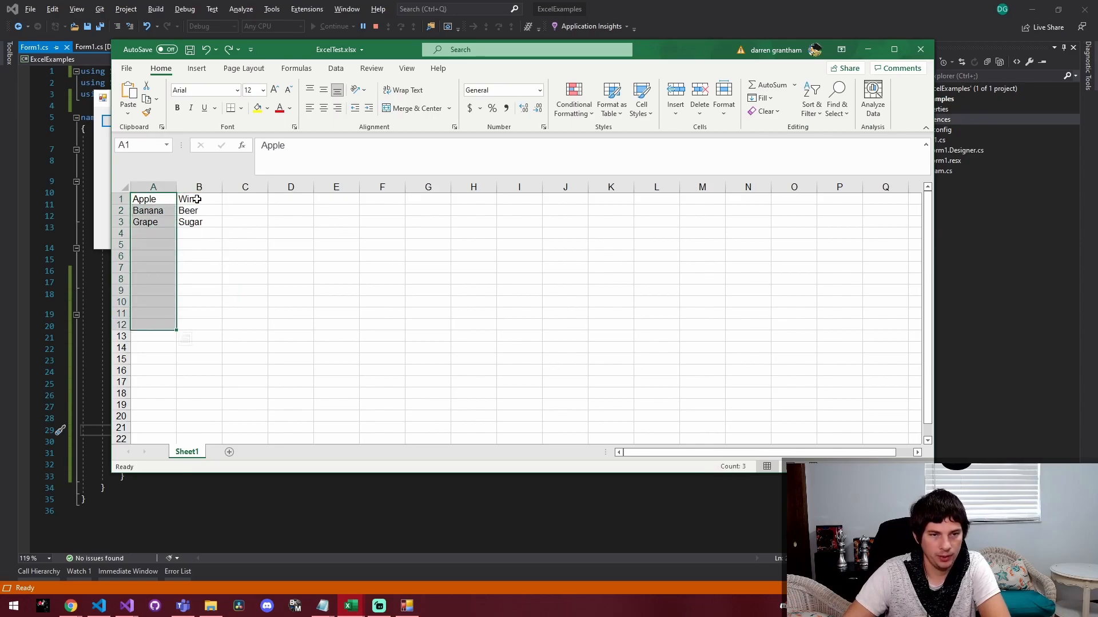
left_click(919, 49)
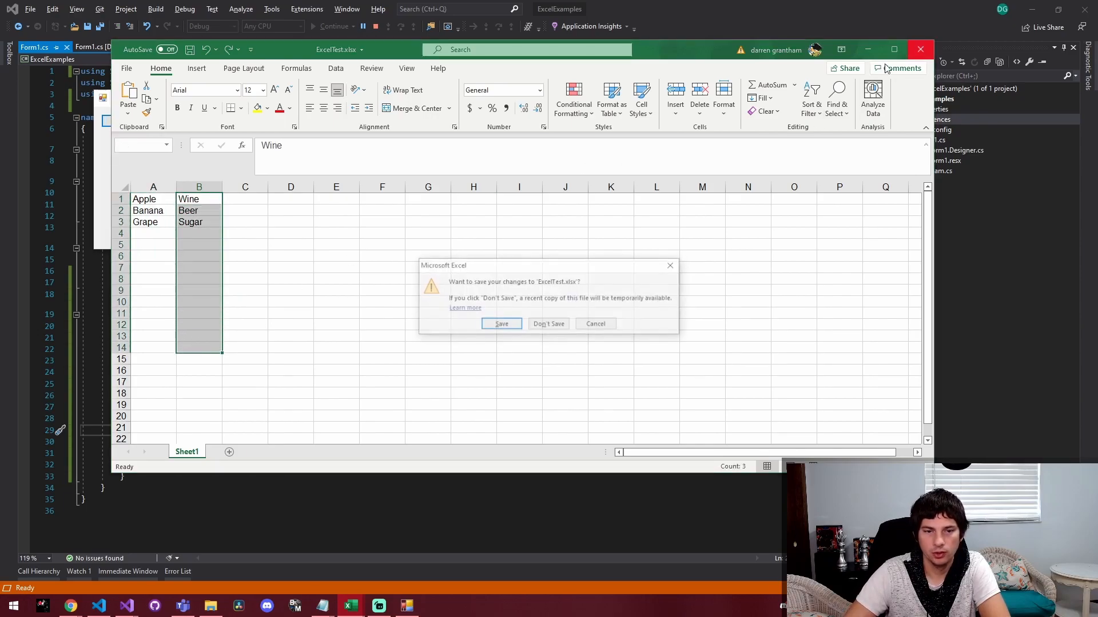
left_click(548, 324)
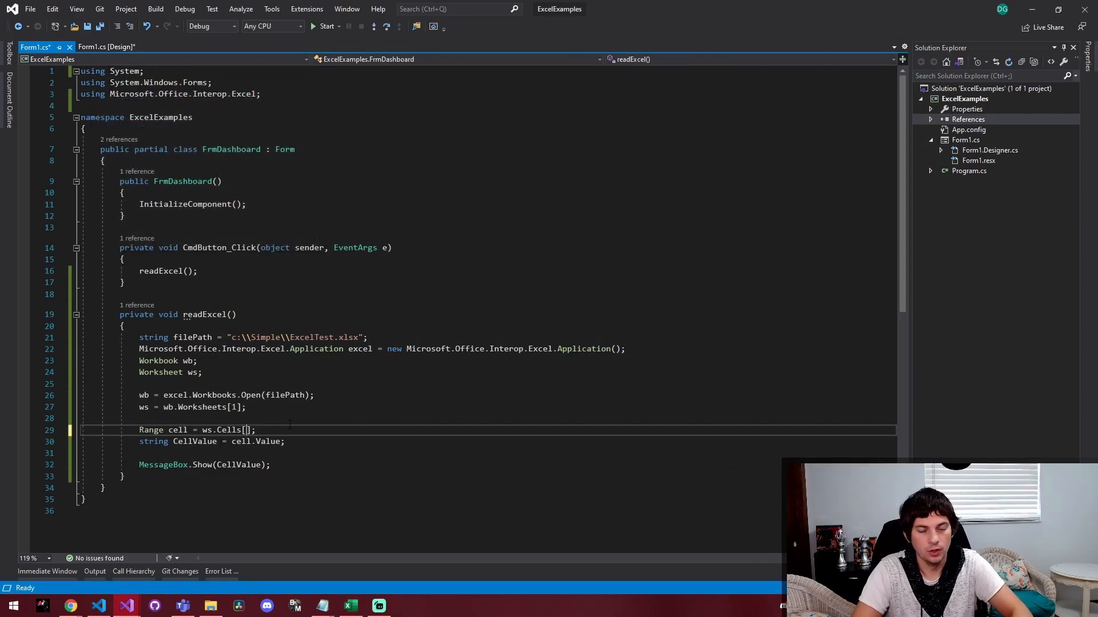
Switch cell reading to ws.Range and run the app, showing Apple and then Banana
type("Range")
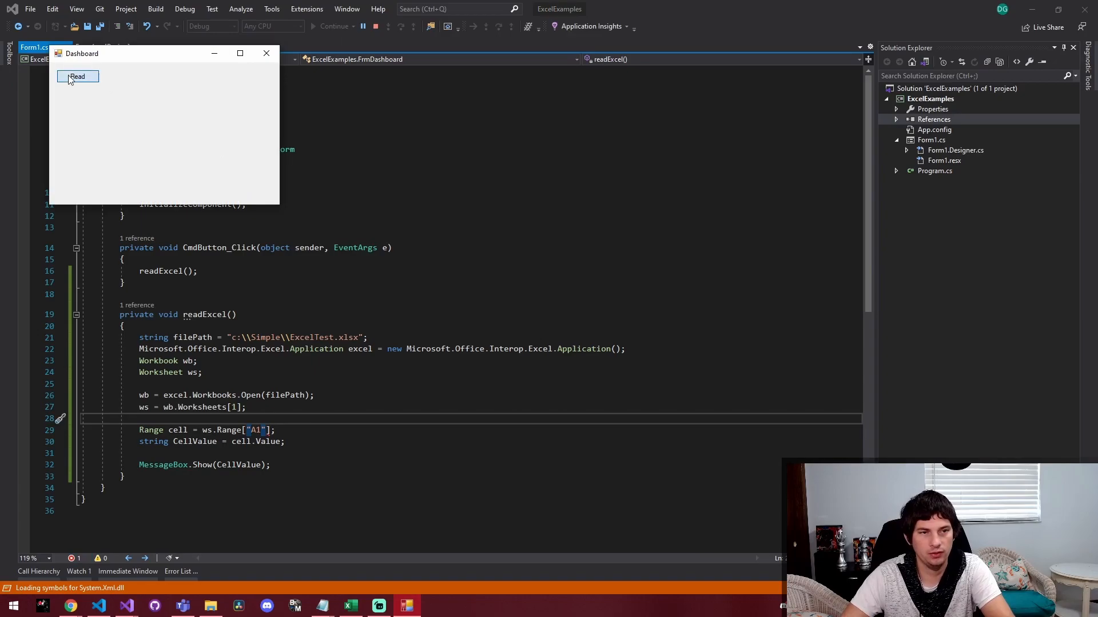
left_click(77, 76)
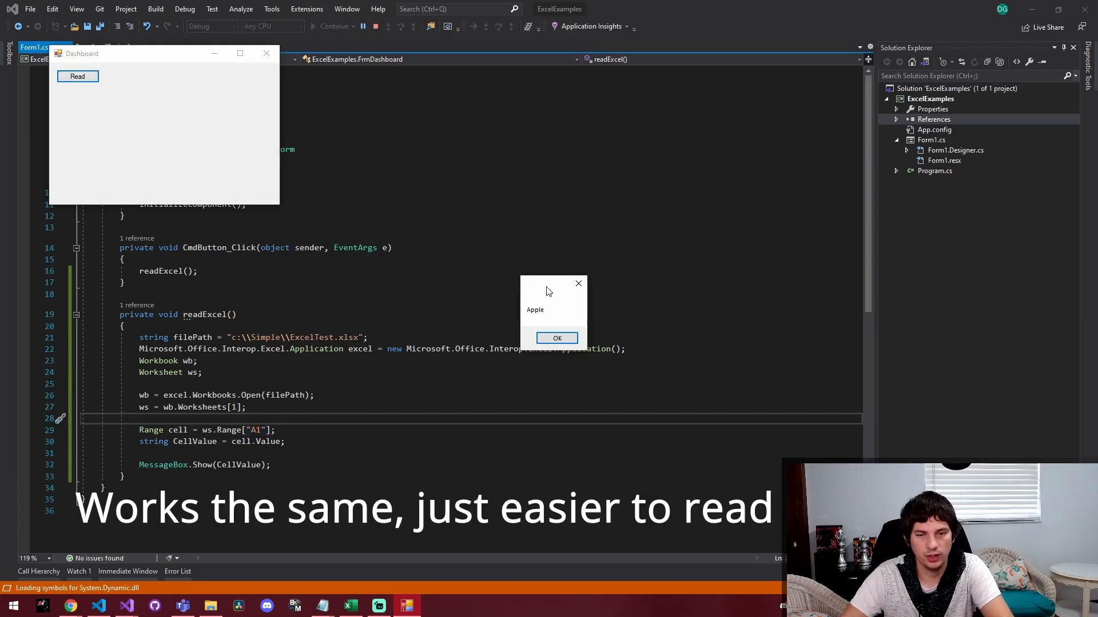
left_click(555, 337)
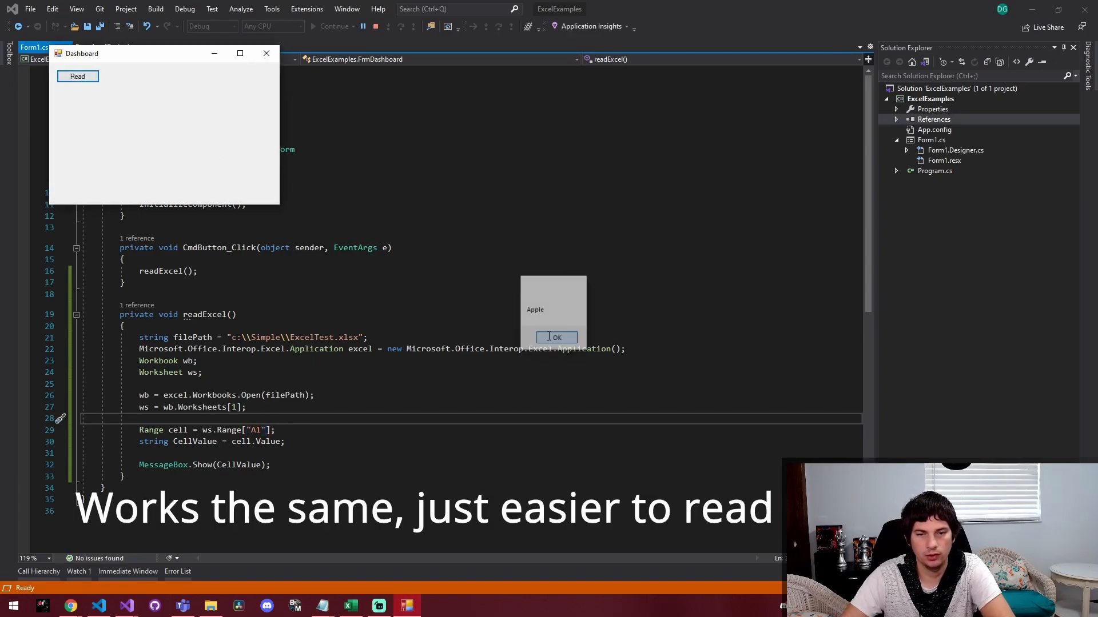
left_click(555, 337)
type("2")
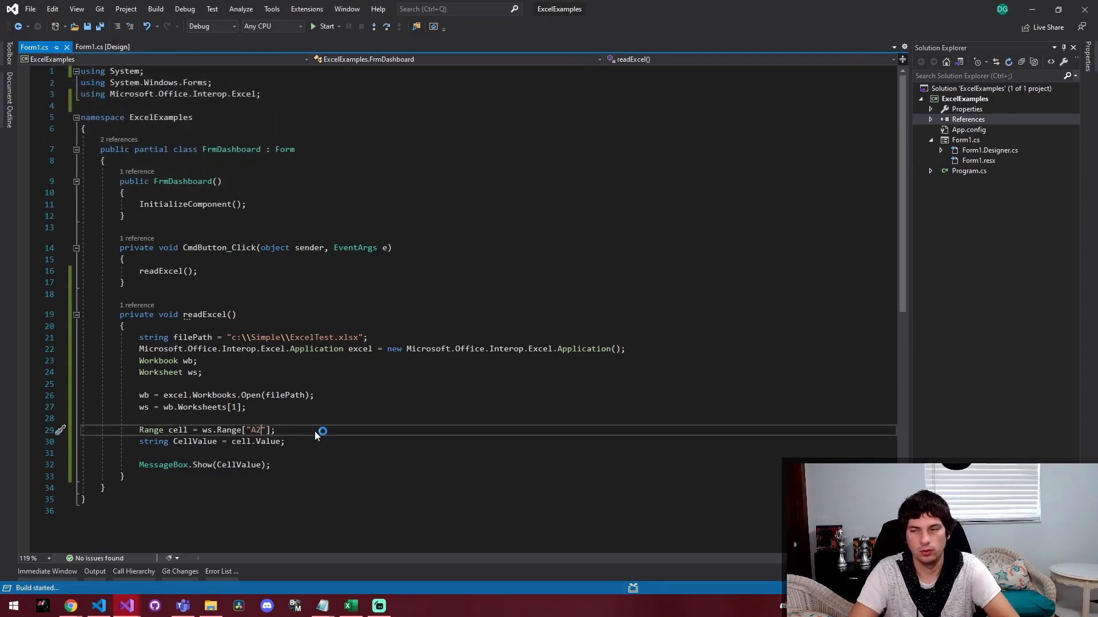
left_click(325, 26)
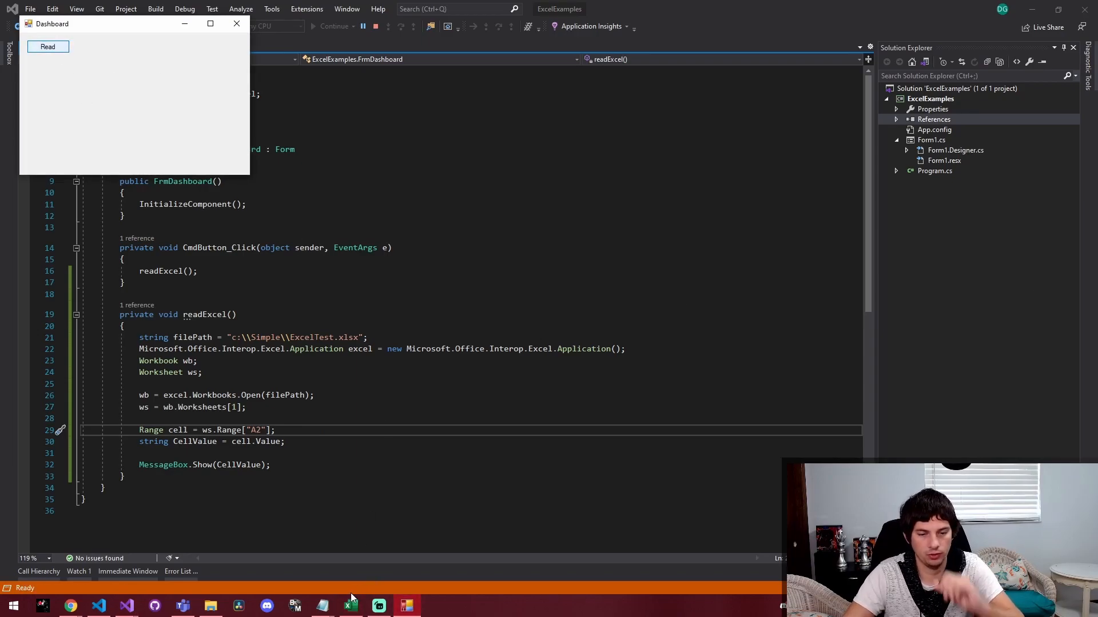
left_click(47, 46)
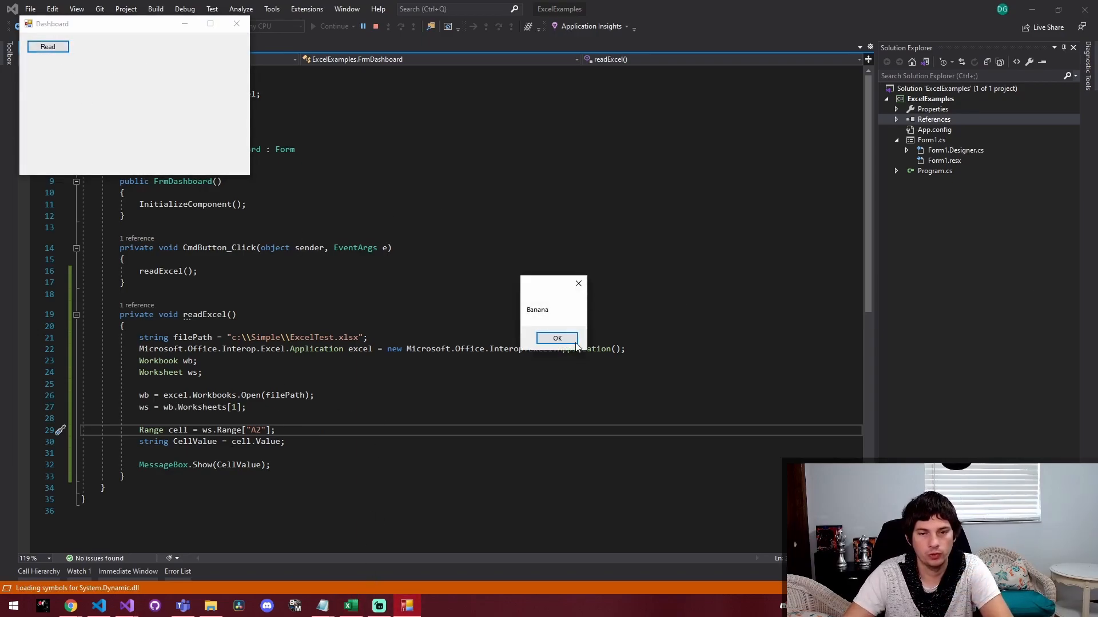
left_click(556, 338)
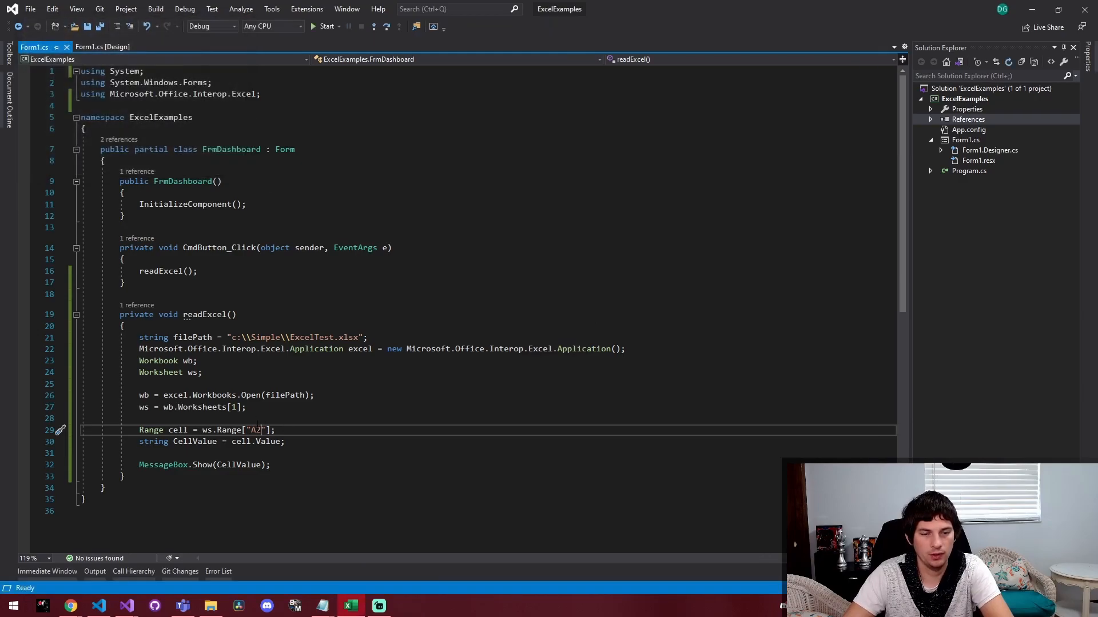
Change the address to "B1" and run the app to show Wine
type("B11")
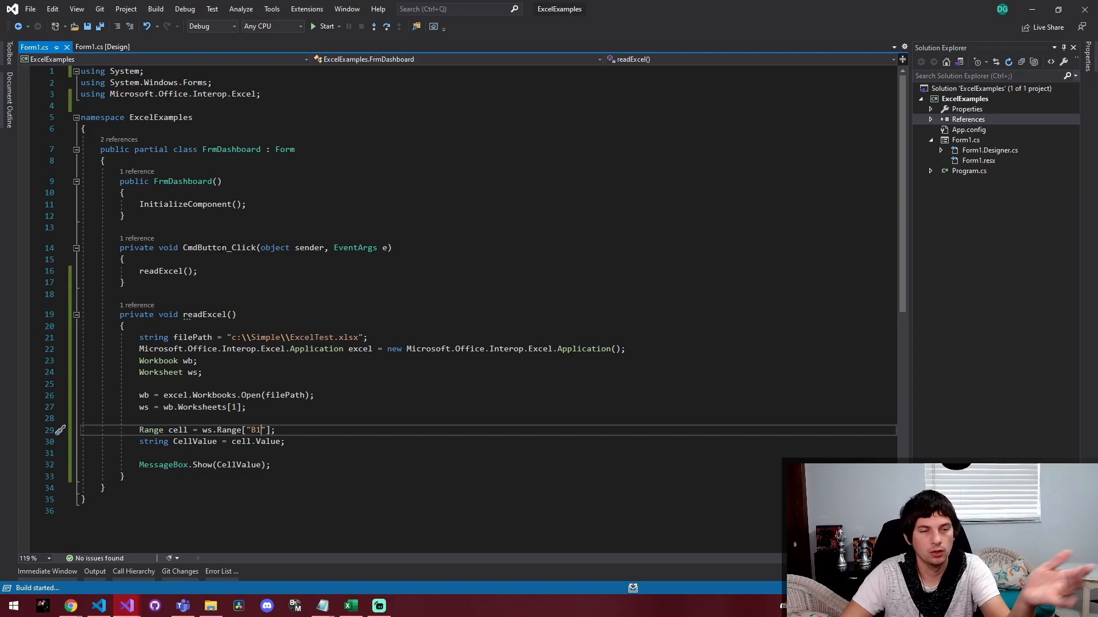
left_click(325, 26)
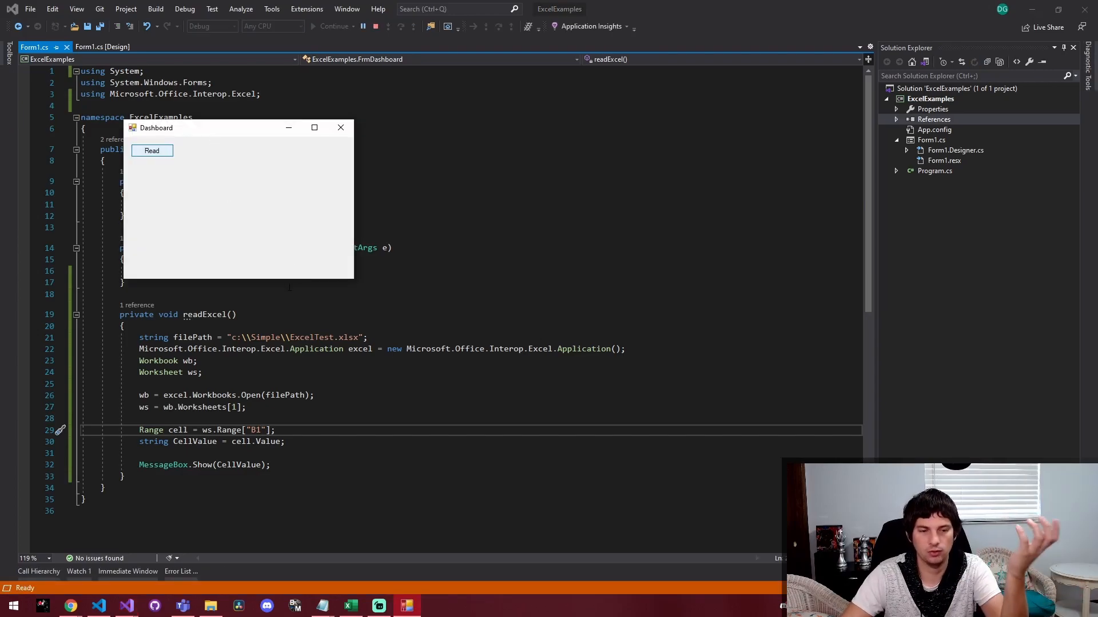
left_click(152, 150)
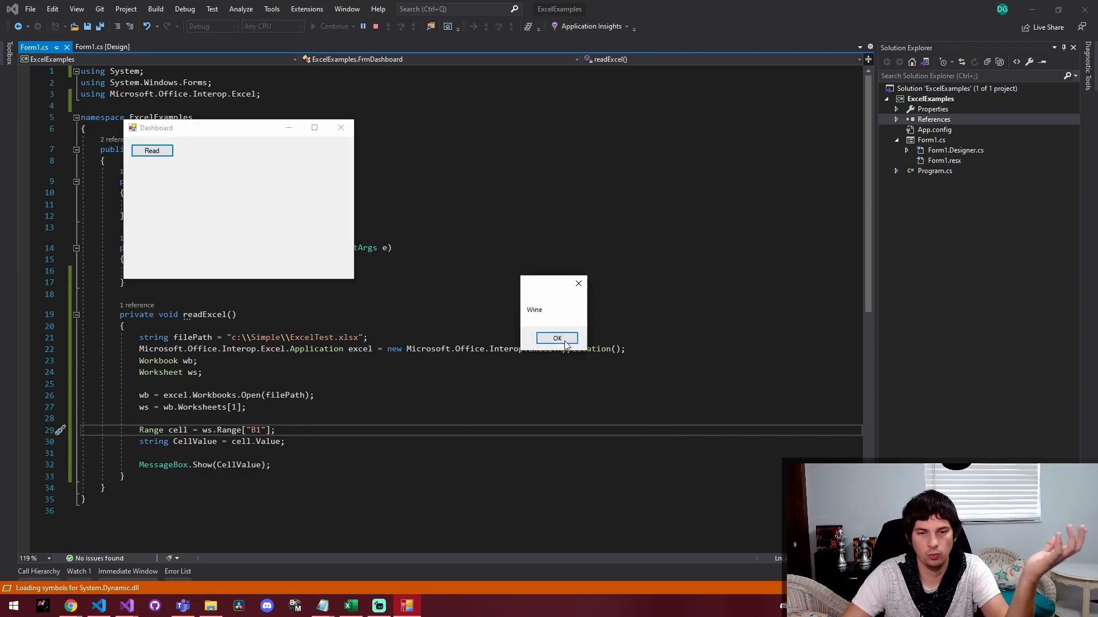
left_click(556, 338)
type("A1:A2")
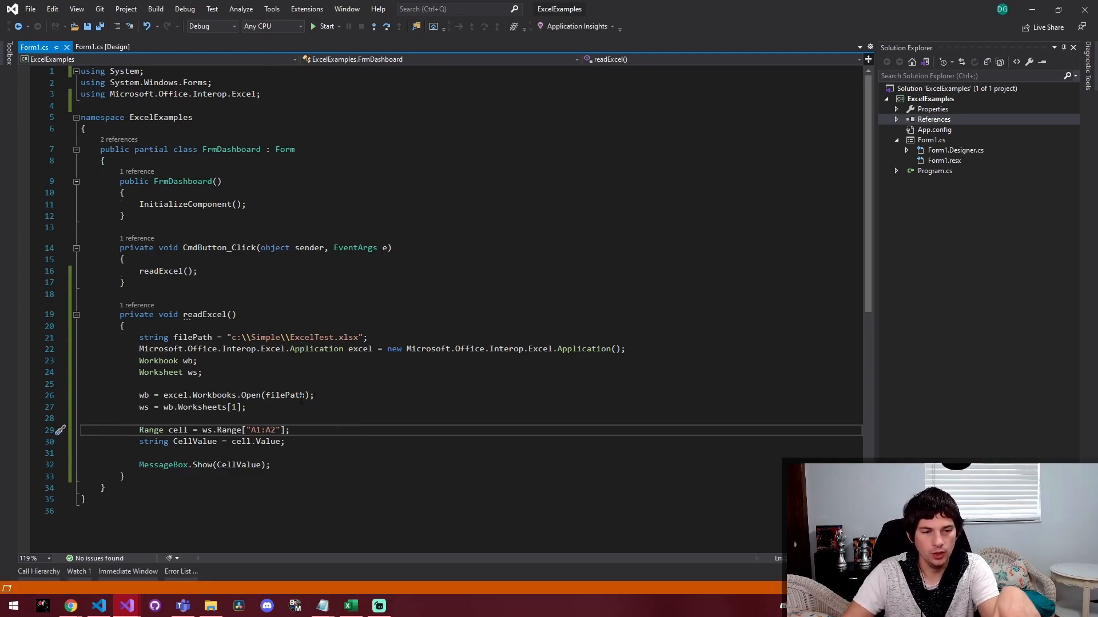
Run with range A1:A2, hit the conversion error, and append .ToString() to the conversion
left_click(326, 25)
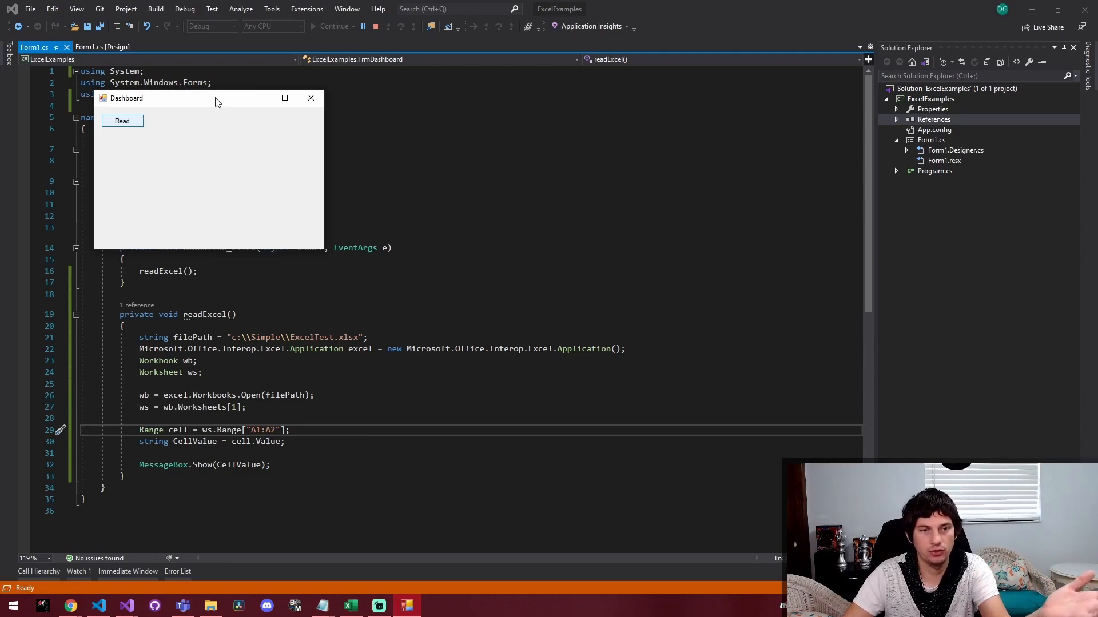
left_click(122, 122)
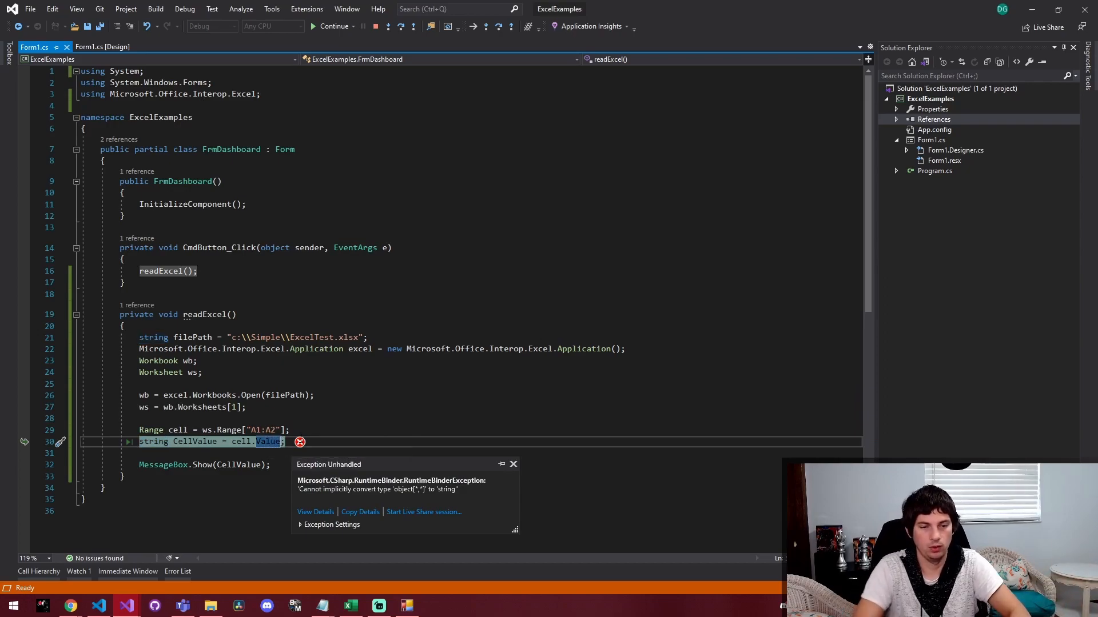
type(".ToString()")
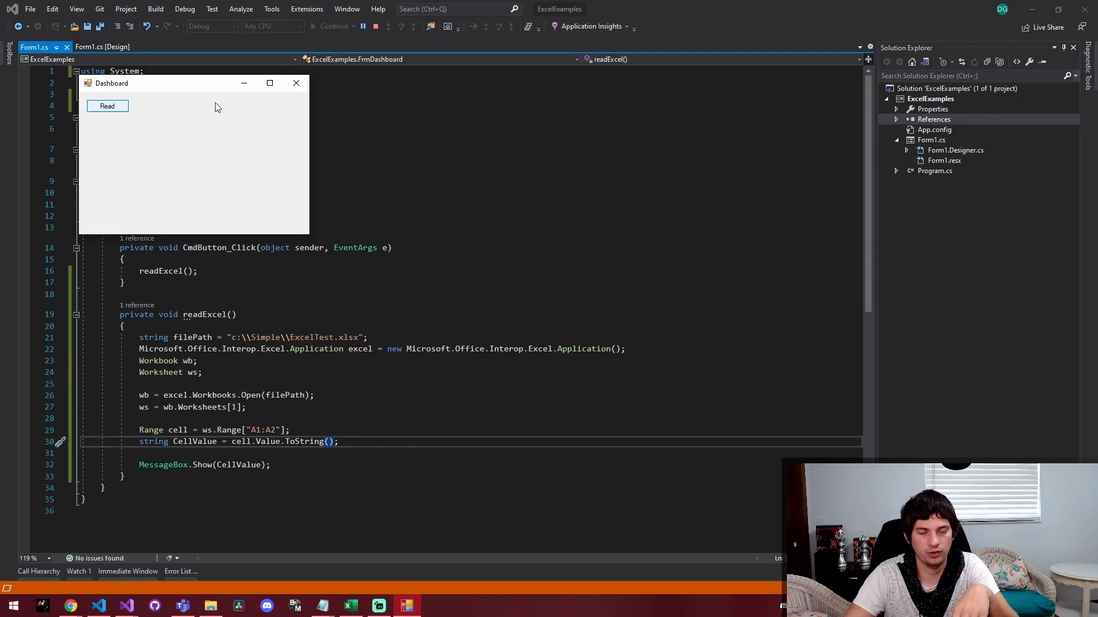
Rerun to see System.Object[] displayed, then delete the ToString call
left_click(107, 105)
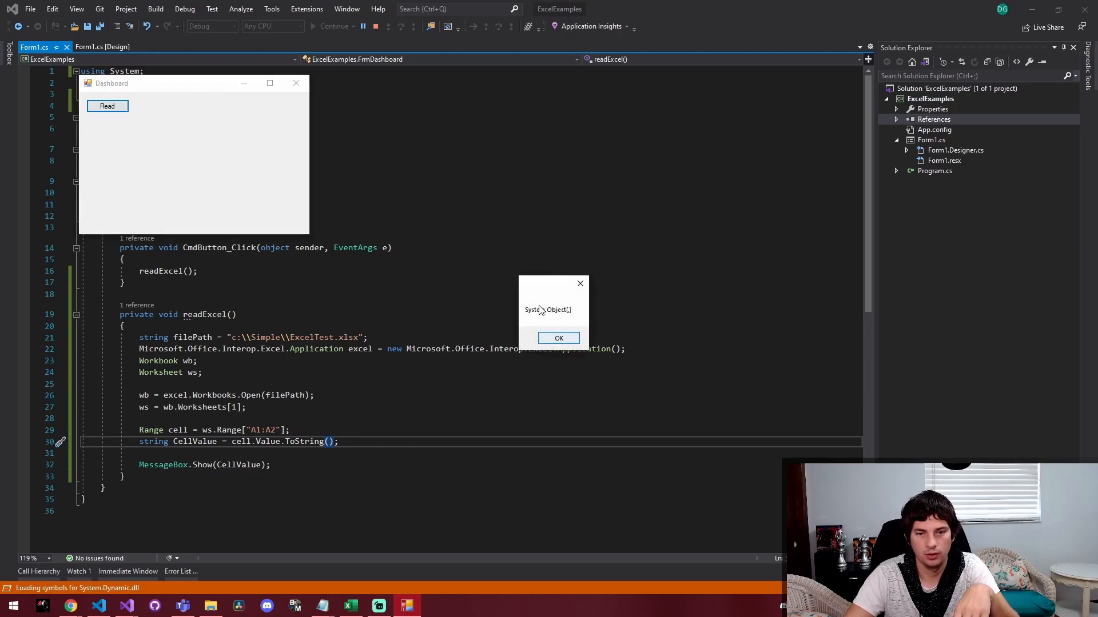
left_click(559, 338)
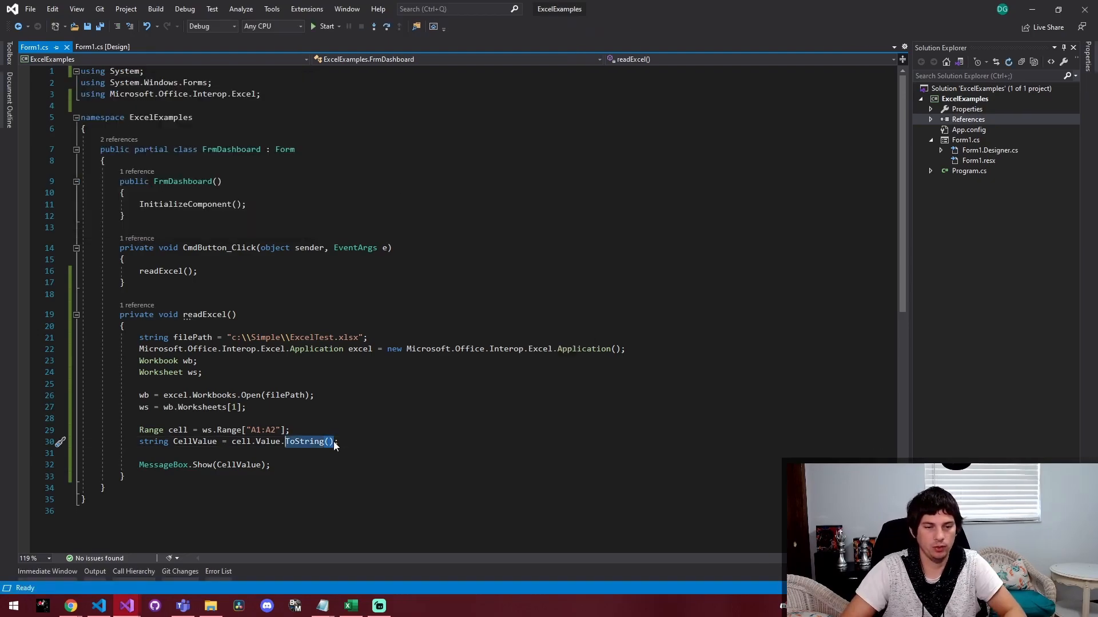
key("Delete")
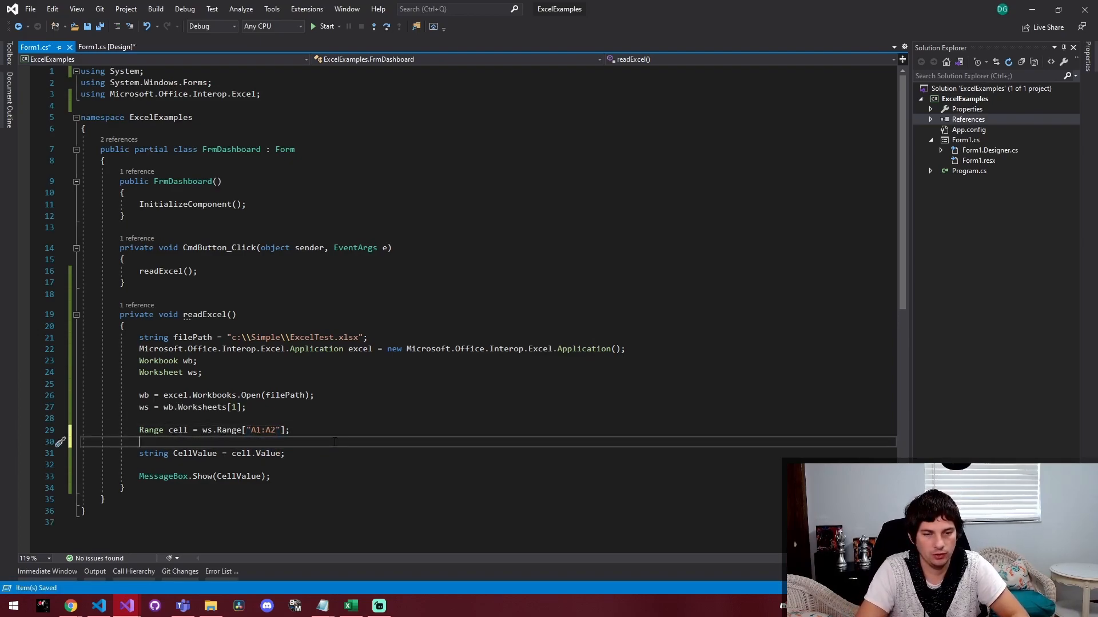
Write foreach (string Result in cell.Value) showing each Result, then run and read
type("foreach R")
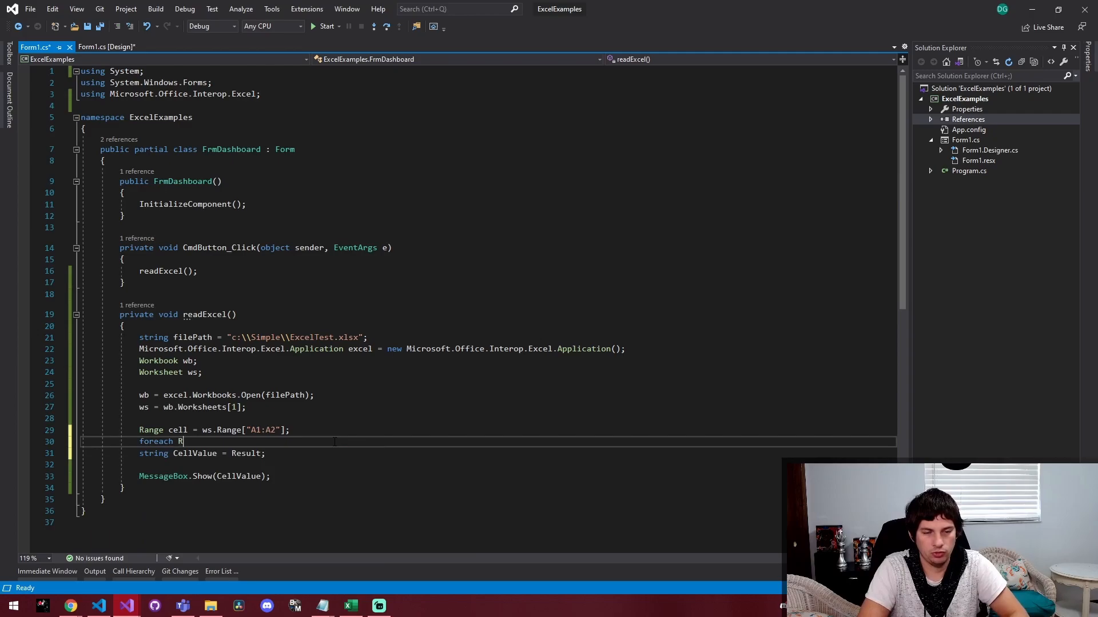
type("(Result")
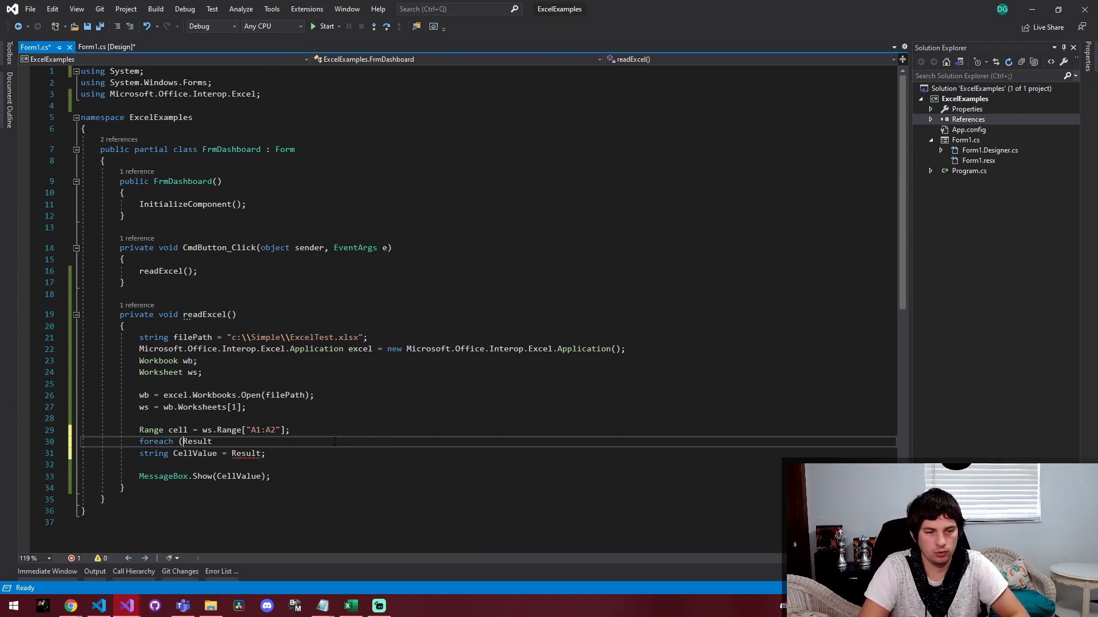
type("as string in")
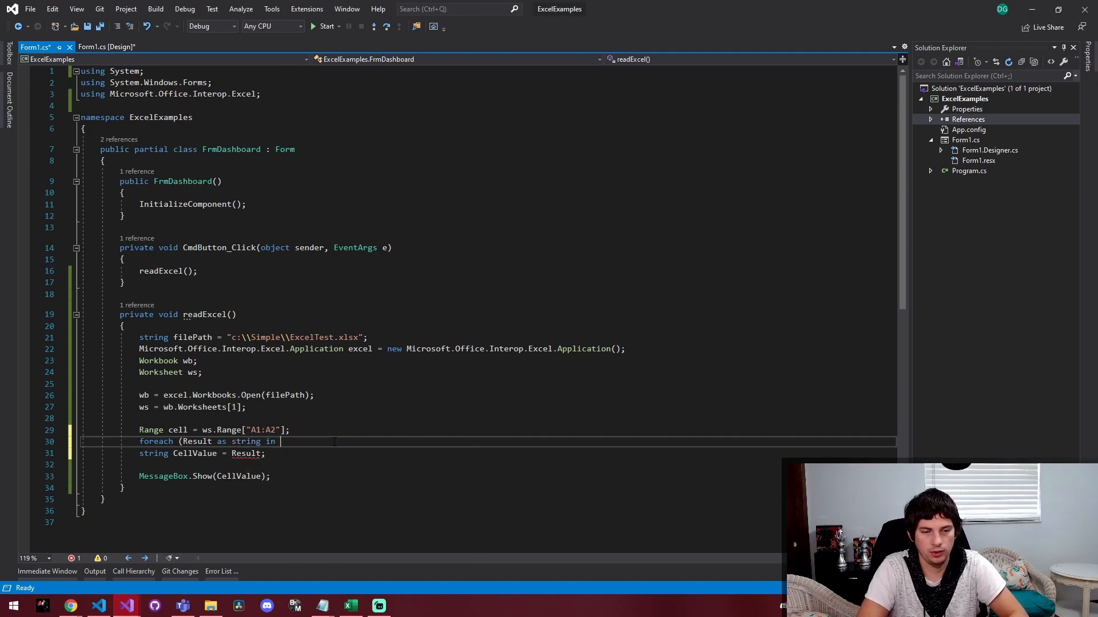
type("cell.Value)")
type("{")
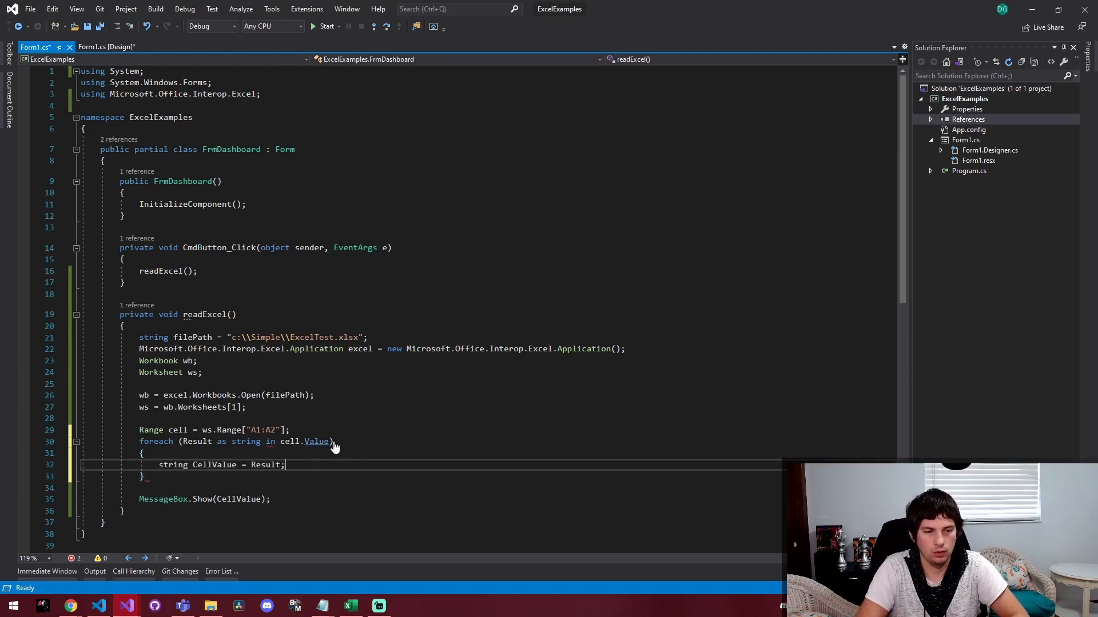
type("SStri")
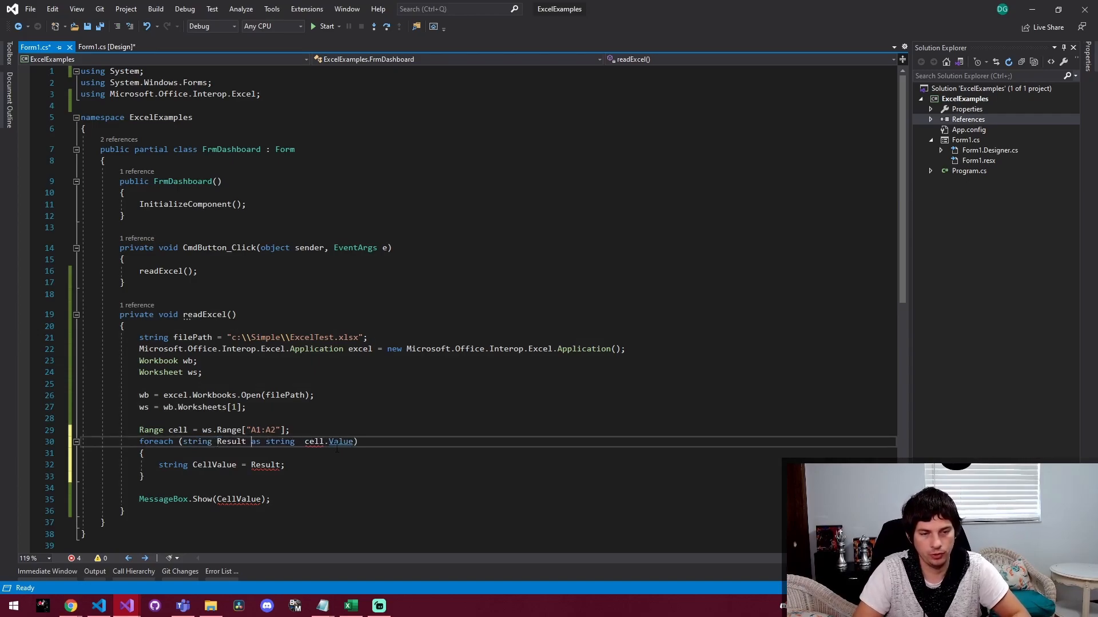
type("in cell.Value)")
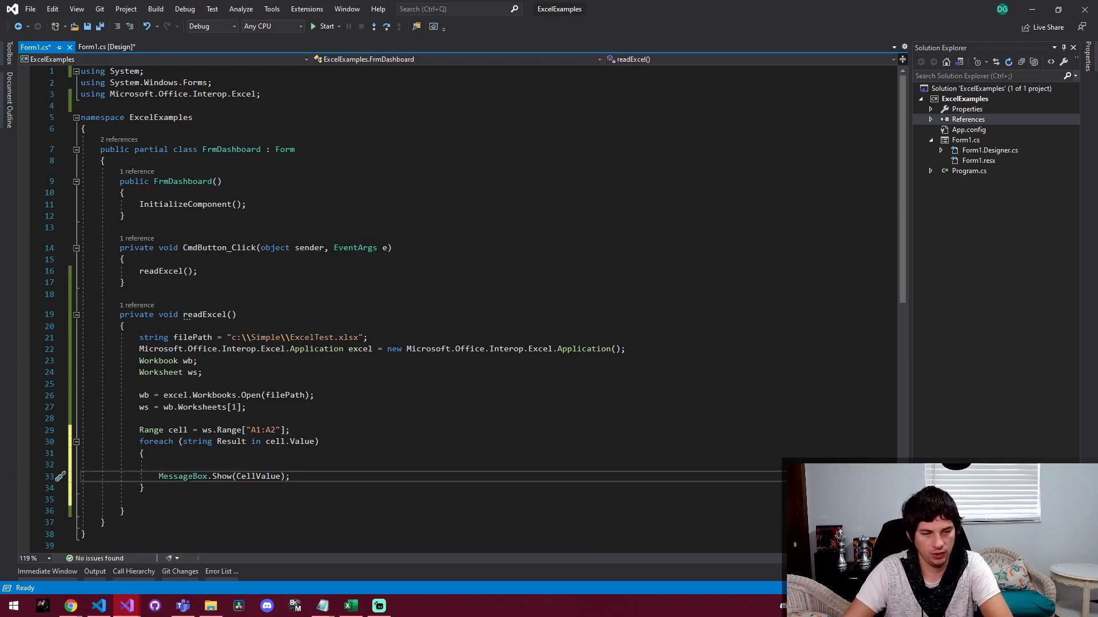
type("Res")
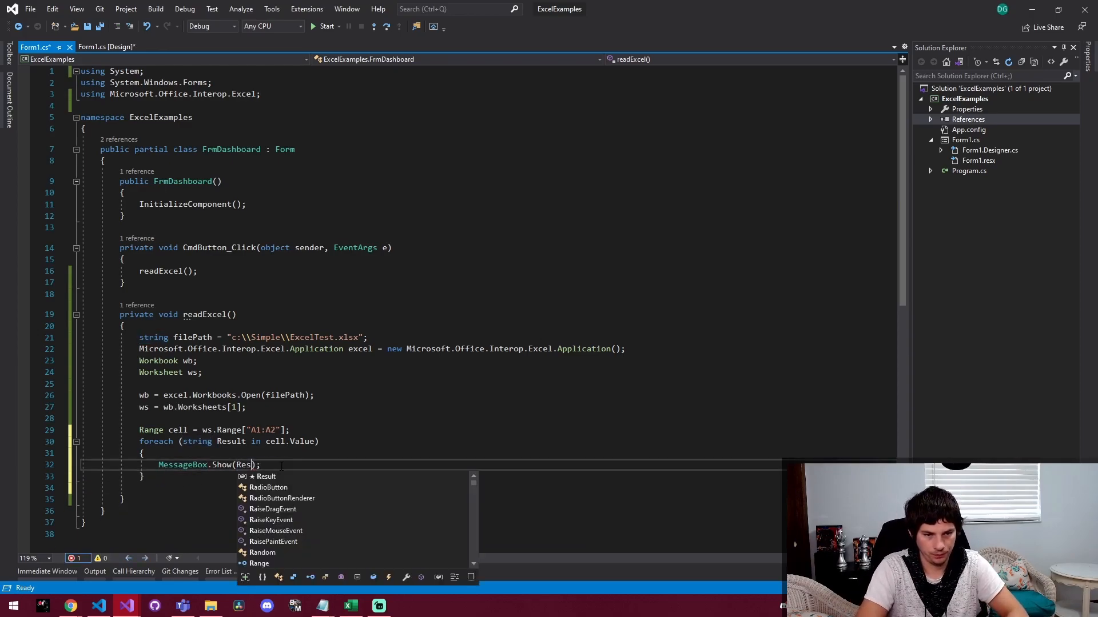
left_click(325, 26)
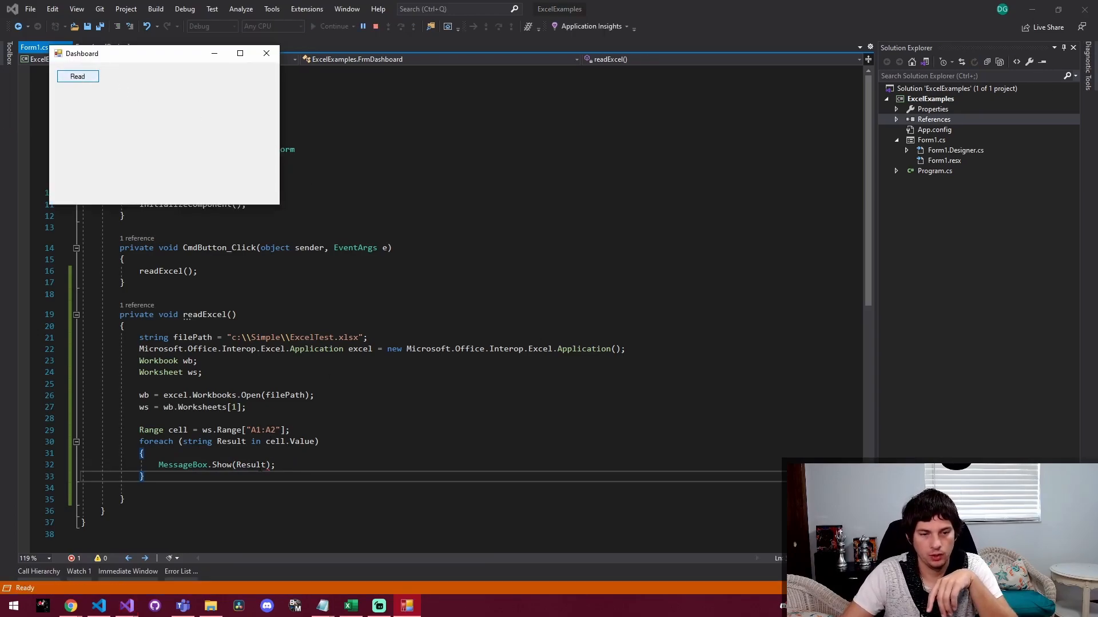
left_click(78, 75)
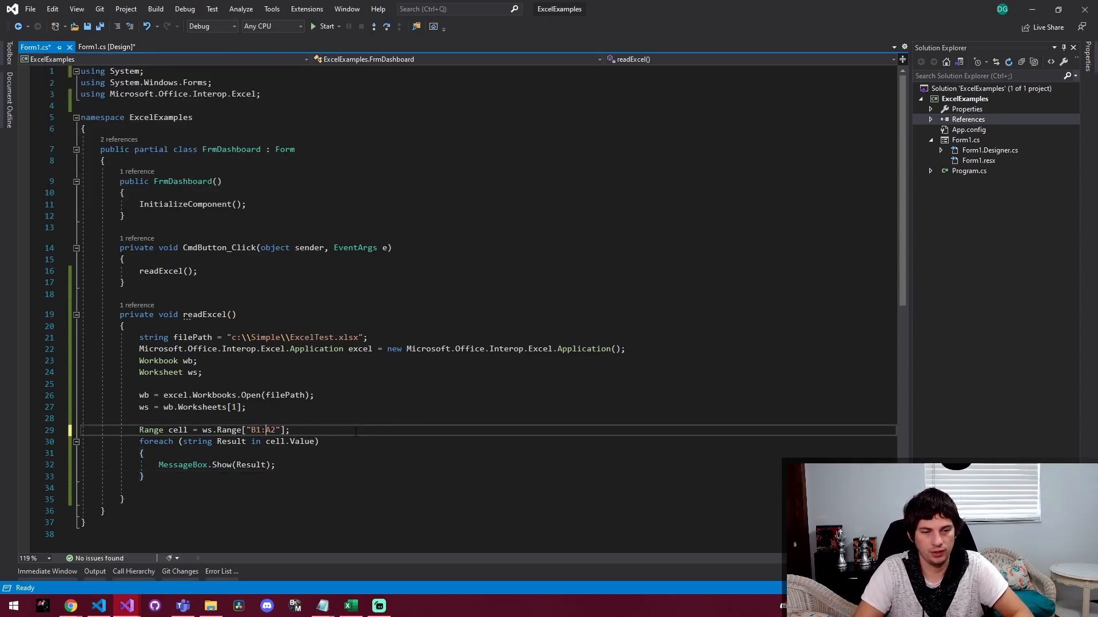
Change the range to "B1:B2", run the app, and dismiss the Beer message
type("B2")
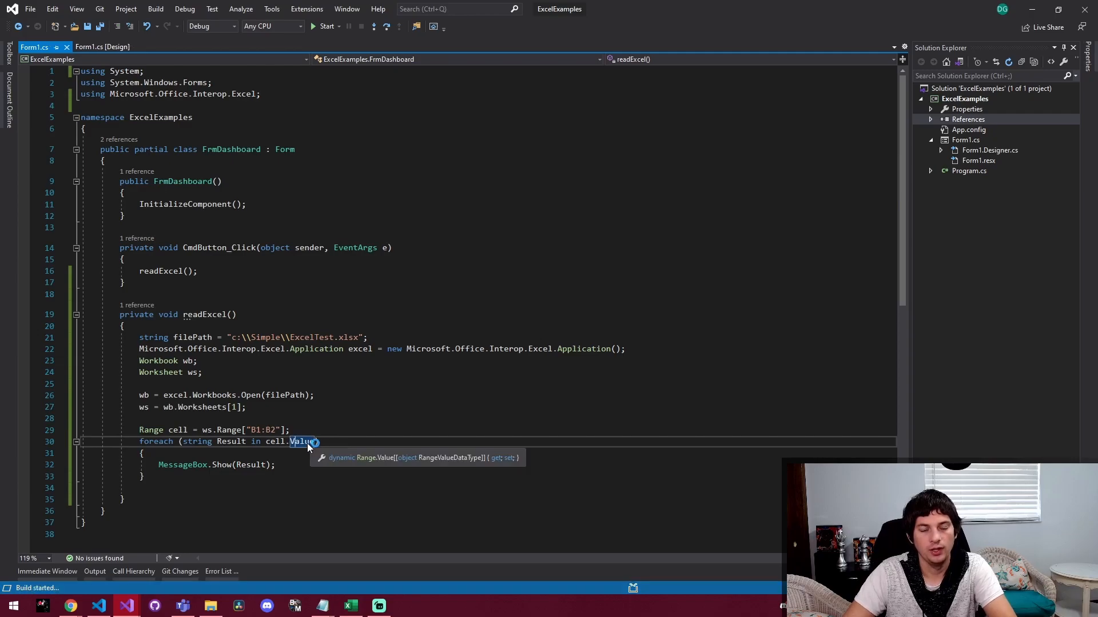
left_click(324, 26)
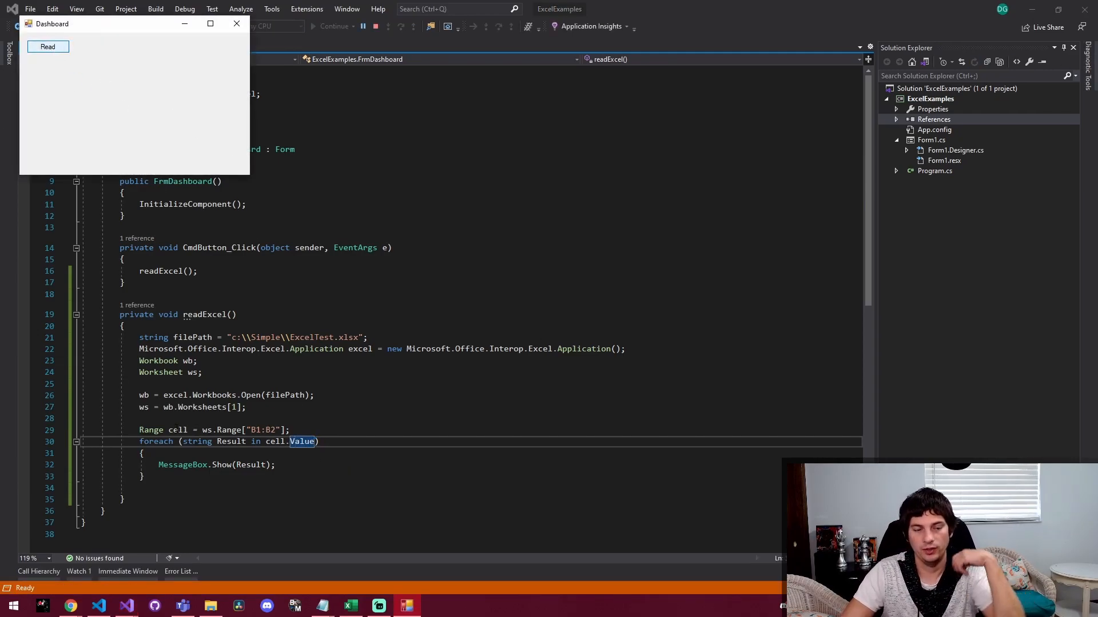
left_click(47, 47)
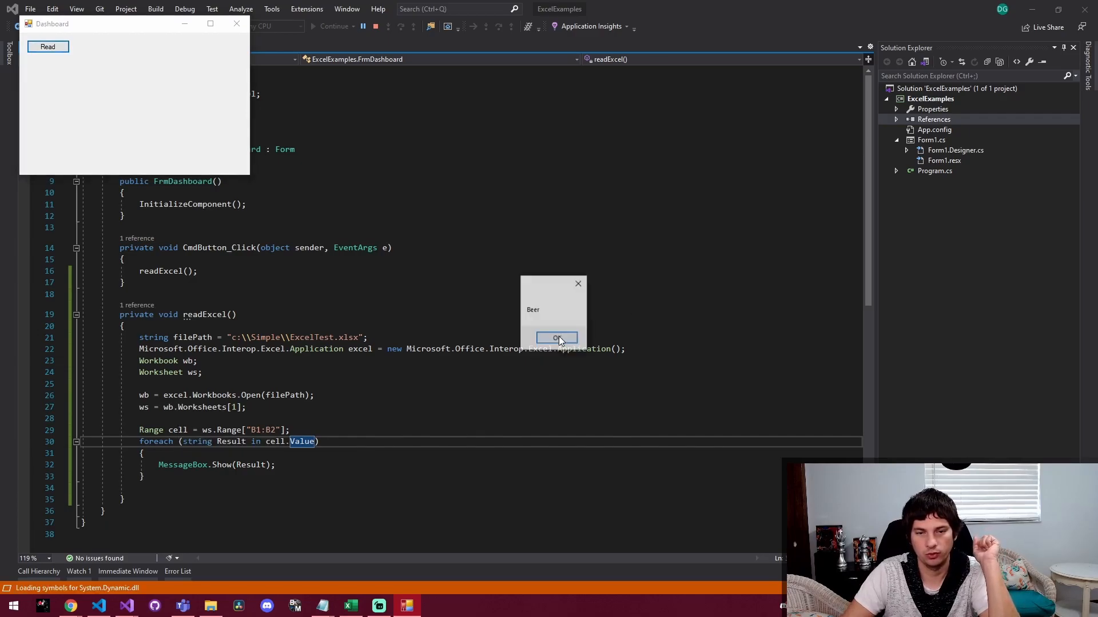
left_click(556, 337)
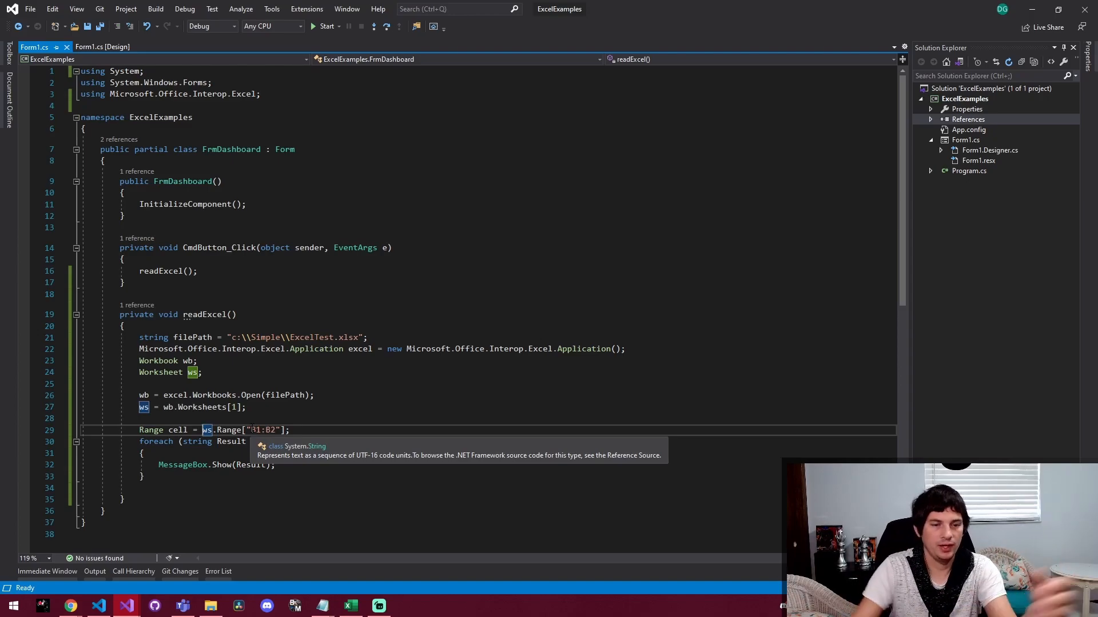
Highlight the excel variable's uses and expand References to show Microsoft.Office.Interop.Excel
left_click(325, 26)
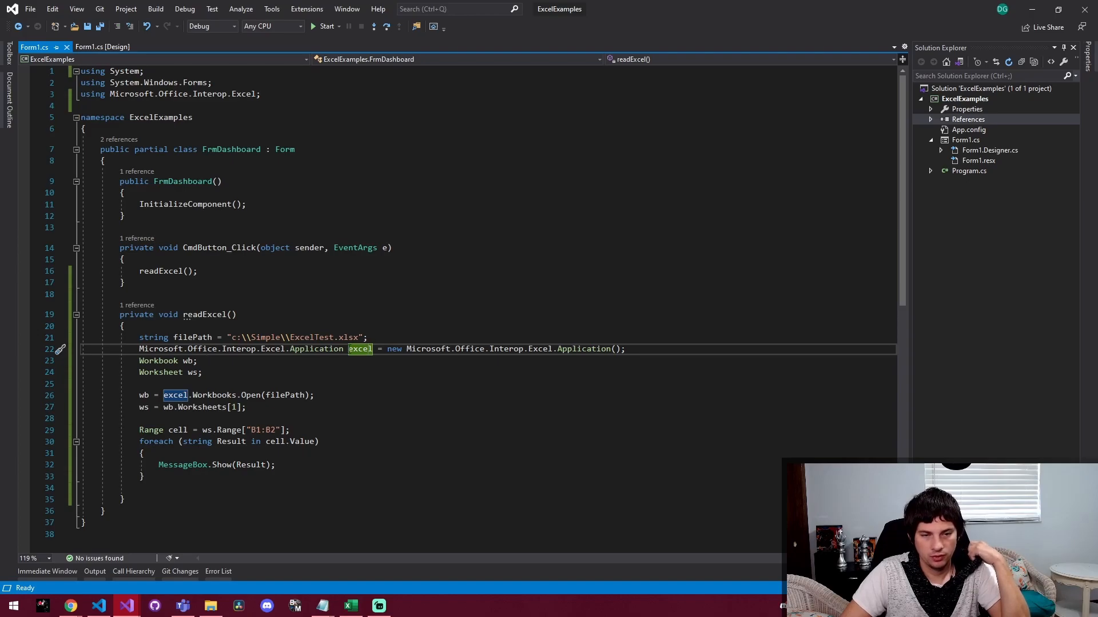
left_click(931, 119)
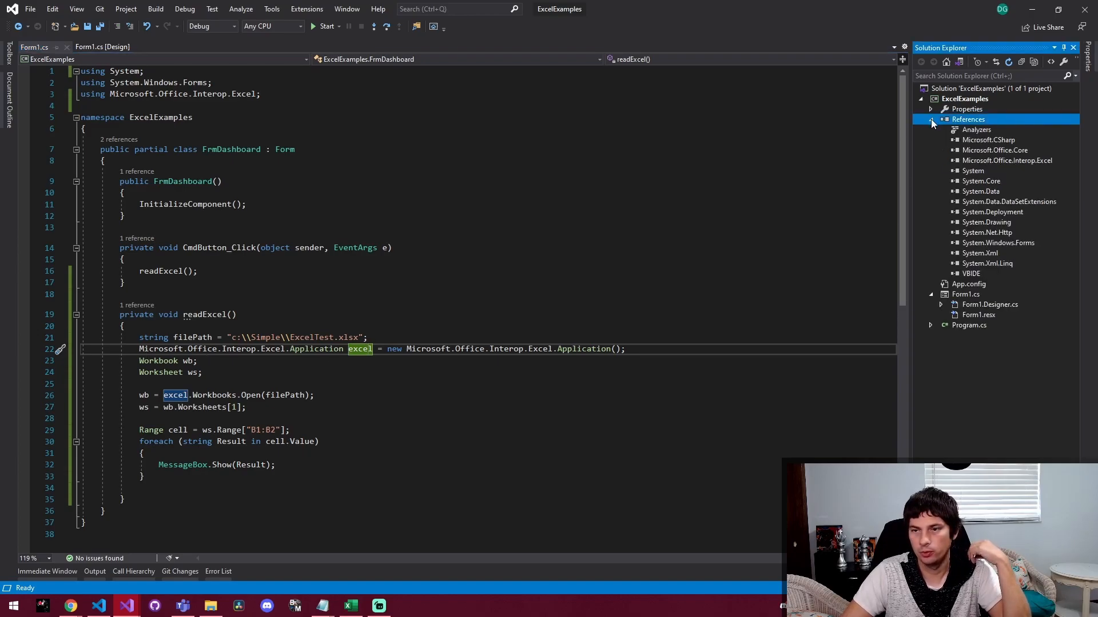